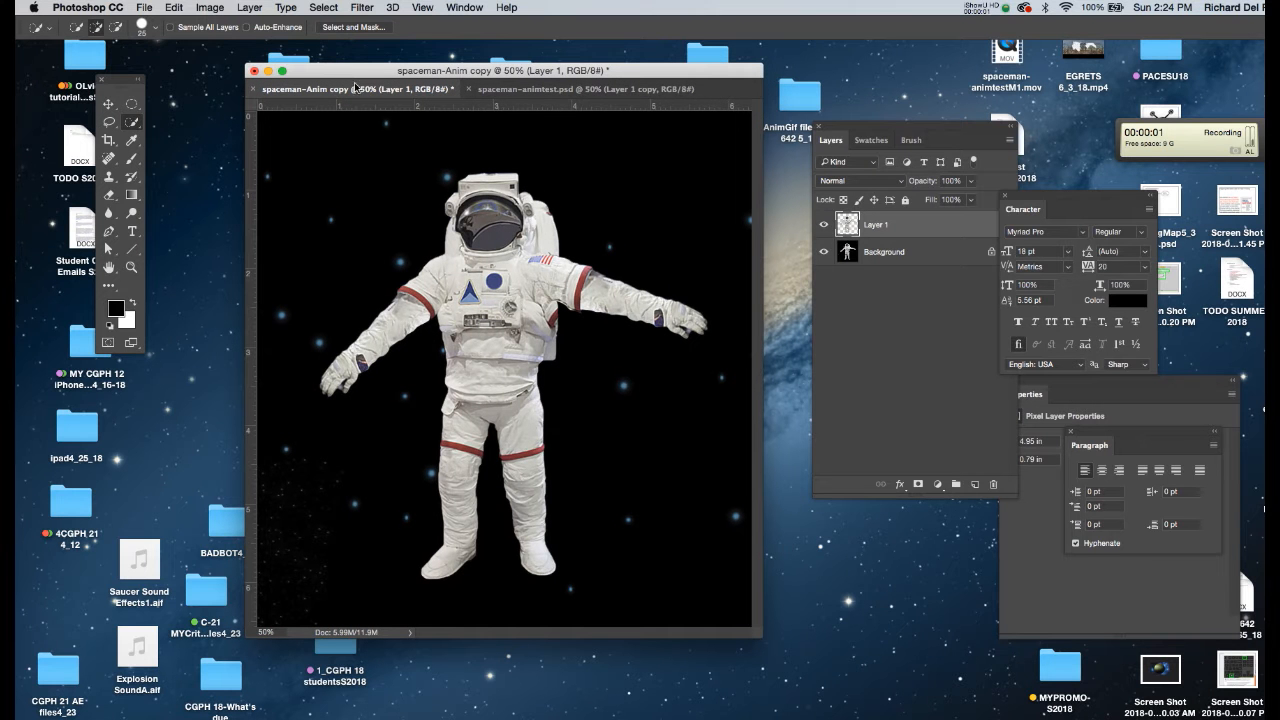
mouse_move(560, 214)
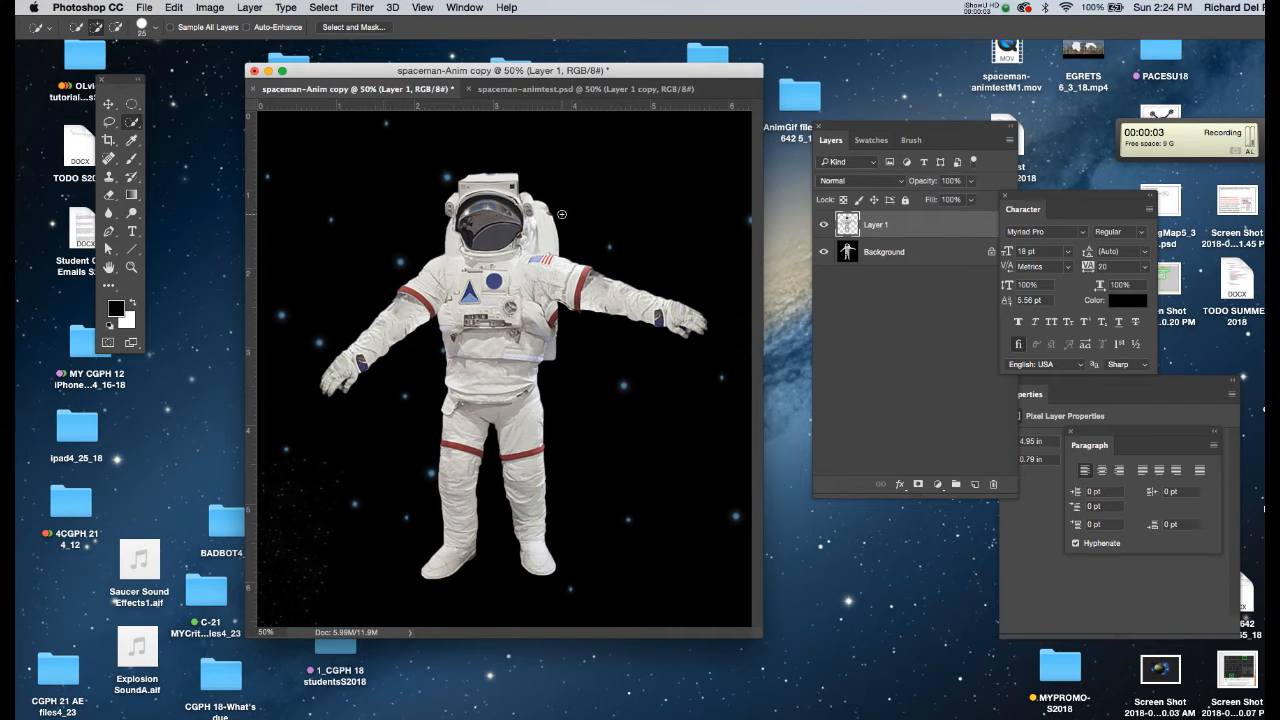
mouse_move(629, 177)
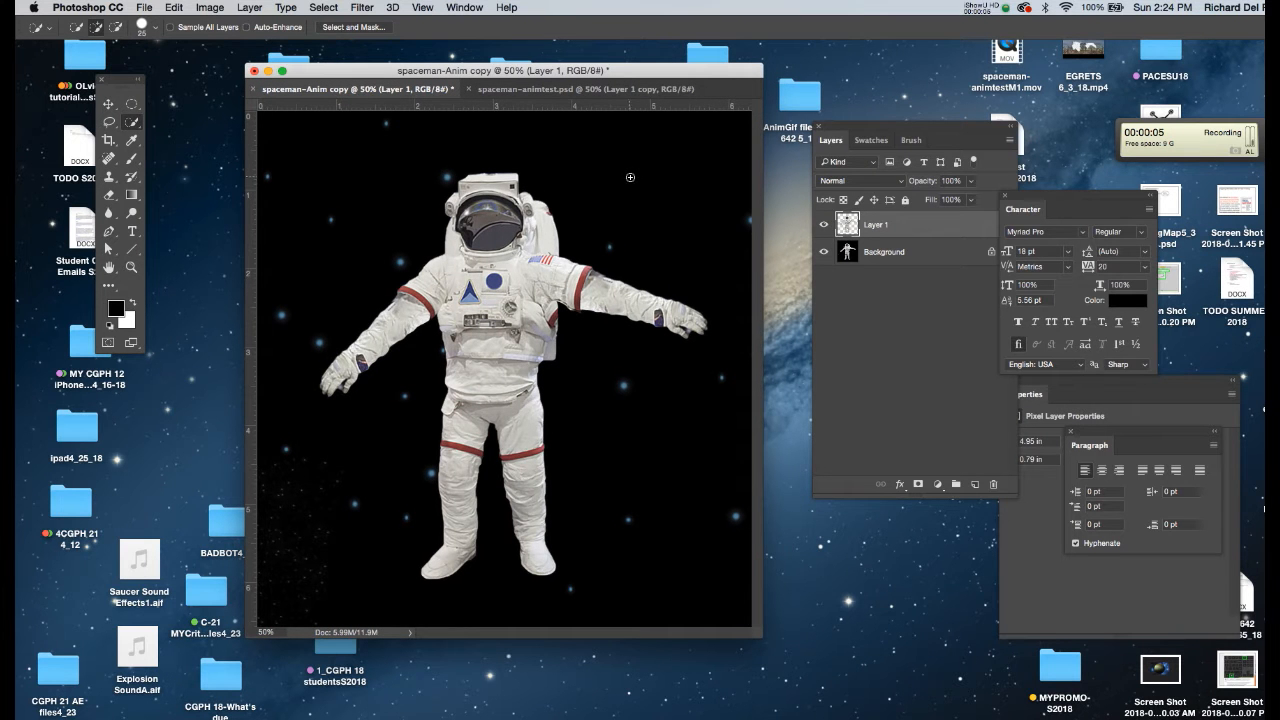
Hide the starfield Background layer and select Layer 1 in spaceman-animtest.psd
click(823, 251)
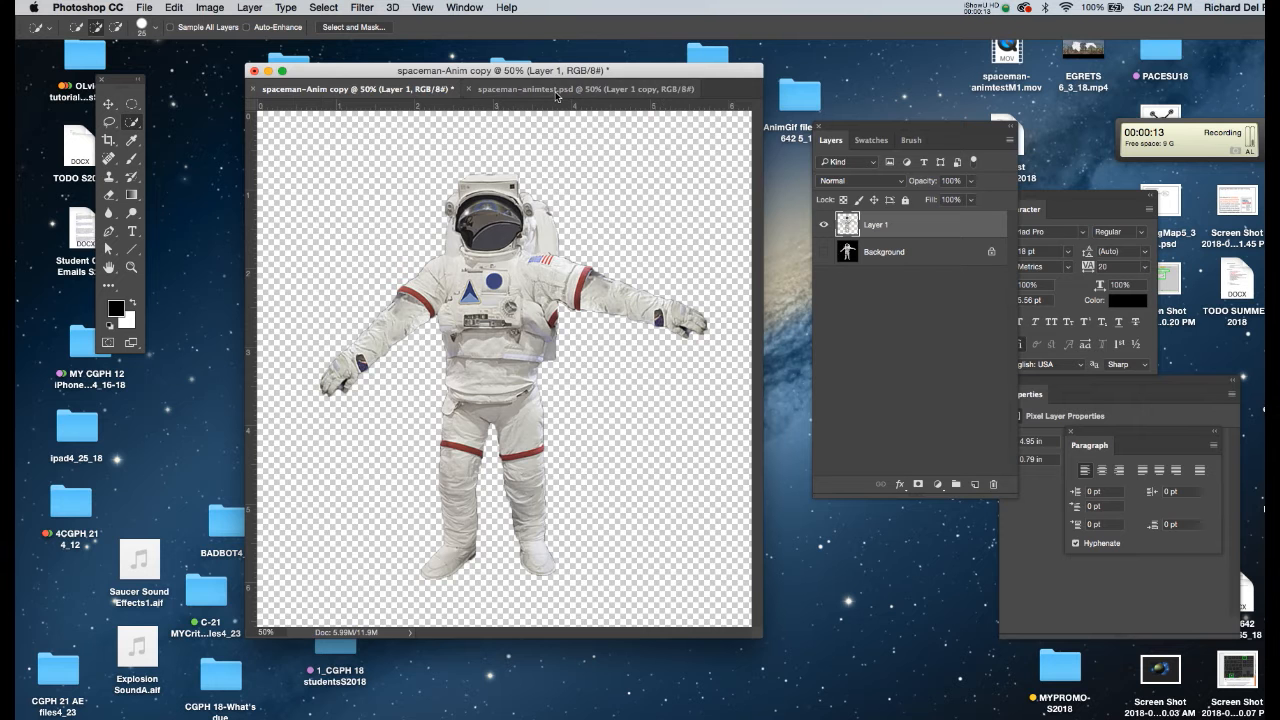
click(590, 89)
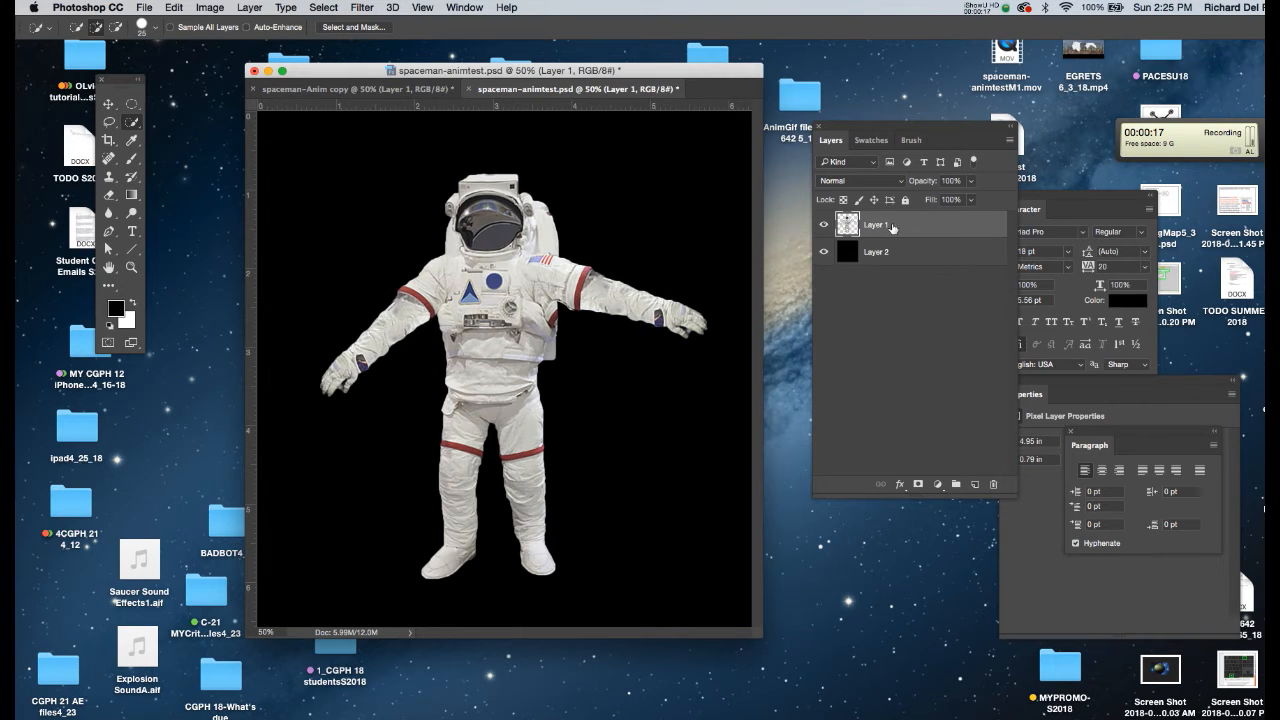
click(876, 251)
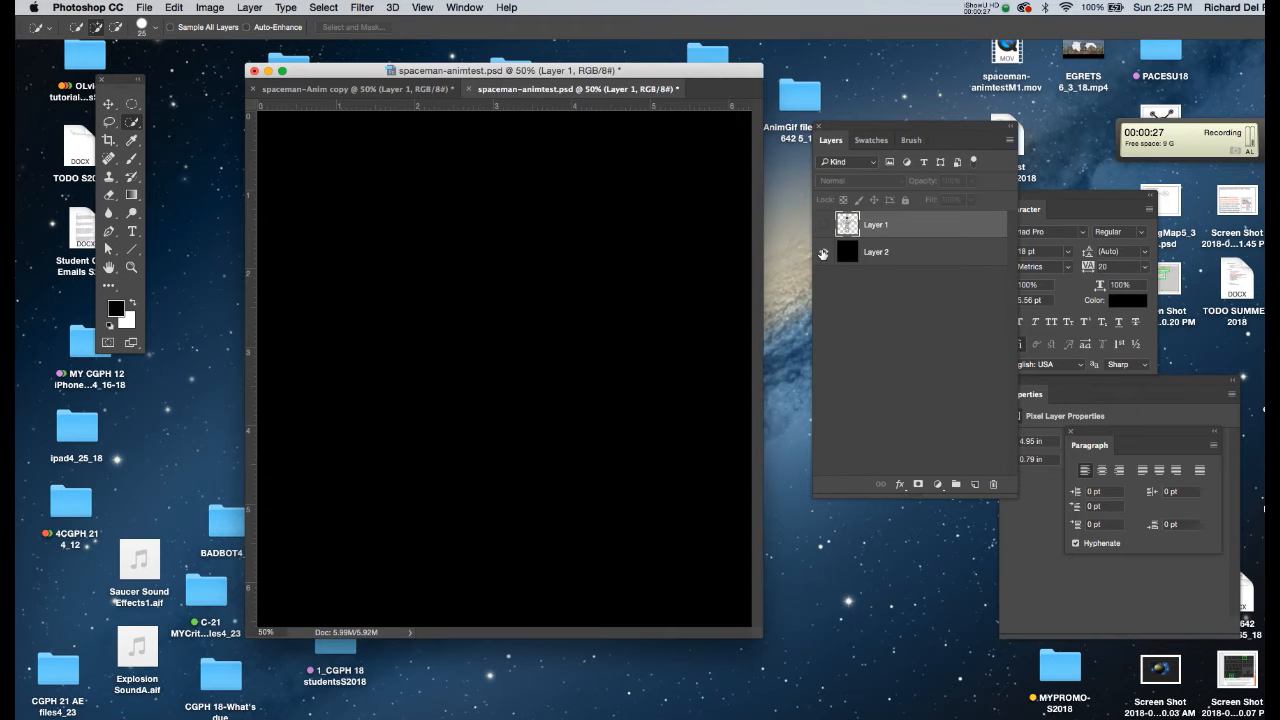
Show Layer 1 again and duplicate it with Cmd+J into a Layer 1 copy
click(824, 225)
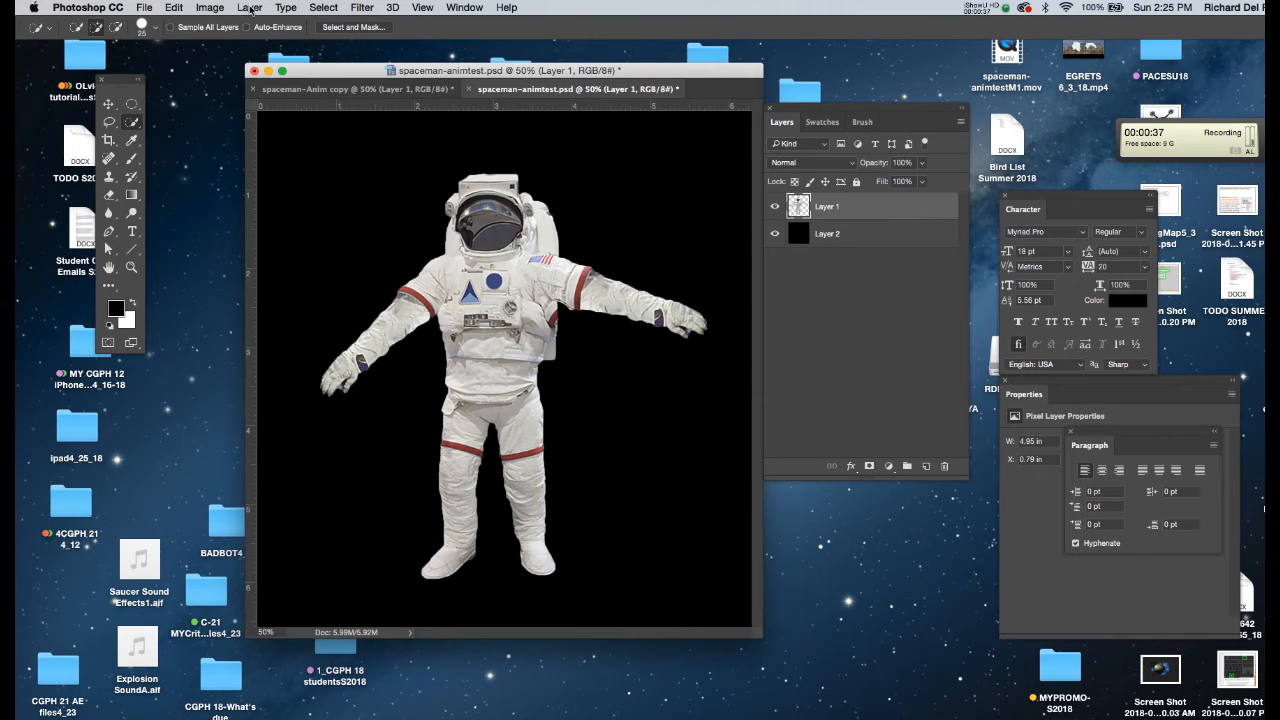
click(251, 7)
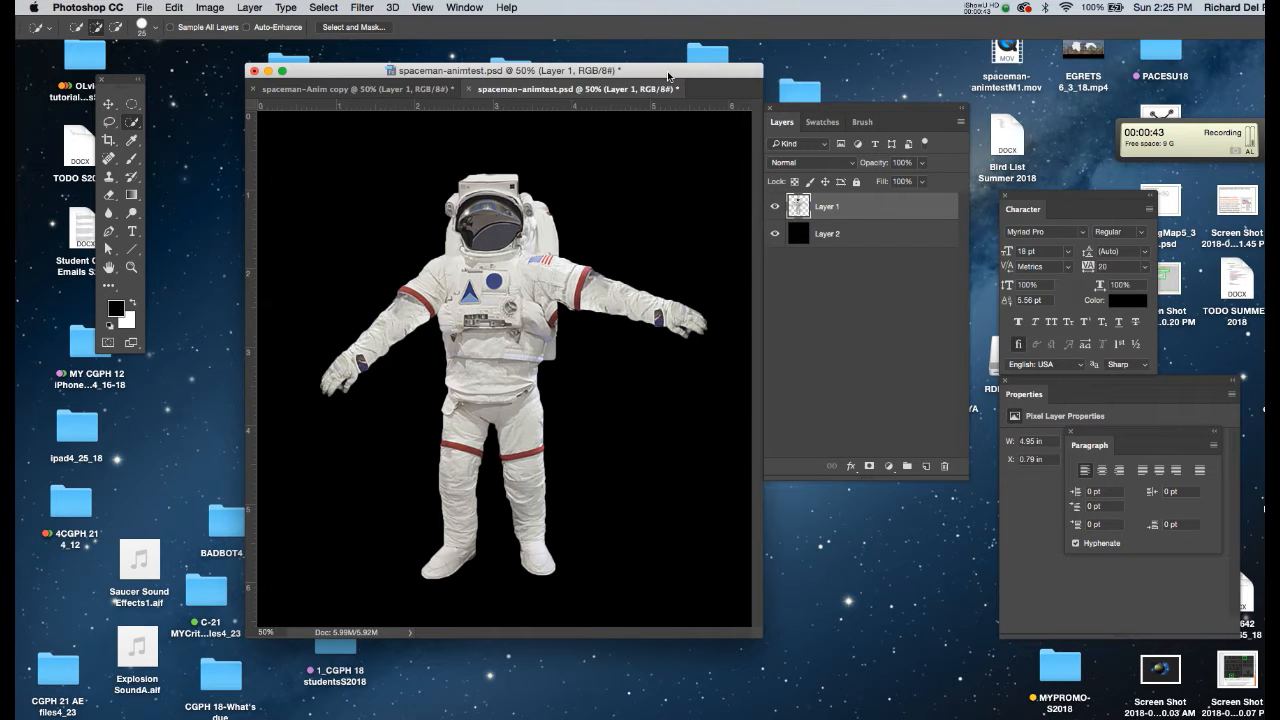
key(cmd+j)
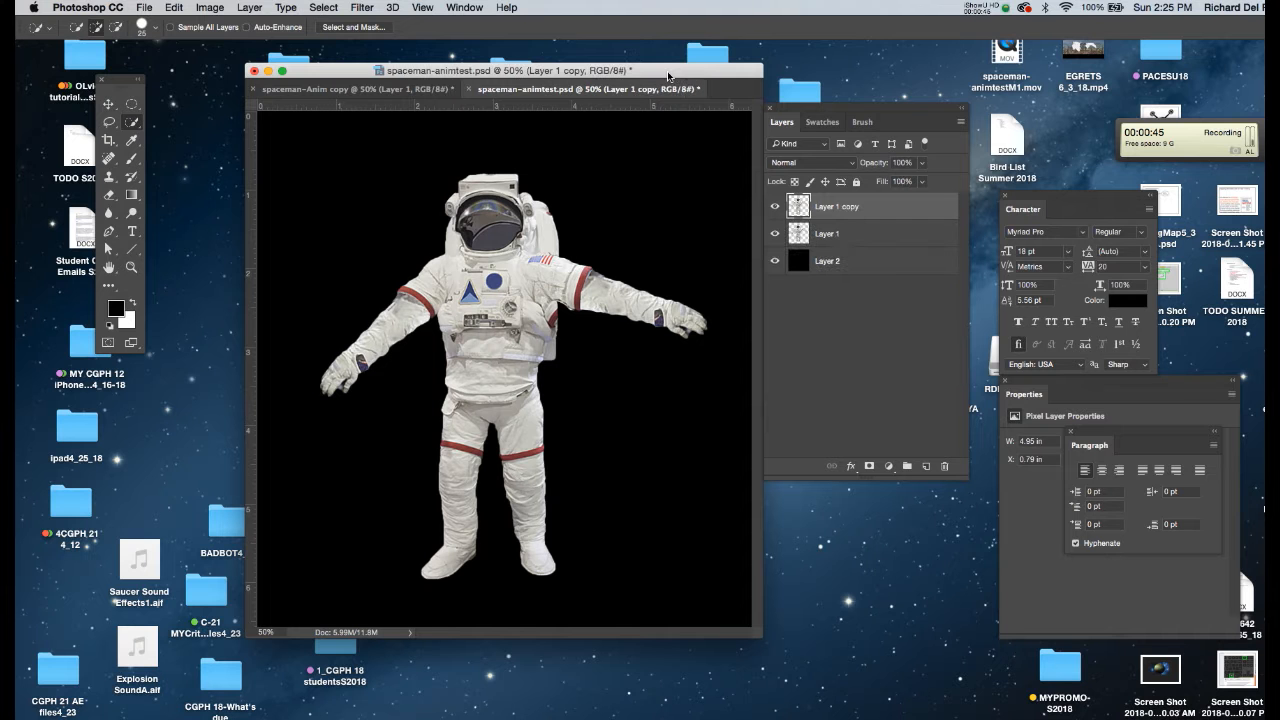
mouse_move(399, 331)
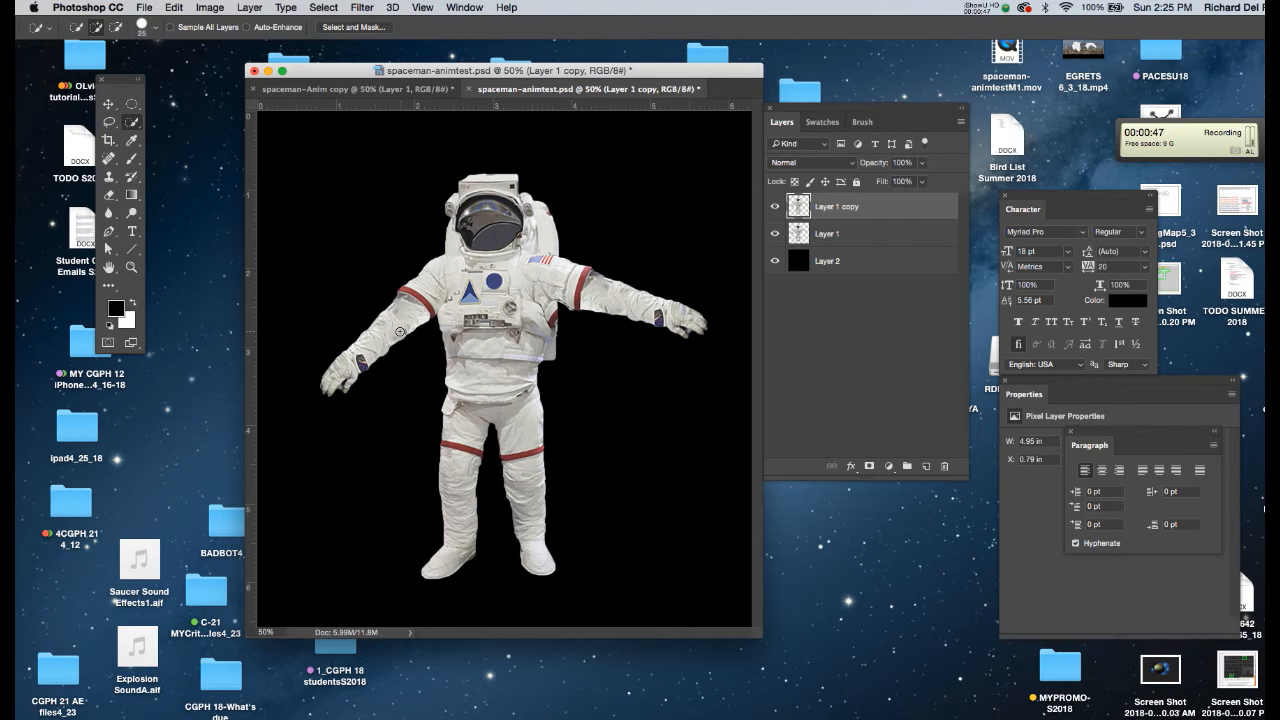
mouse_move(443, 306)
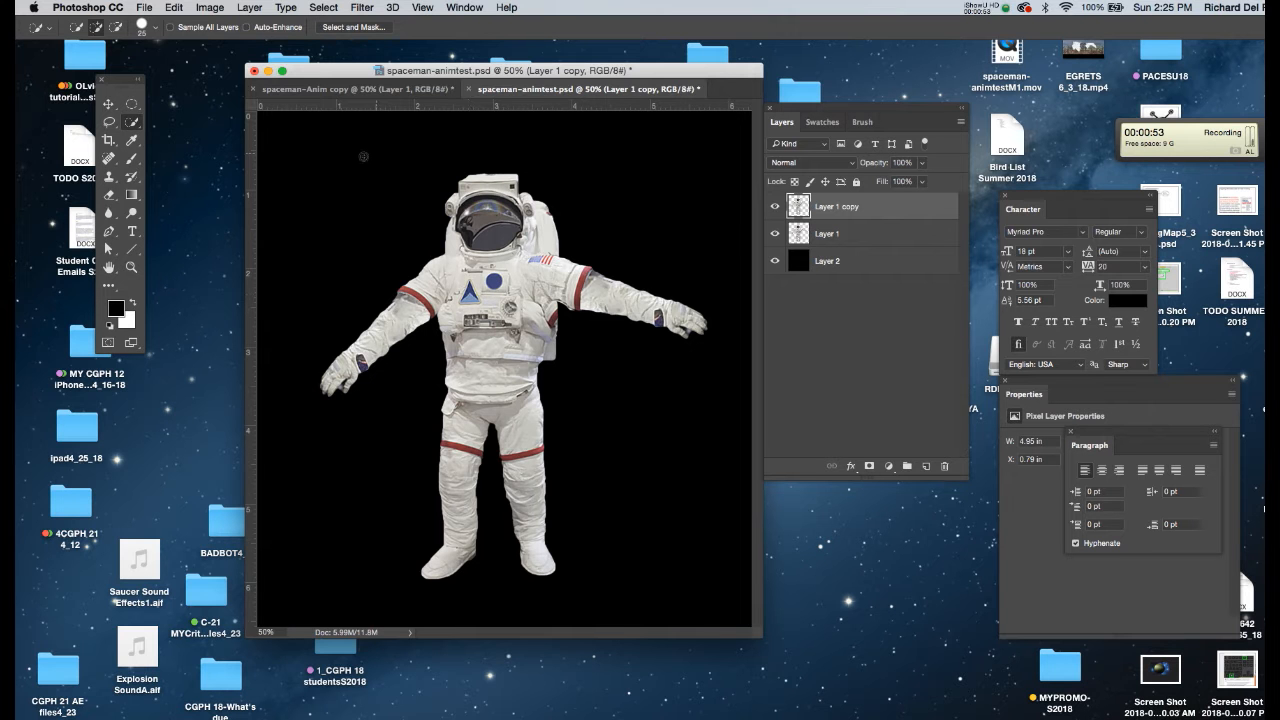
Start Edit > Puppet Warp on the astronaut copy layer
click(174, 7)
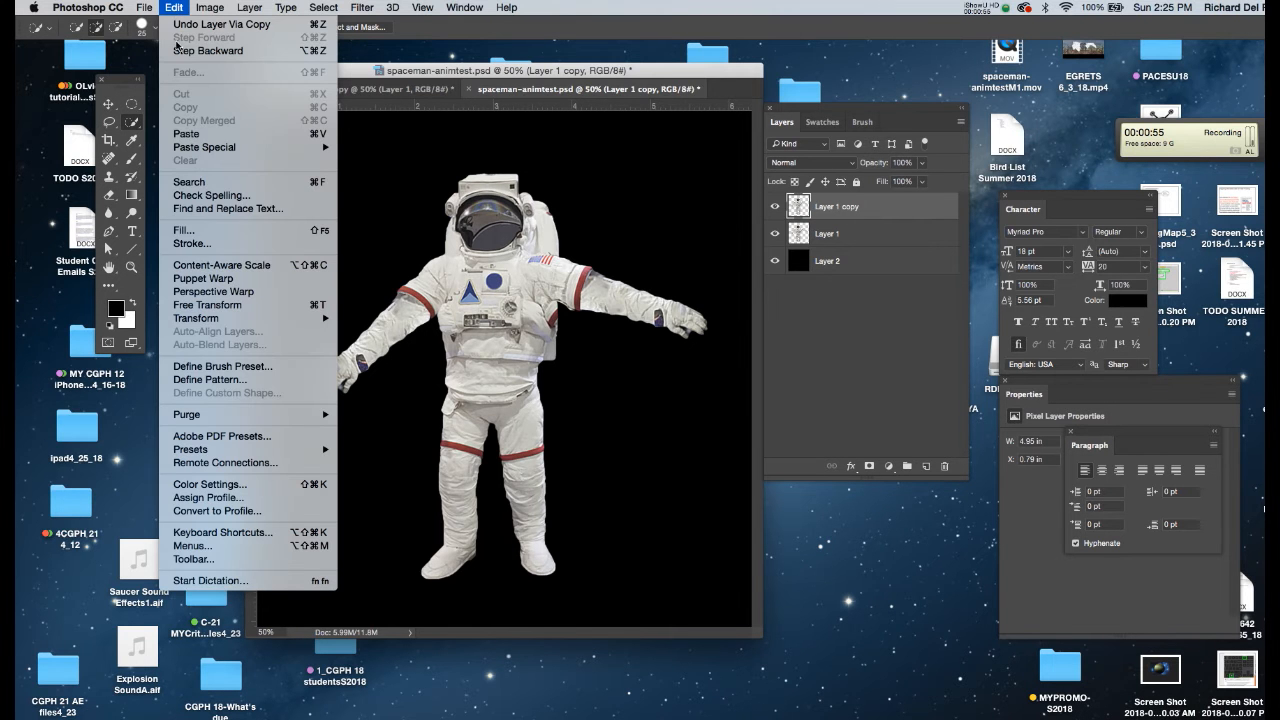
mouse_move(203, 278)
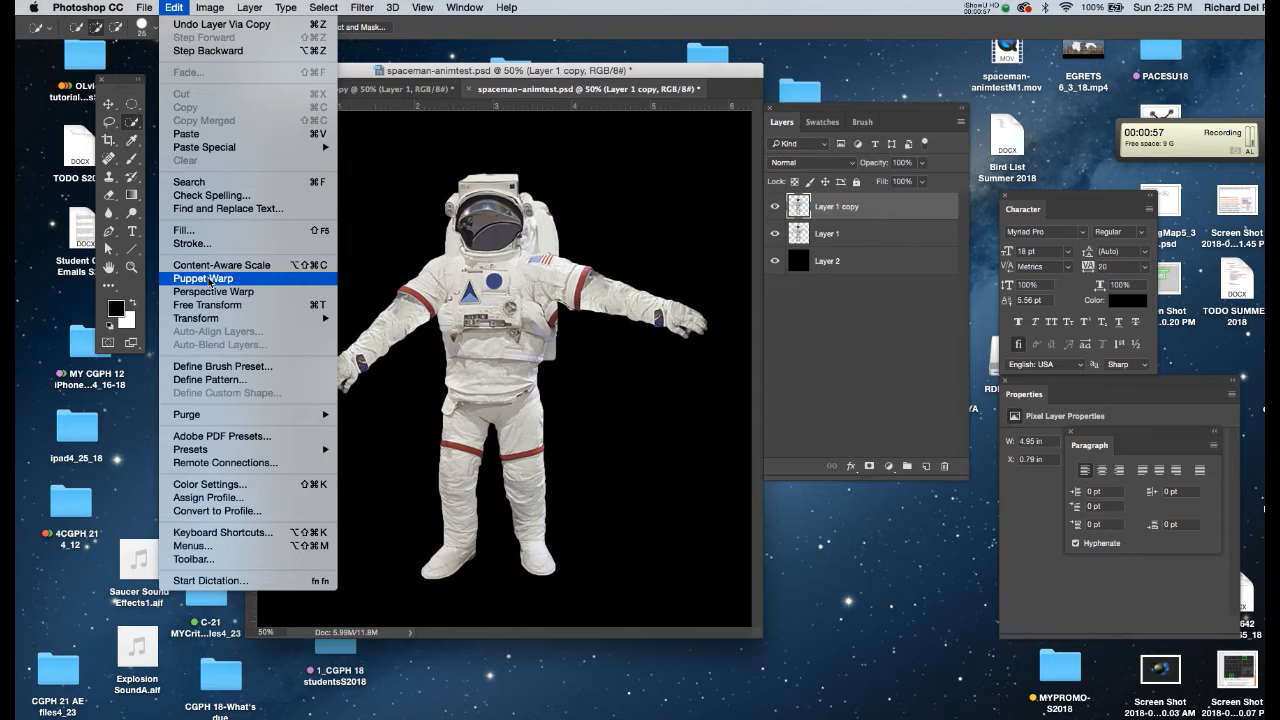
click(203, 278)
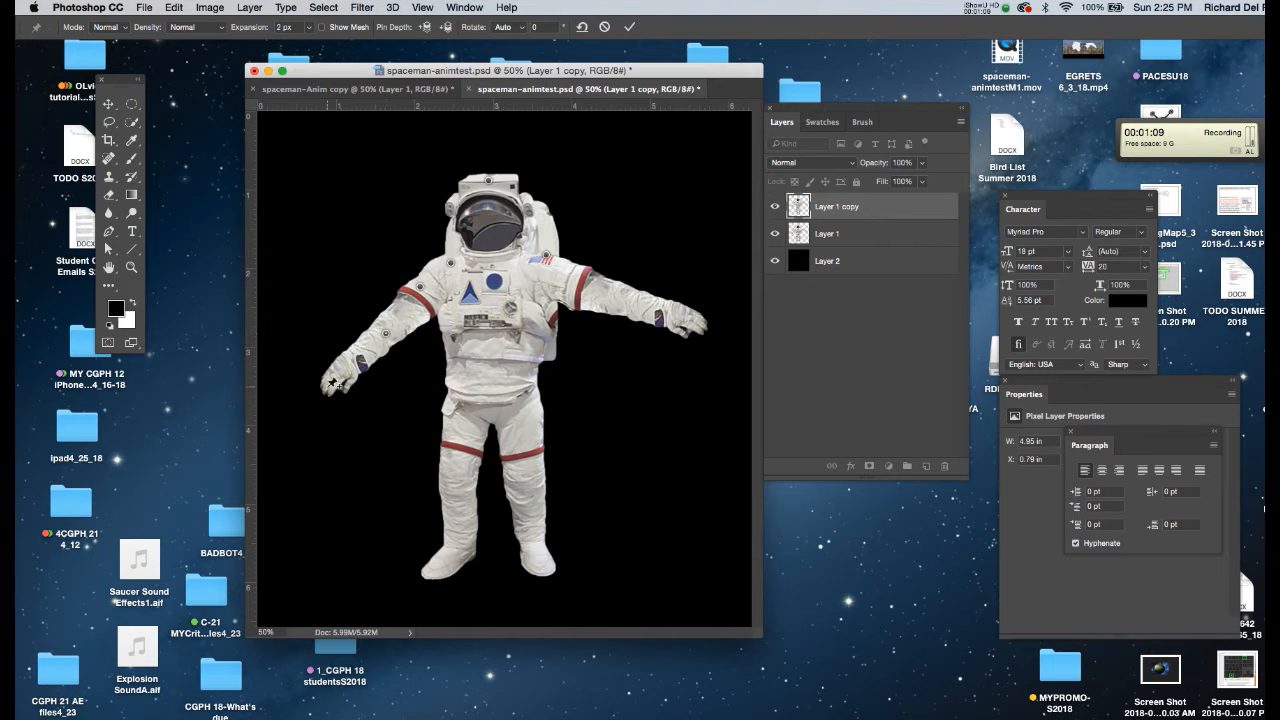
mouse_move(630, 291)
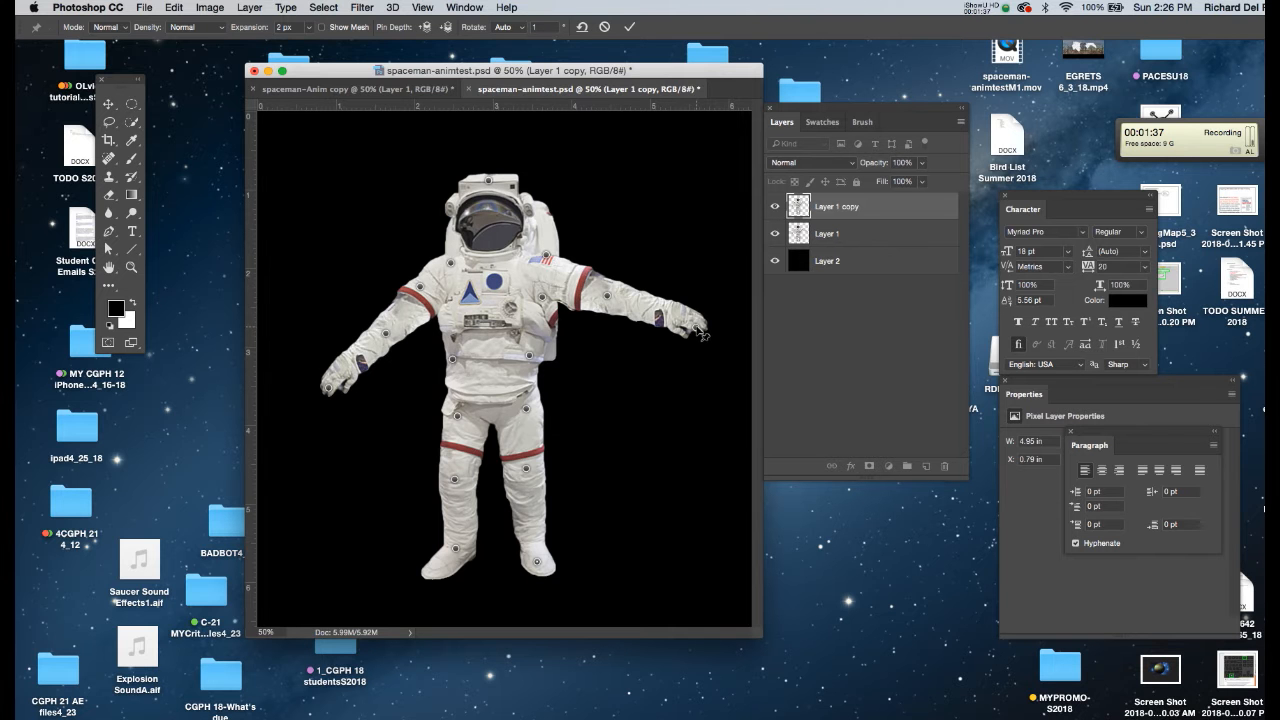
Drag puppet pins to raise both arms and swing one leg outward
drag(655, 320, 700, 240)
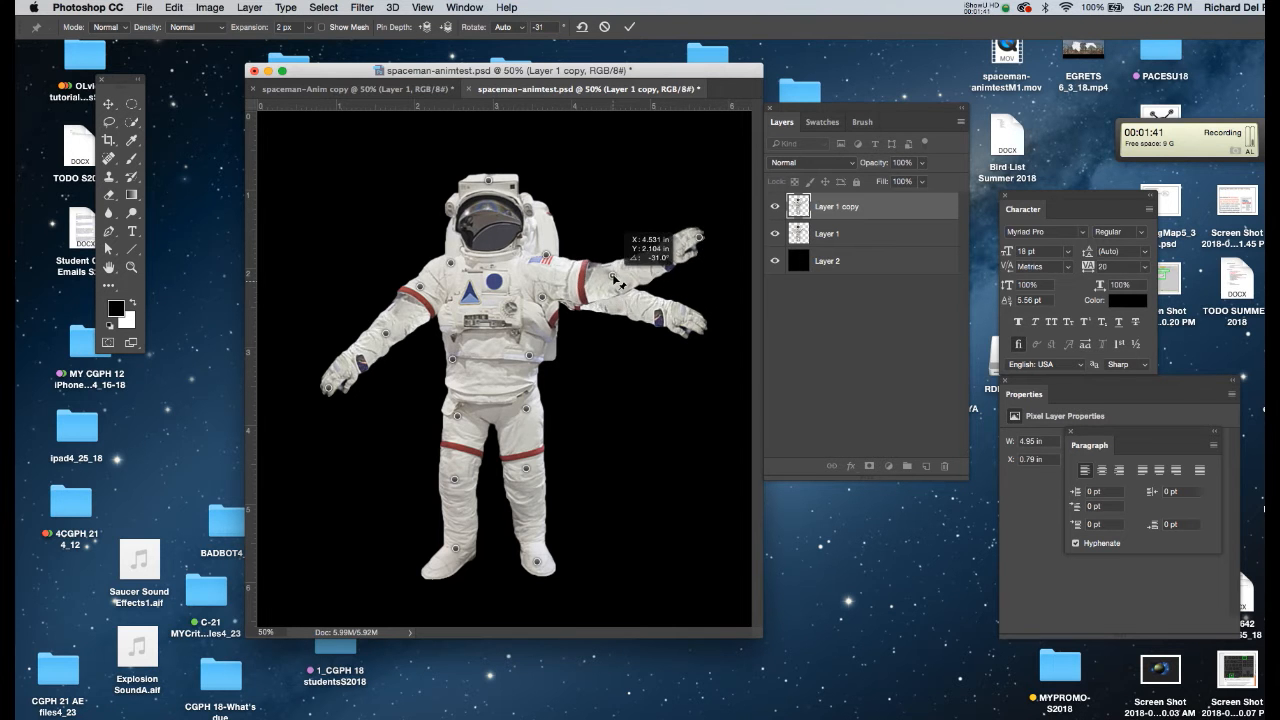
drag(620, 280, 695, 235)
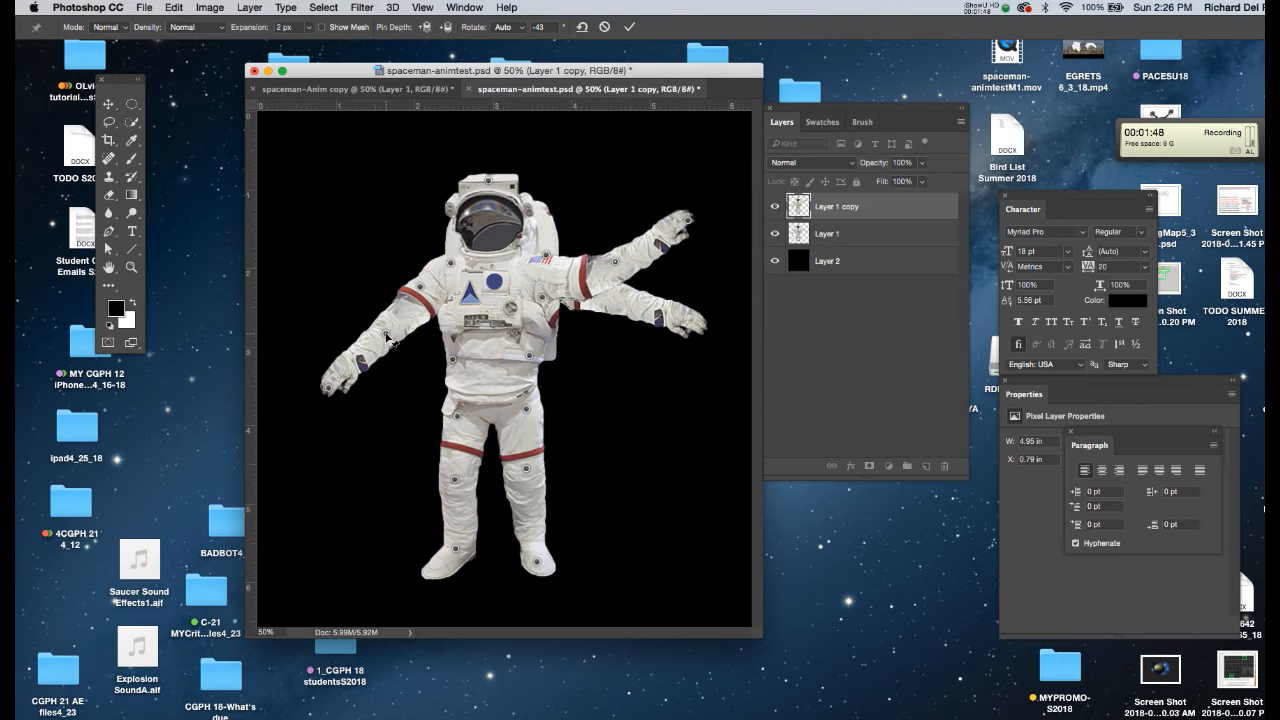
drag(385, 337, 335, 390)
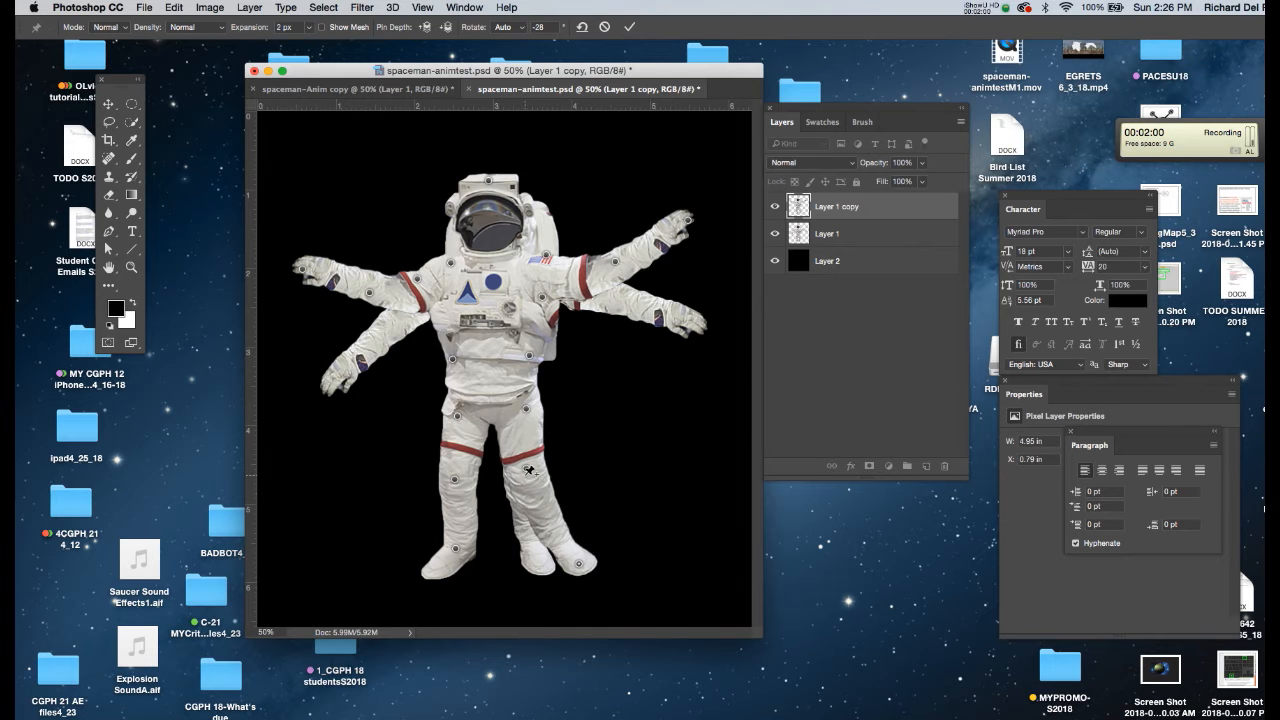
drag(530, 471, 553, 467)
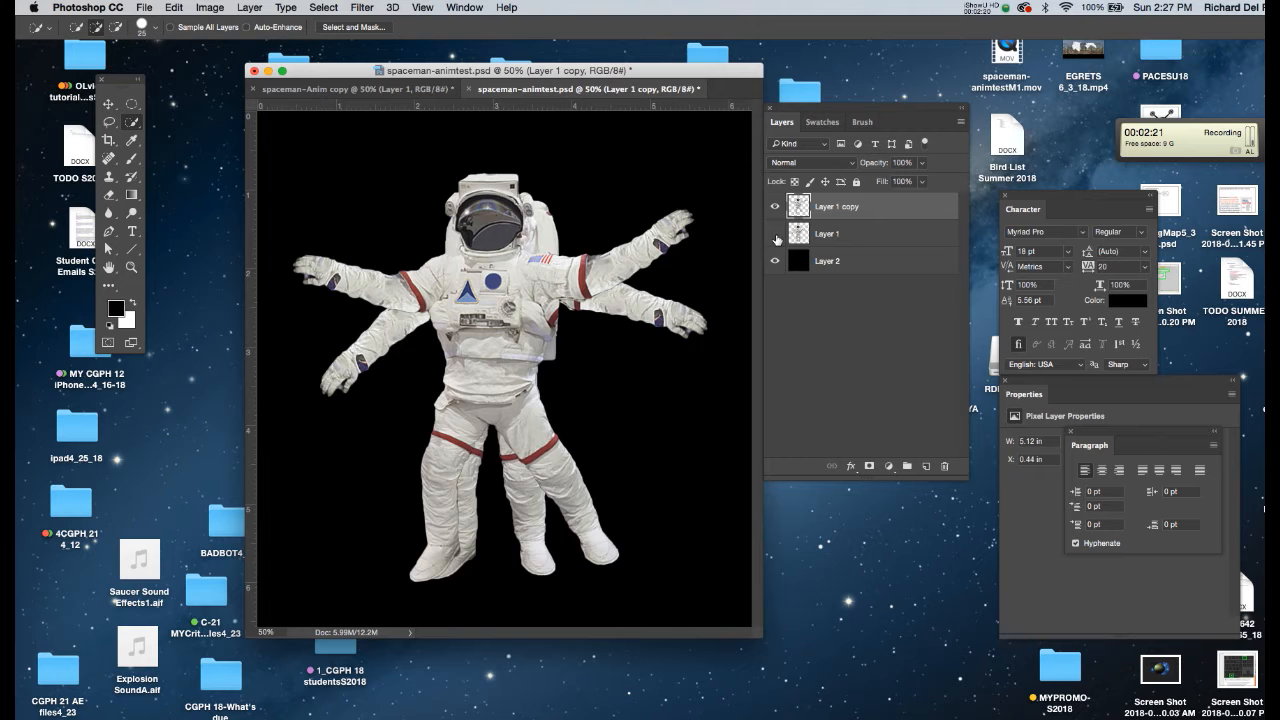
Toggle the original Layer 1 astronaut's visibility after committing the warp
click(777, 233)
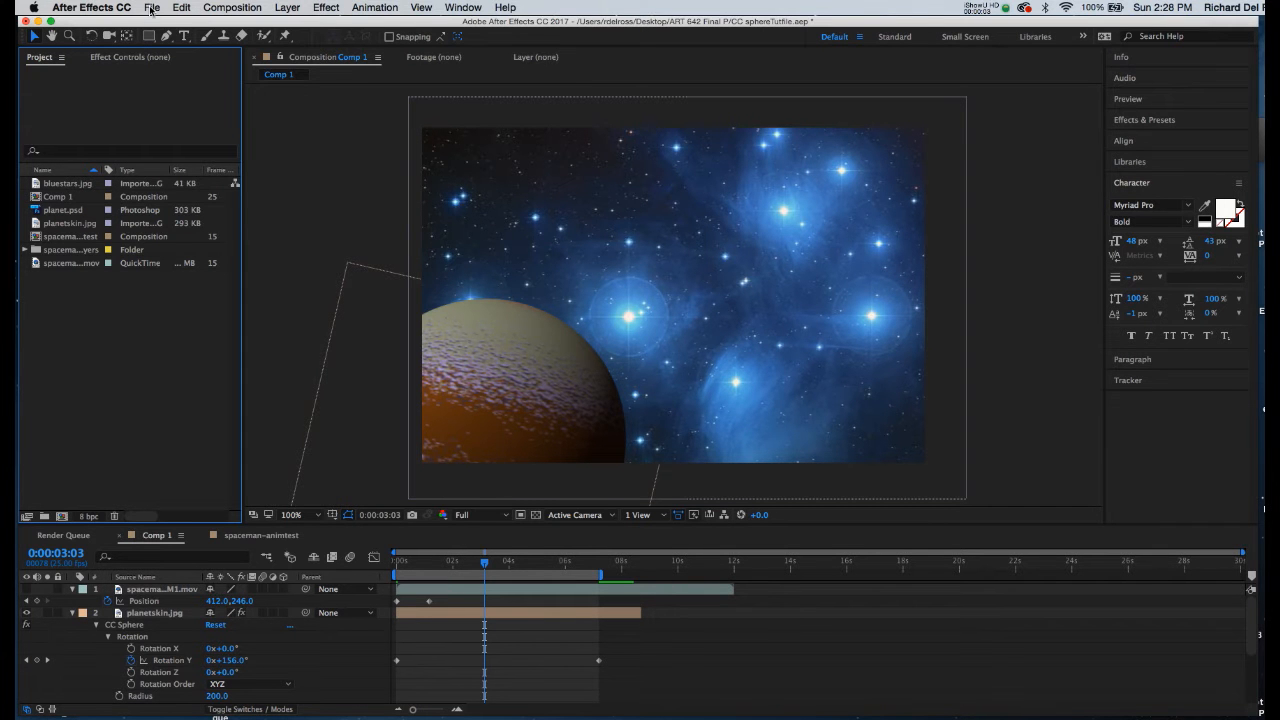
Import spaceman-animtest.psd as Composition - Retain Layer Sizes
click(152, 10)
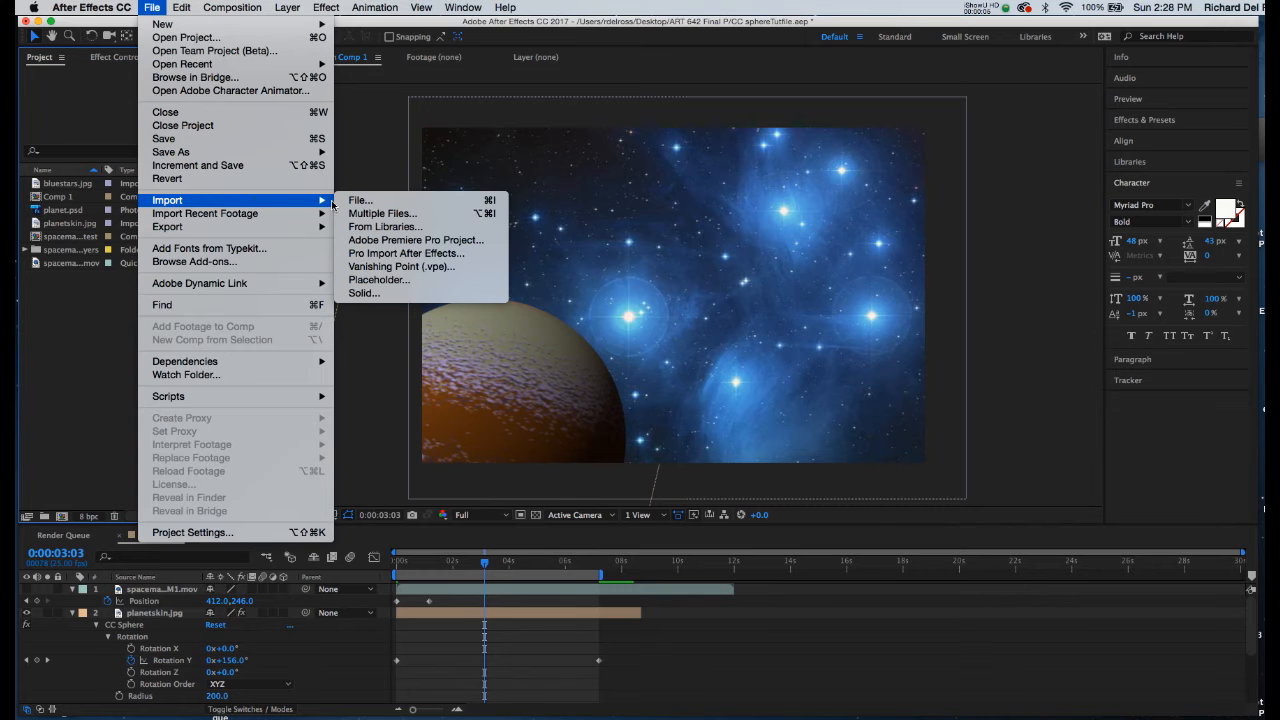
click(360, 200)
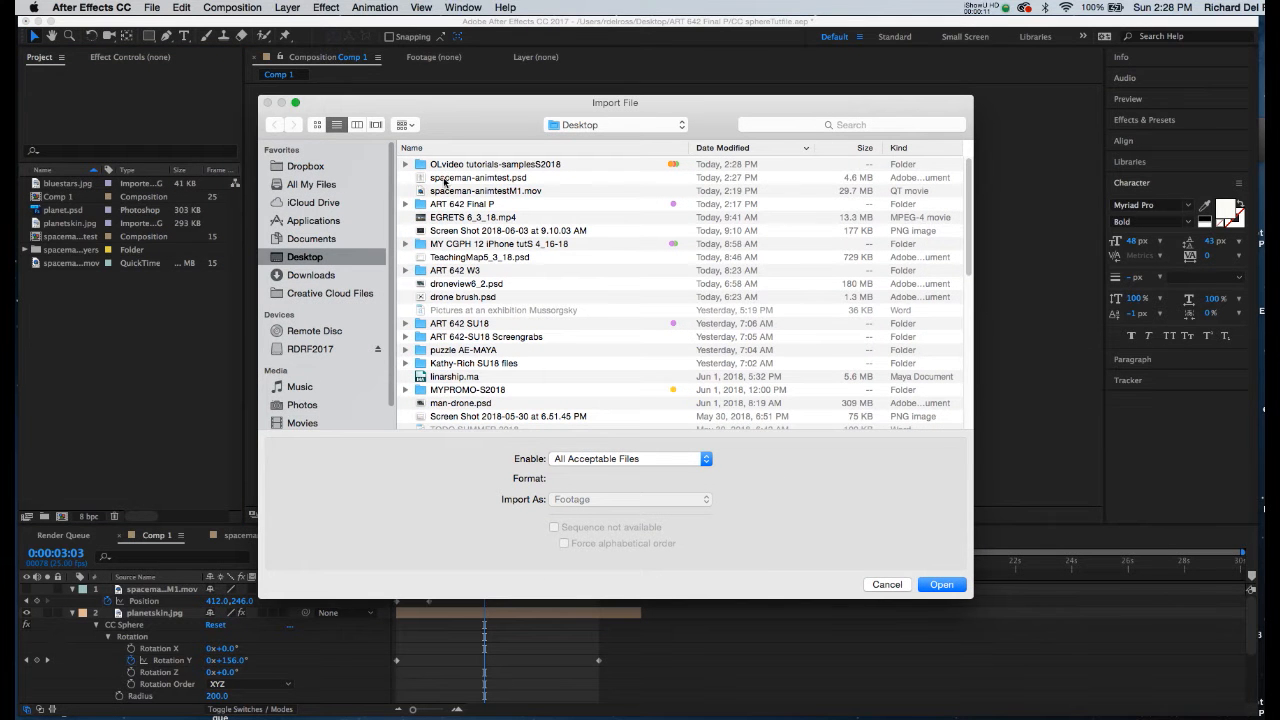
click(464, 177)
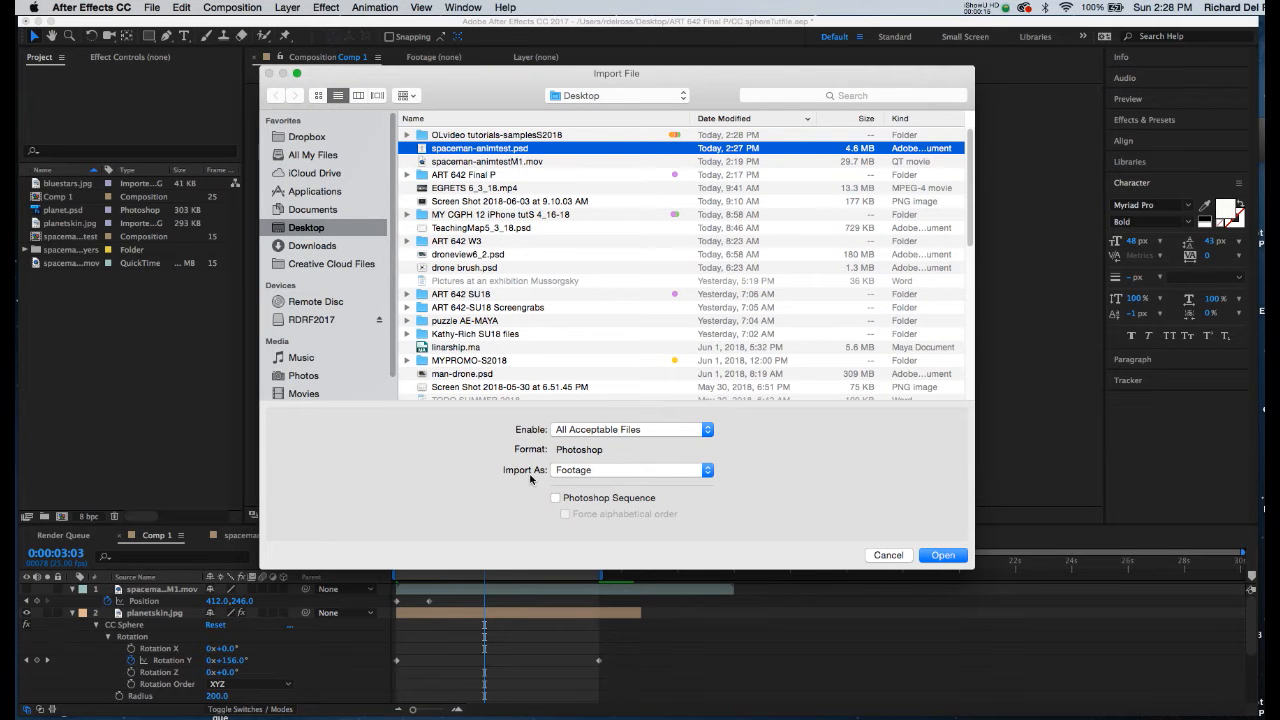
mouse_move(583, 477)
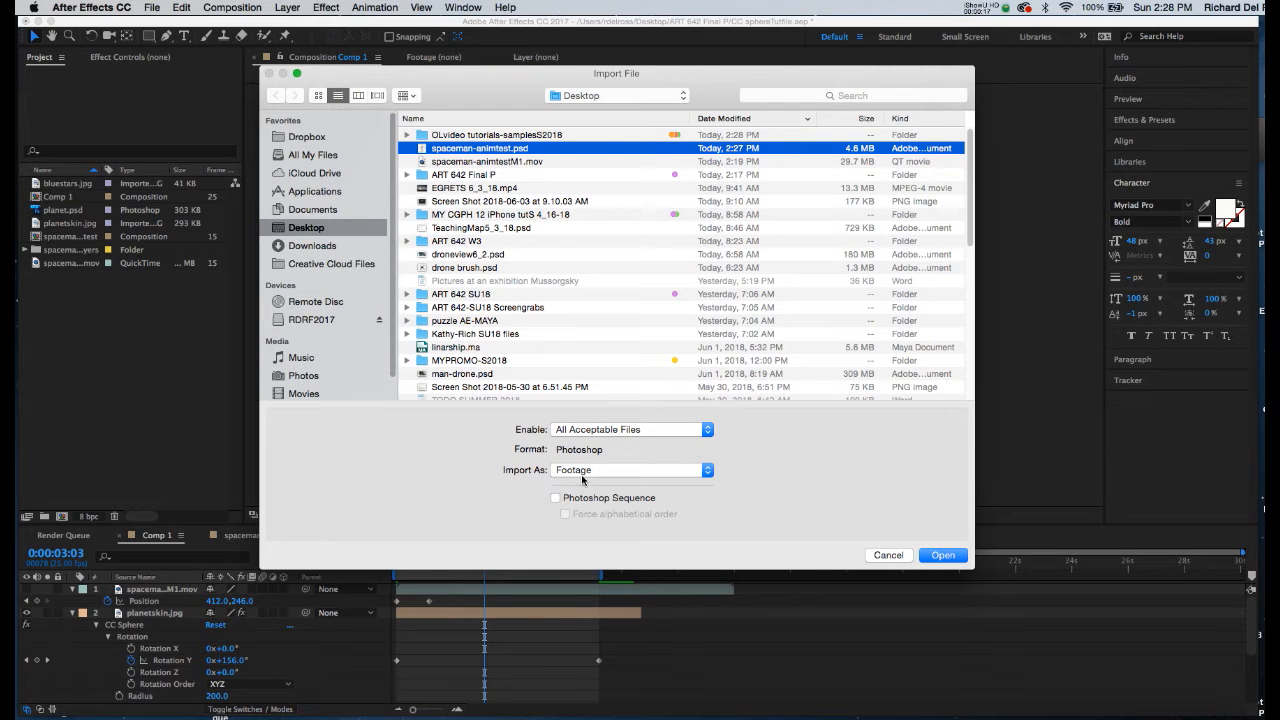
mouse_move(508, 372)
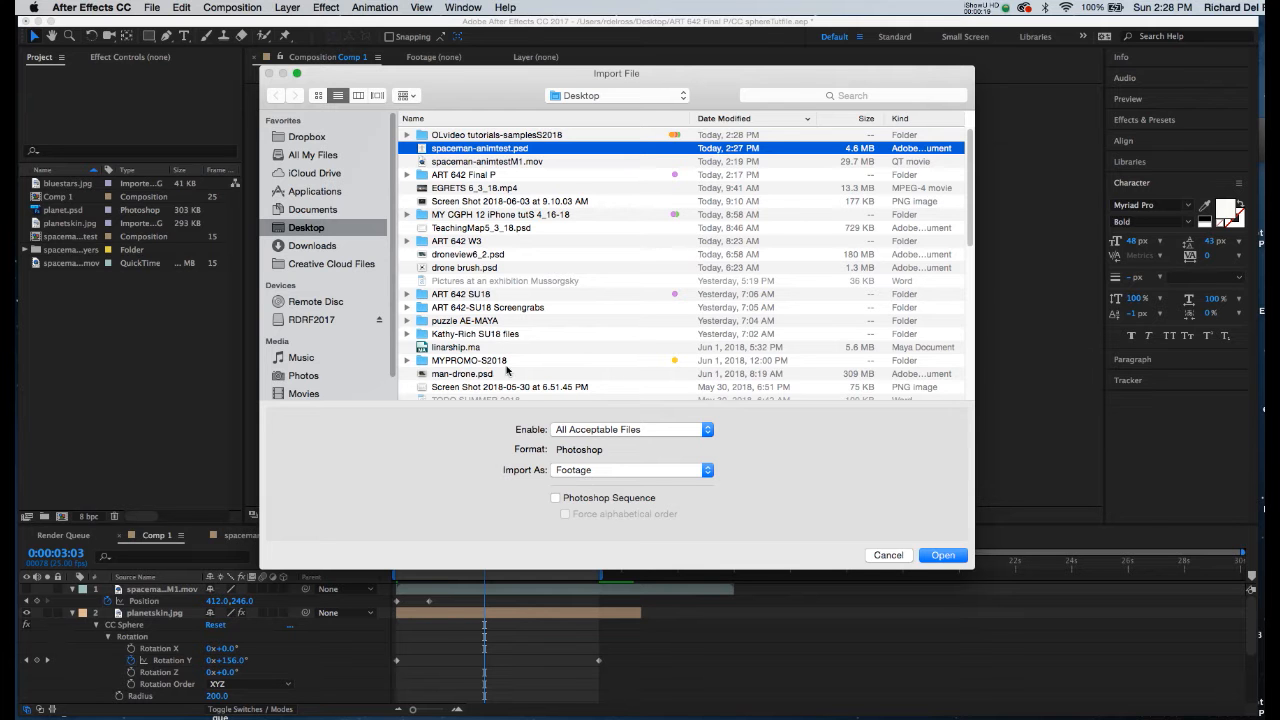
mouse_move(558, 443)
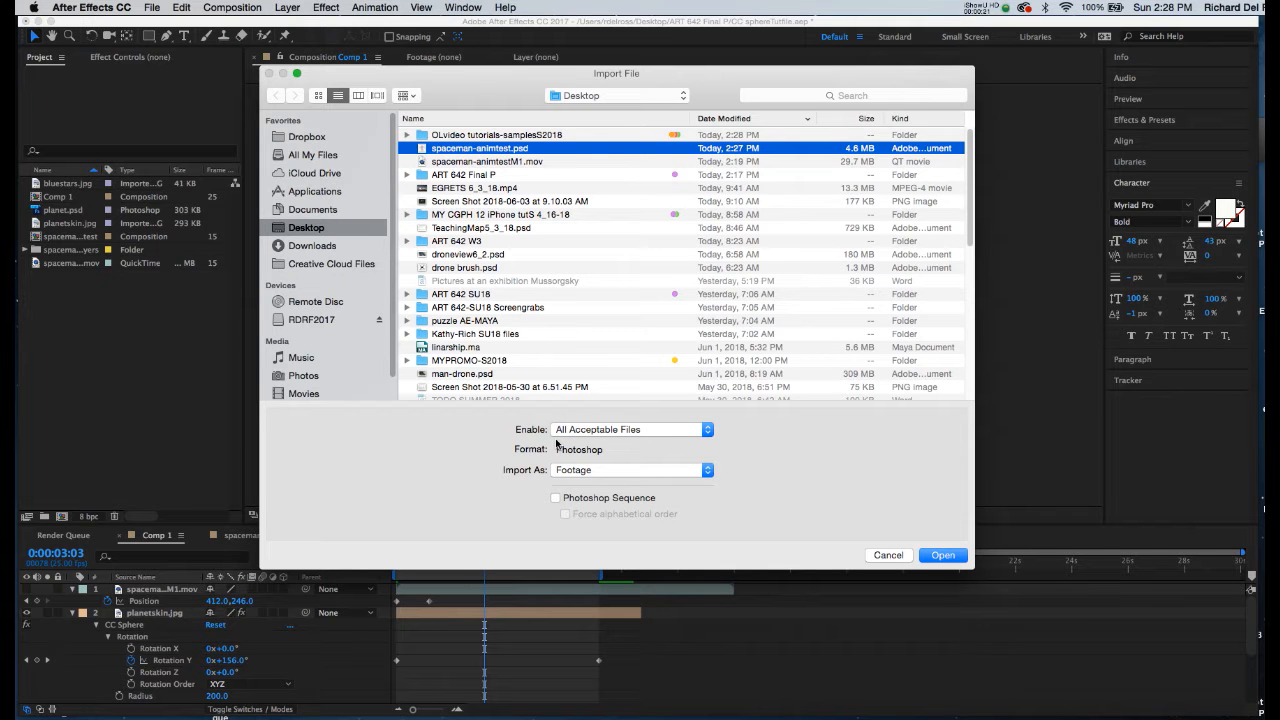
mouse_move(570, 434)
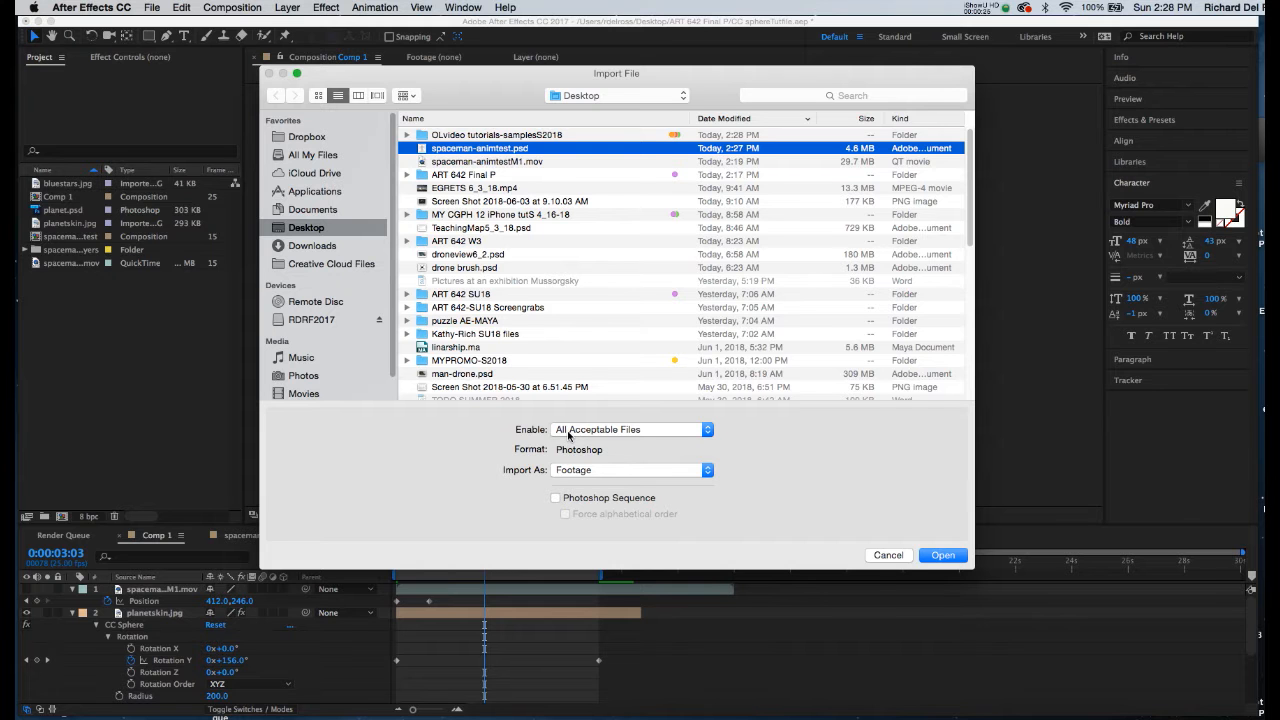
mouse_move(537, 482)
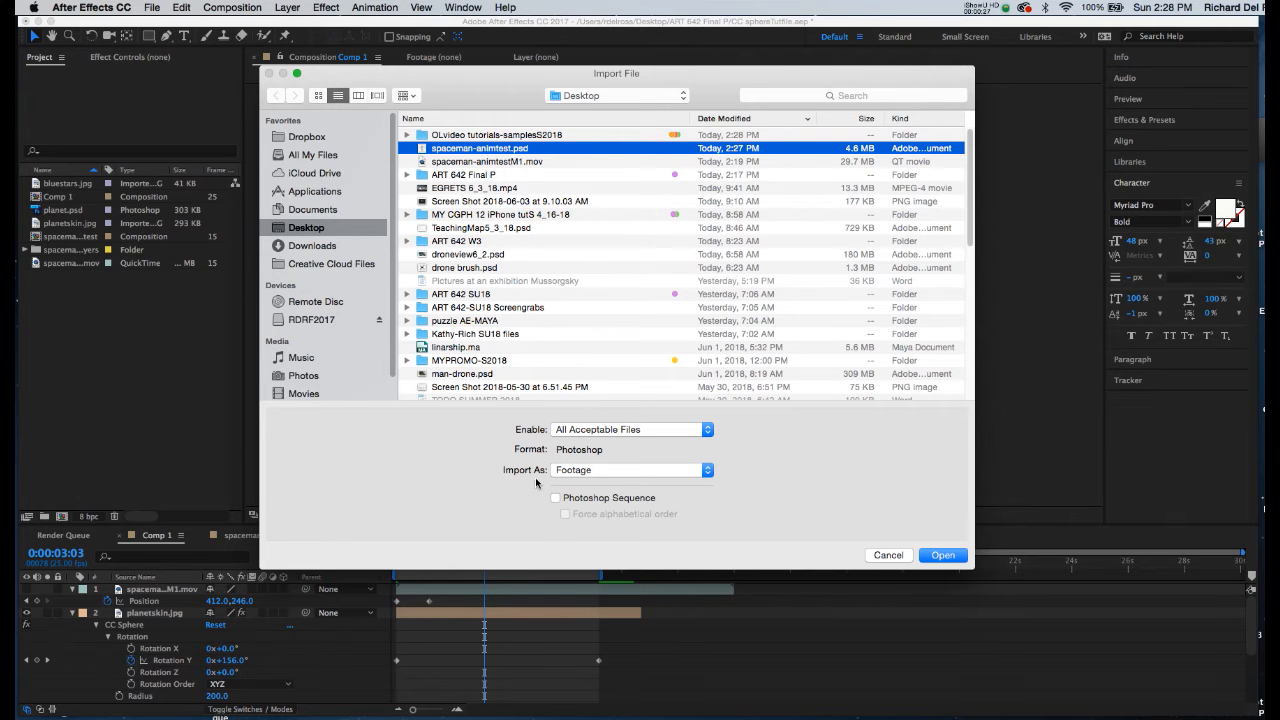
click(628, 470)
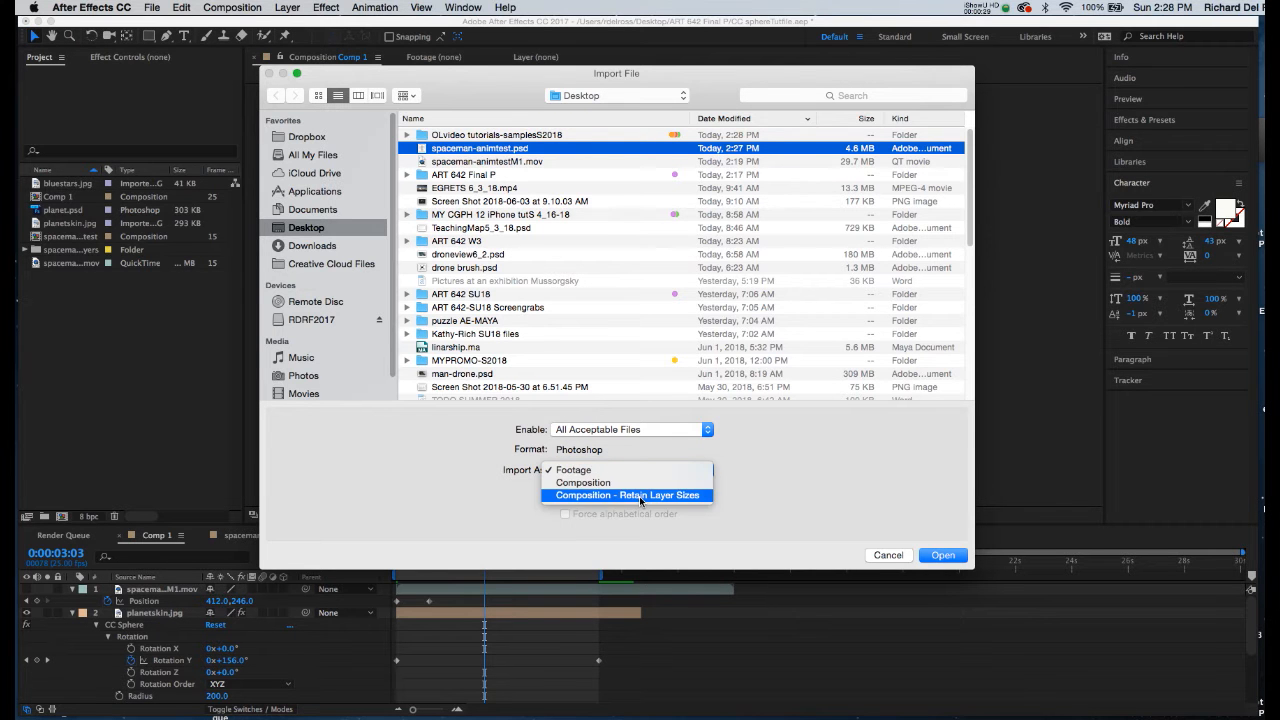
click(627, 495)
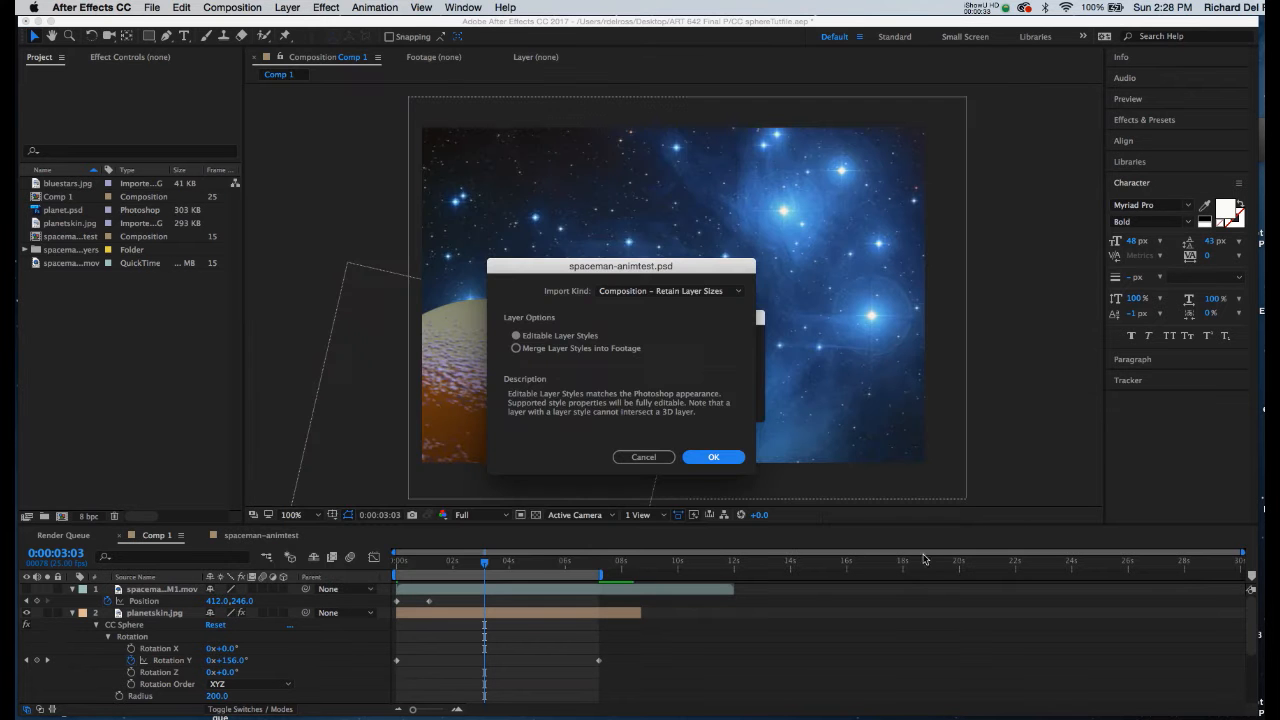
click(713, 457)
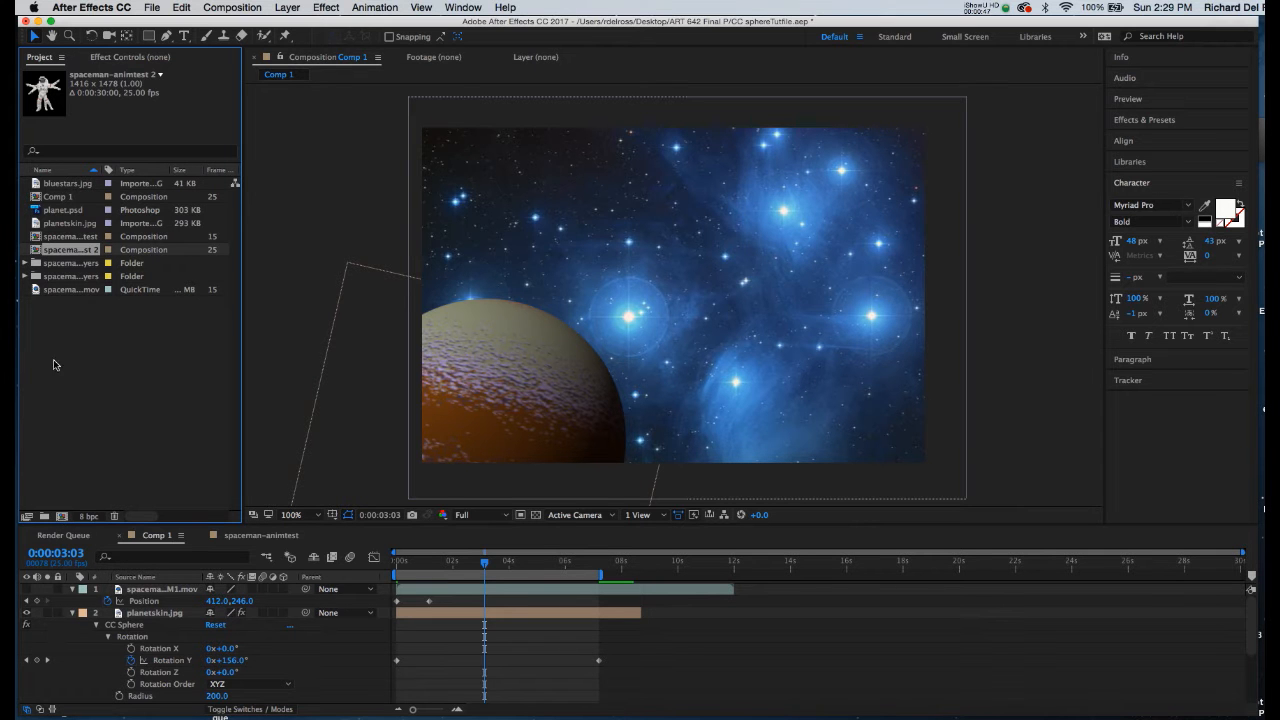
Browse the spaceman layers folder, then open the spaceman-animtest 2 composition
click(28, 262)
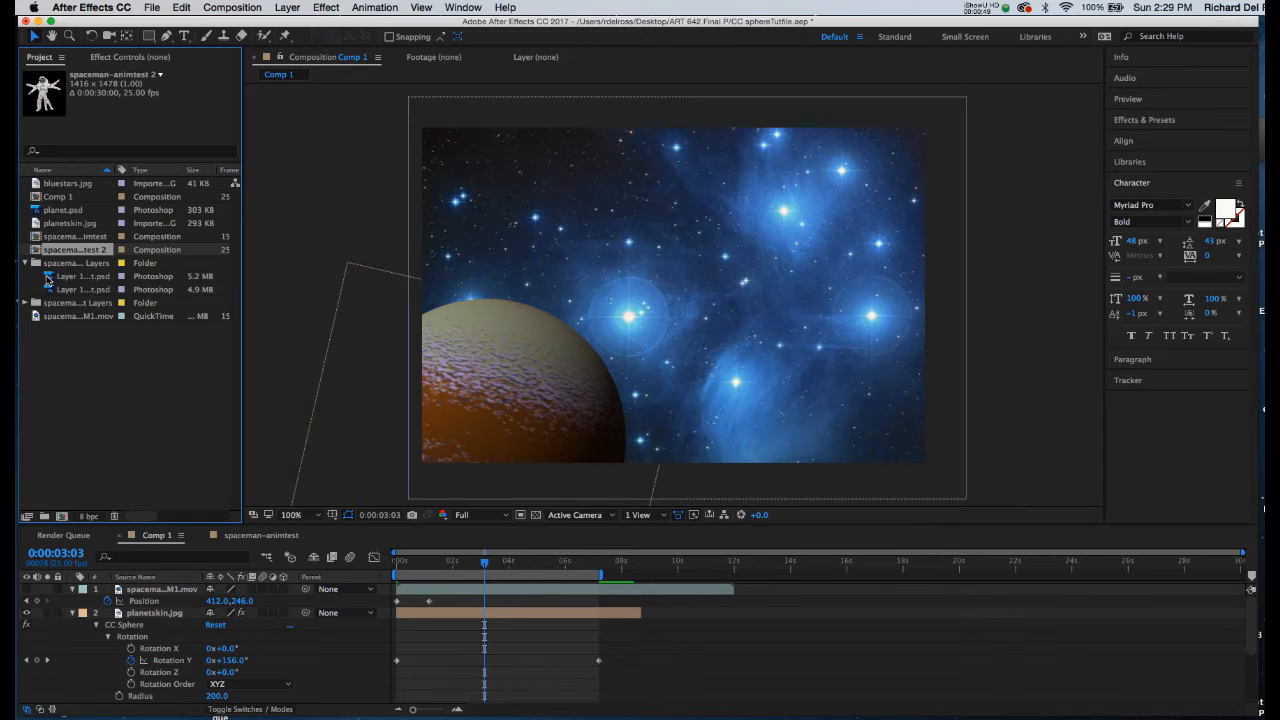
click(79, 291)
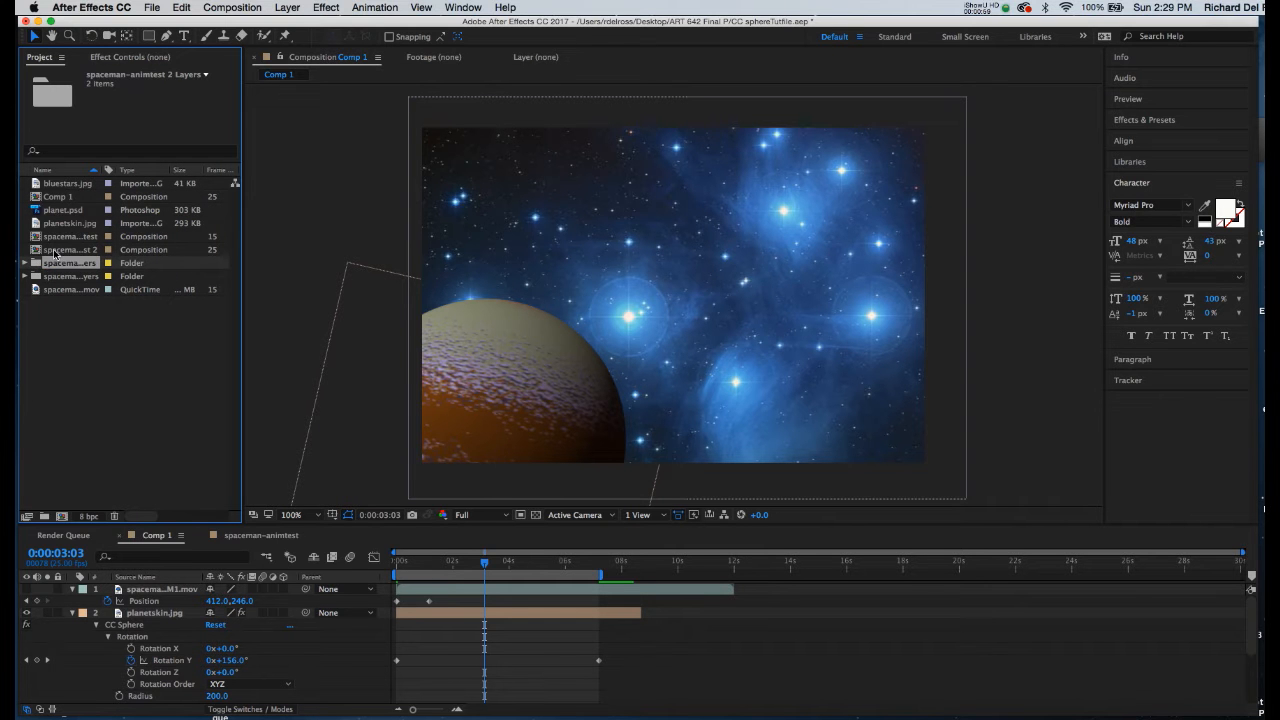
click(67, 249)
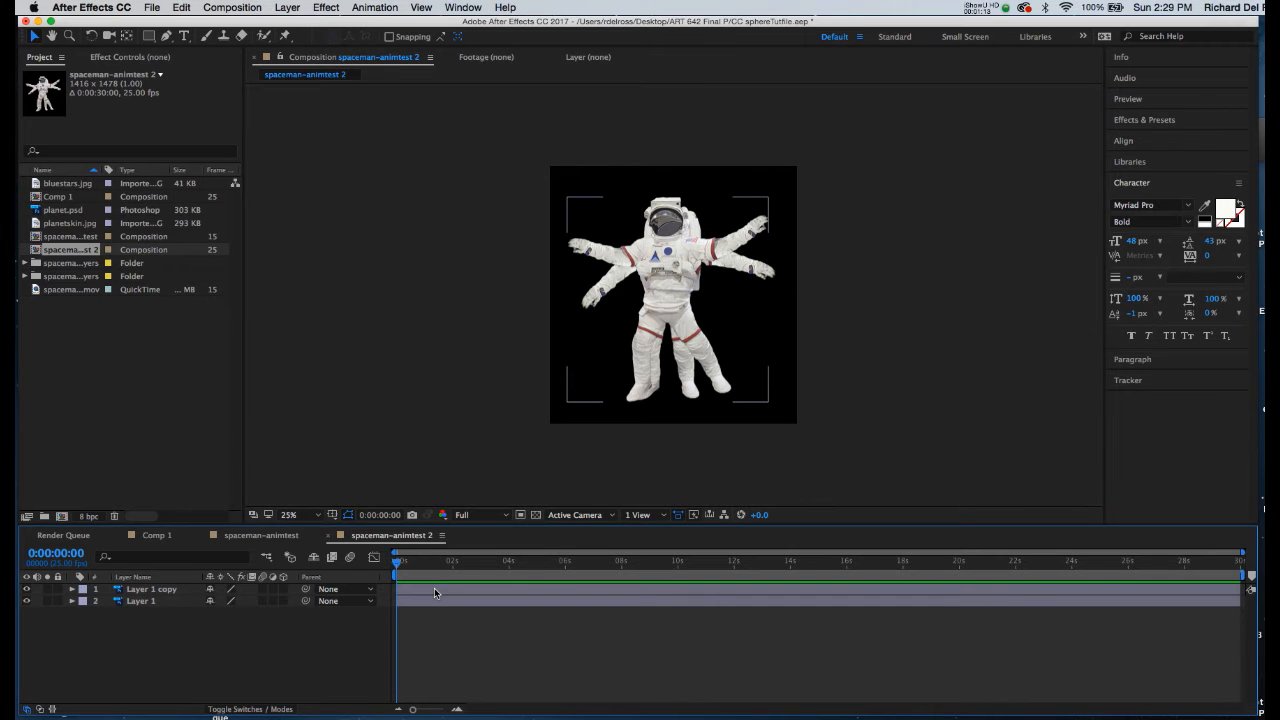
mouse_move(428, 595)
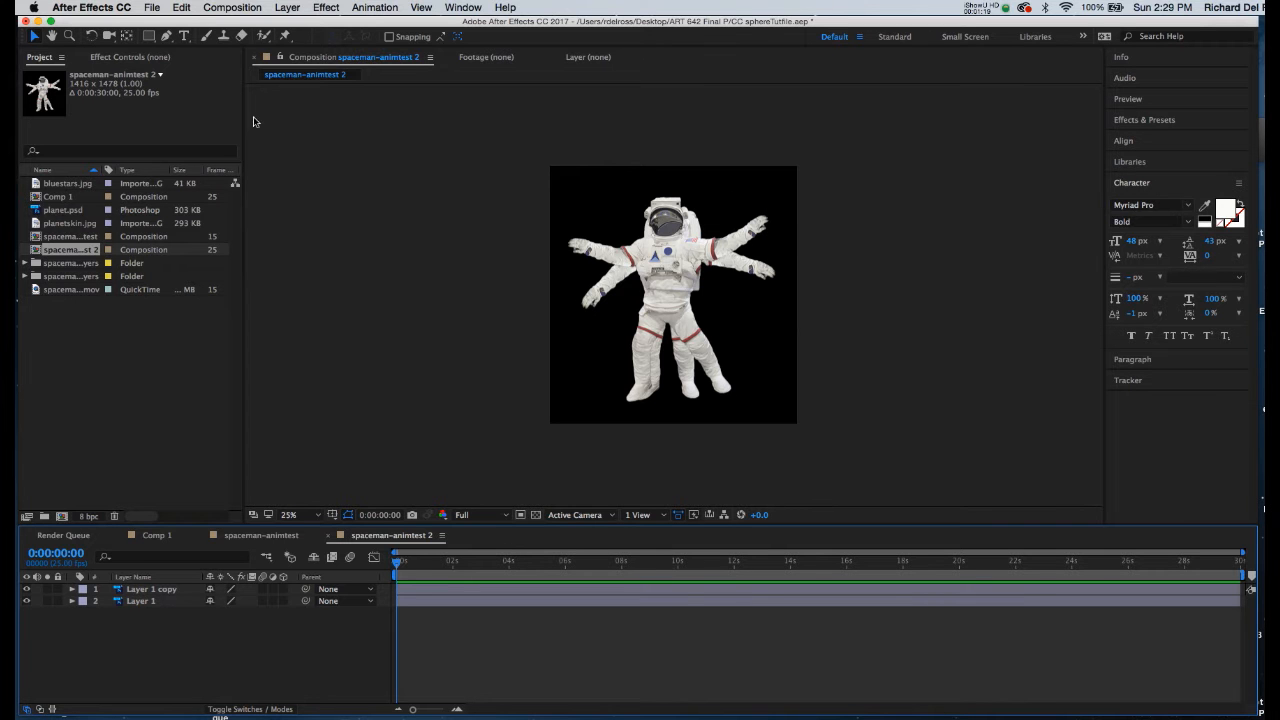
Set the spaceman-animtest 2 frame rate to 15 fps in Composition Settings
click(259, 11)
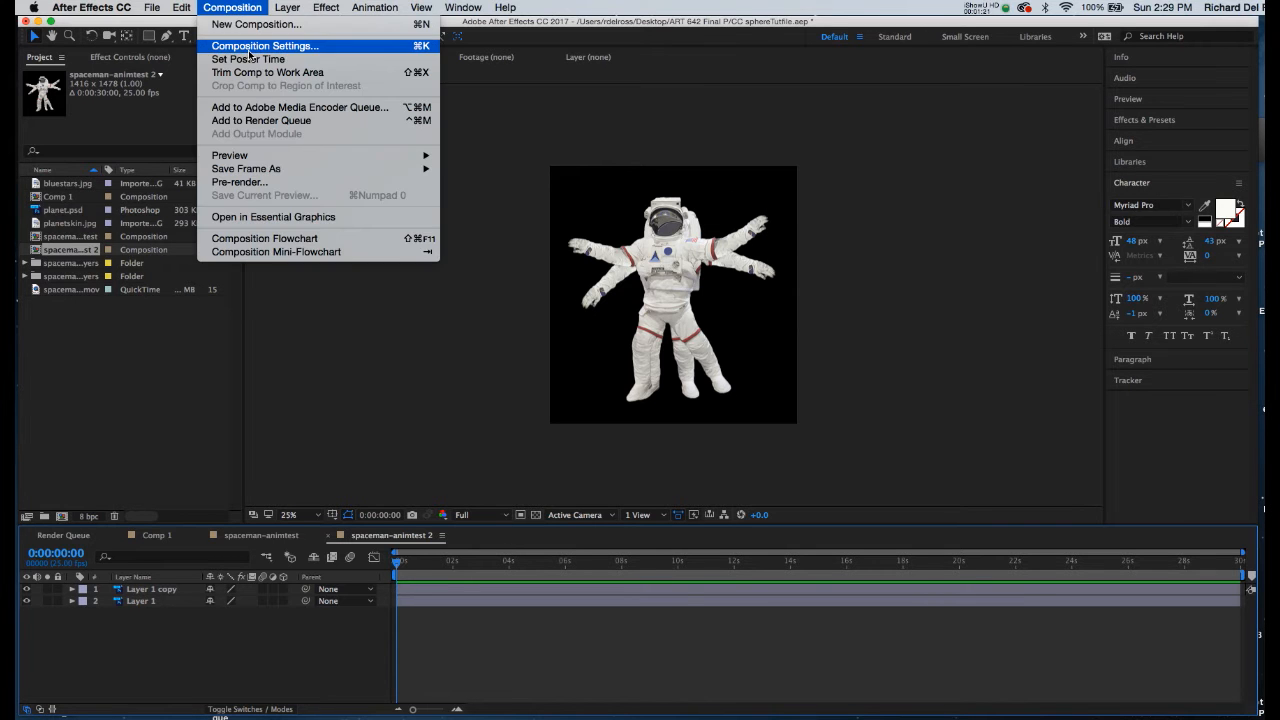
click(258, 45)
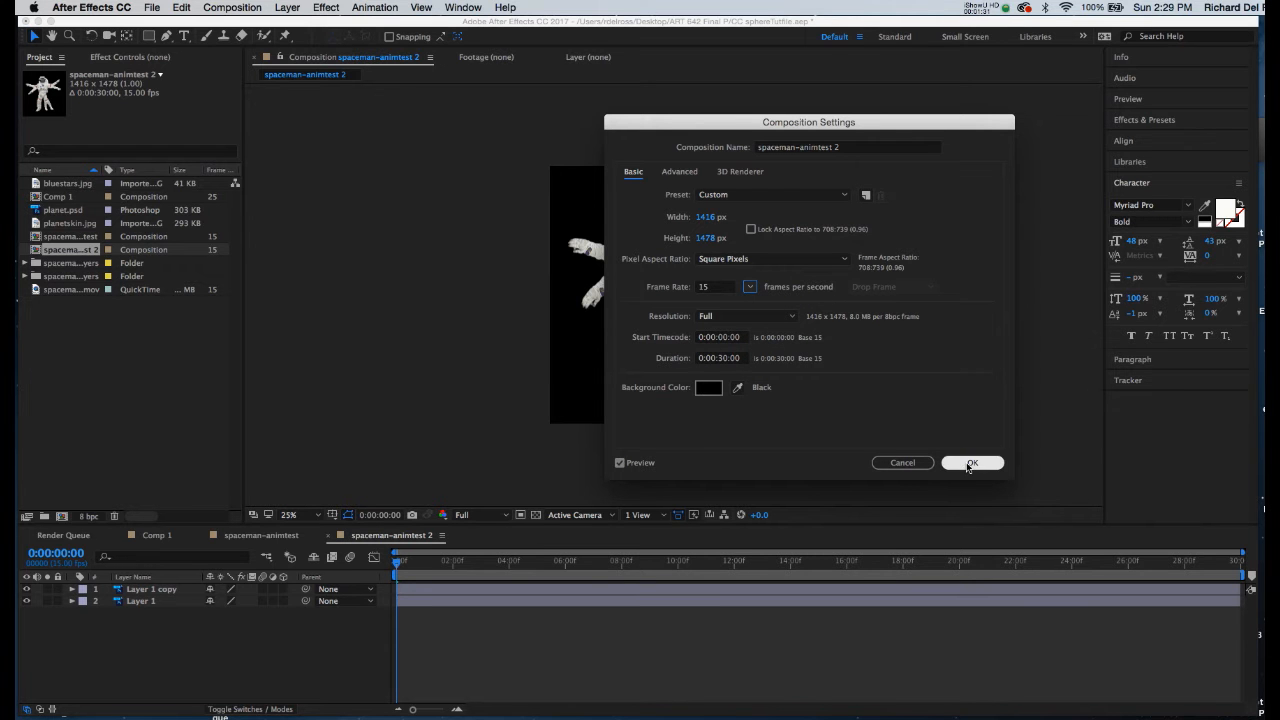
click(975, 463)
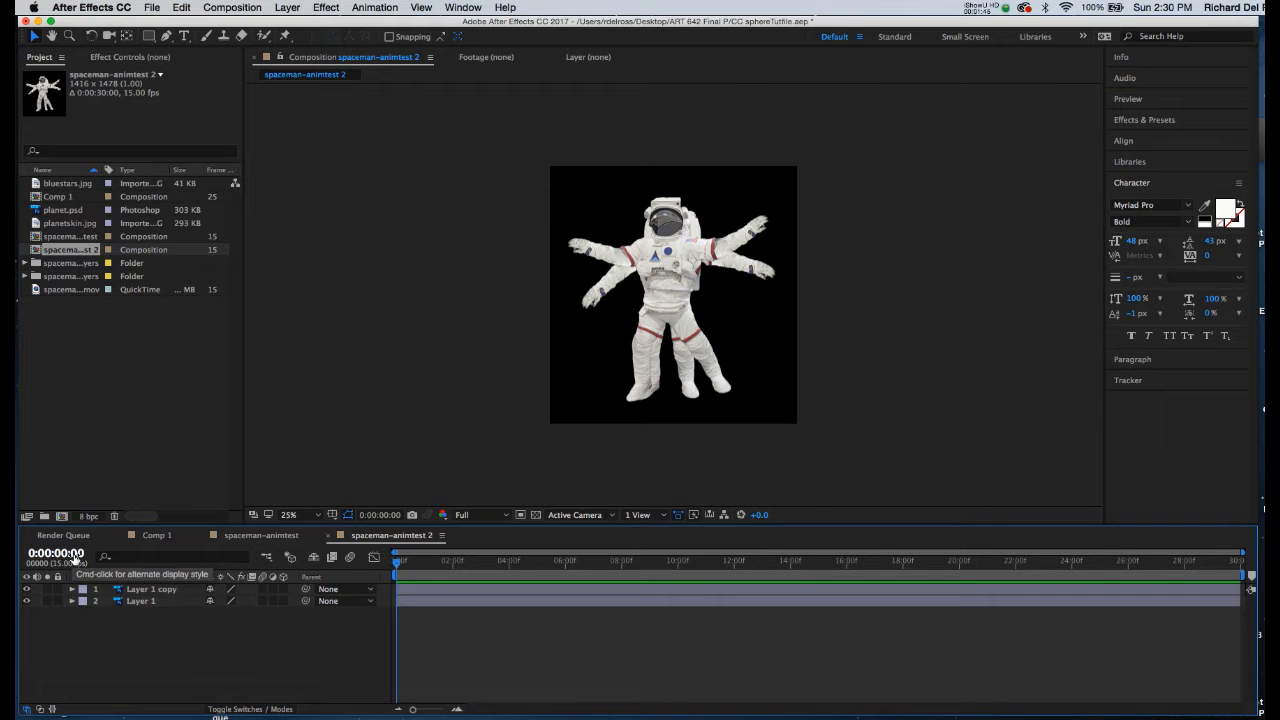
click(47, 553)
text(8)
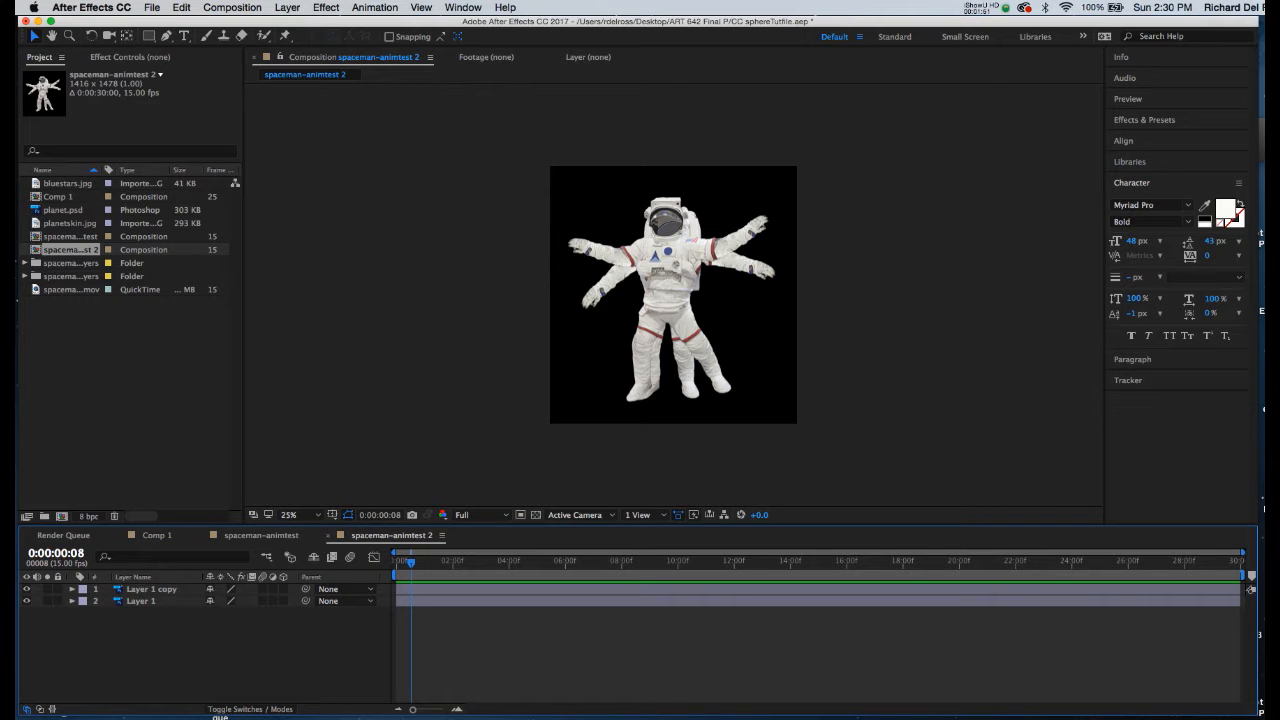
mouse_move(58, 556)
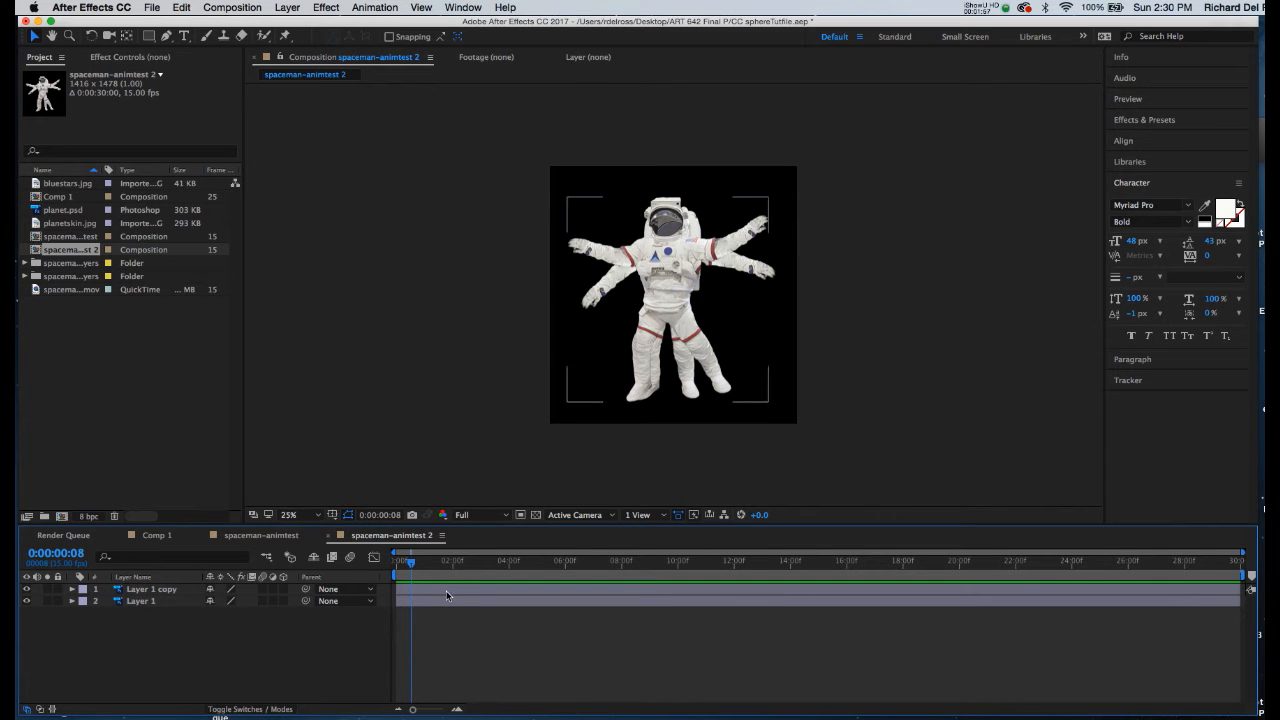
click(141, 589)
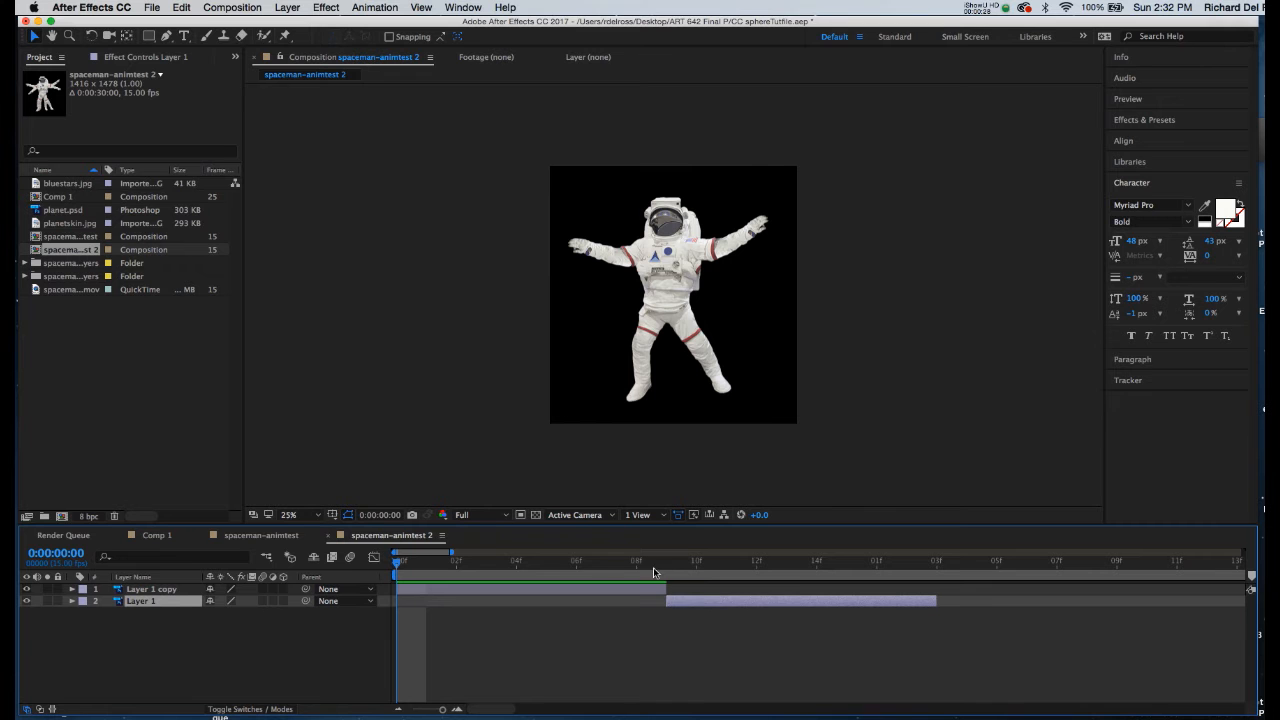
mouse_move(443, 565)
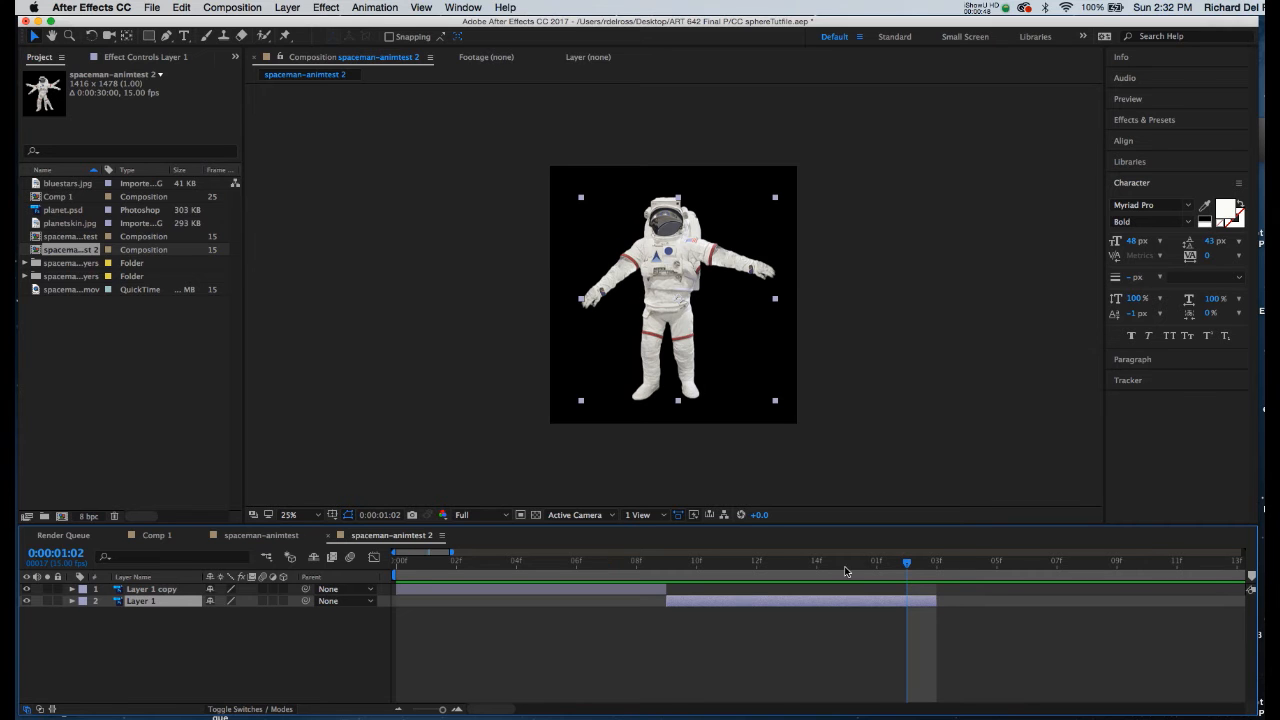
mouse_move(906, 624)
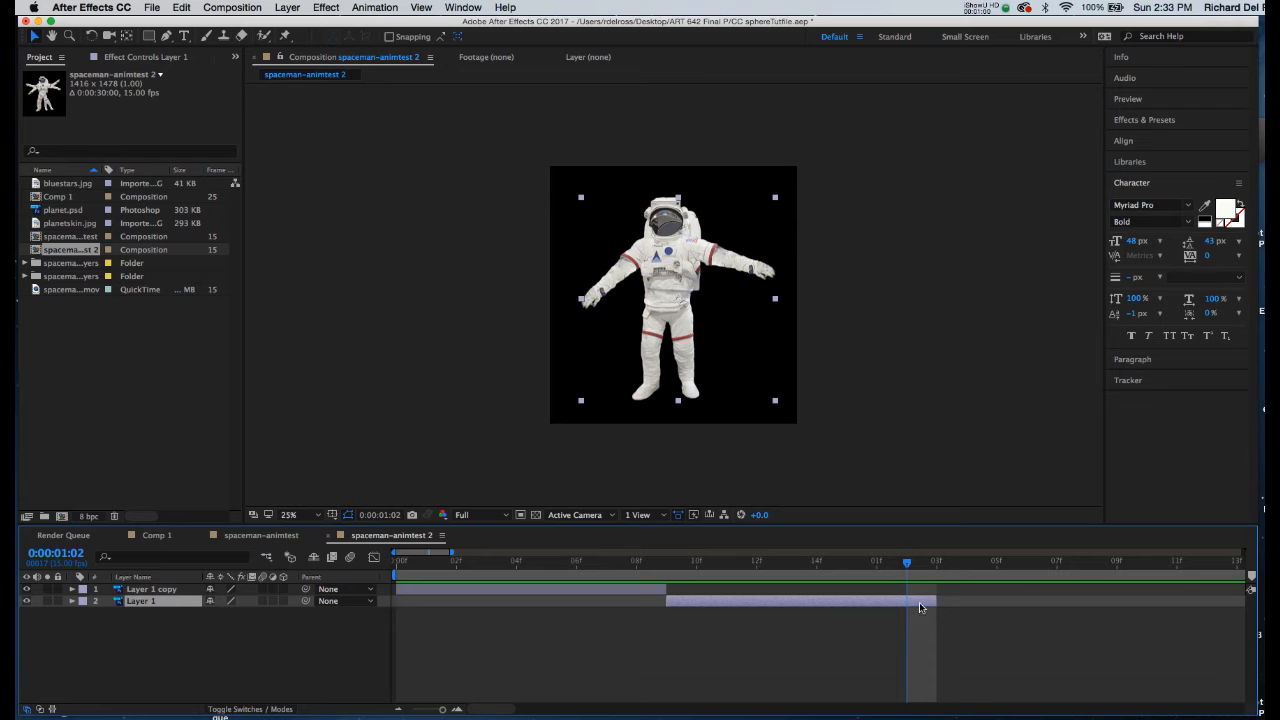
mouse_move(907, 562)
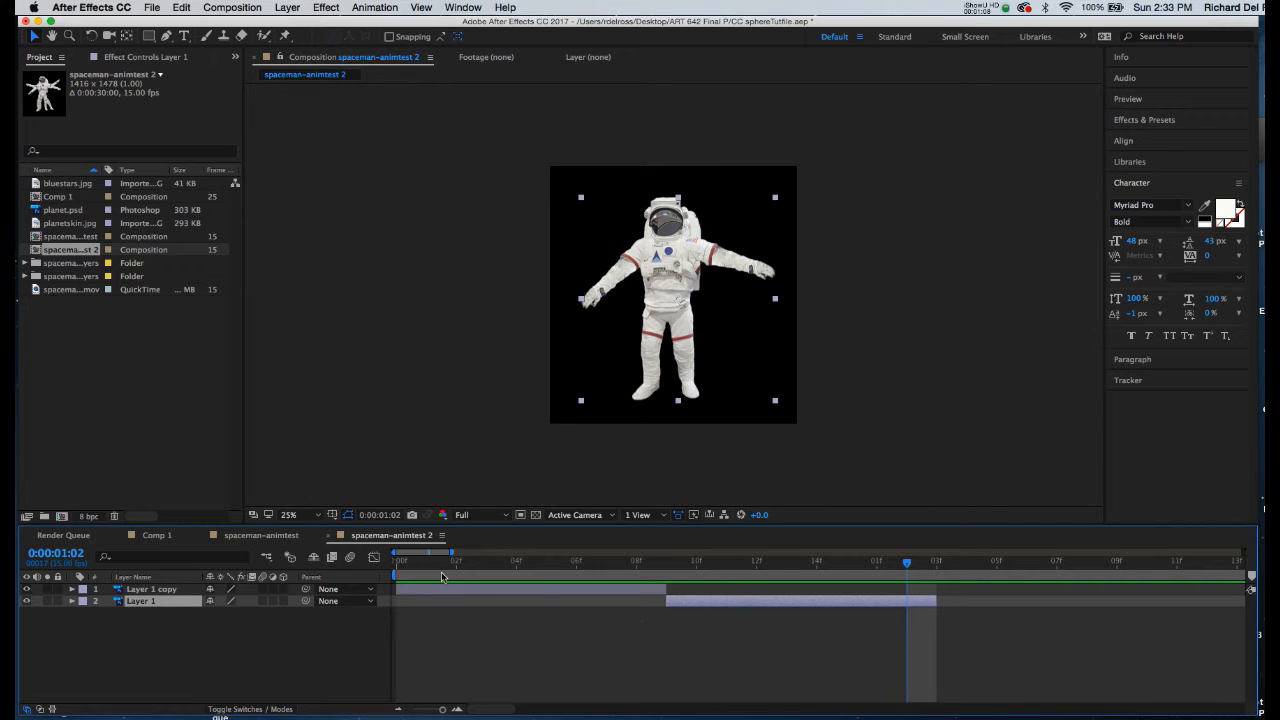
mouse_move(432, 575)
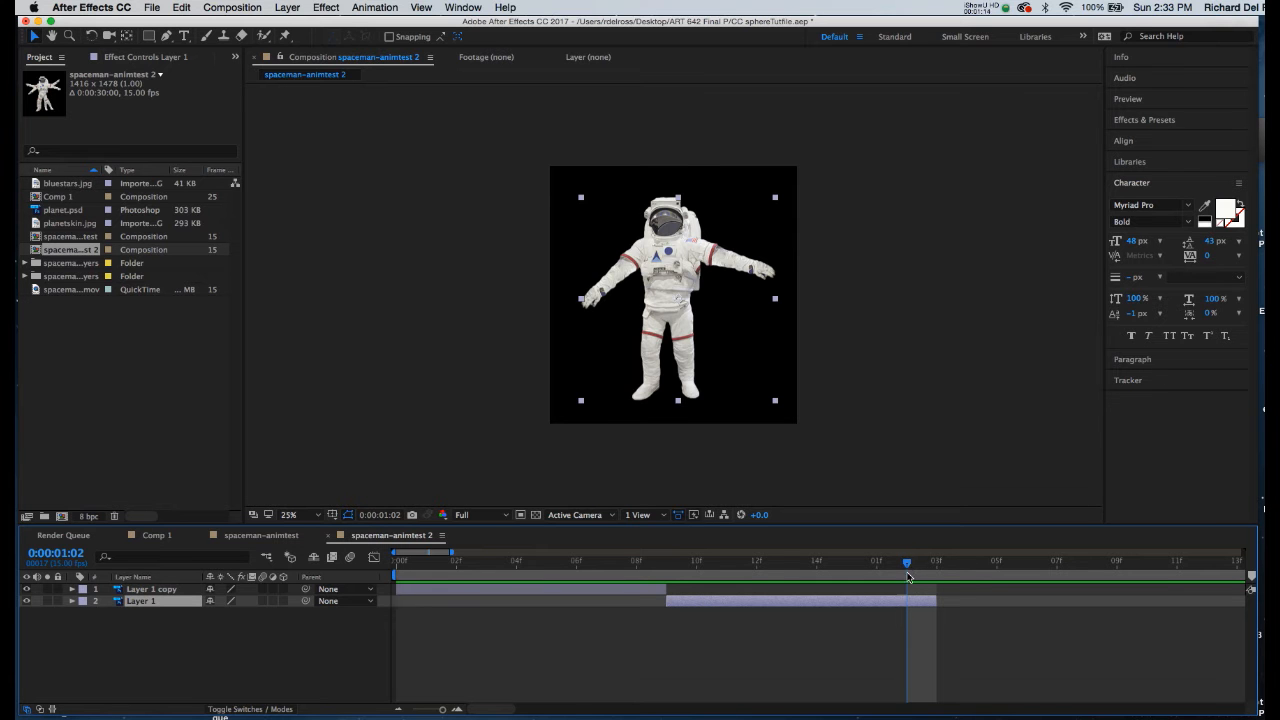
mouse_move(903, 584)
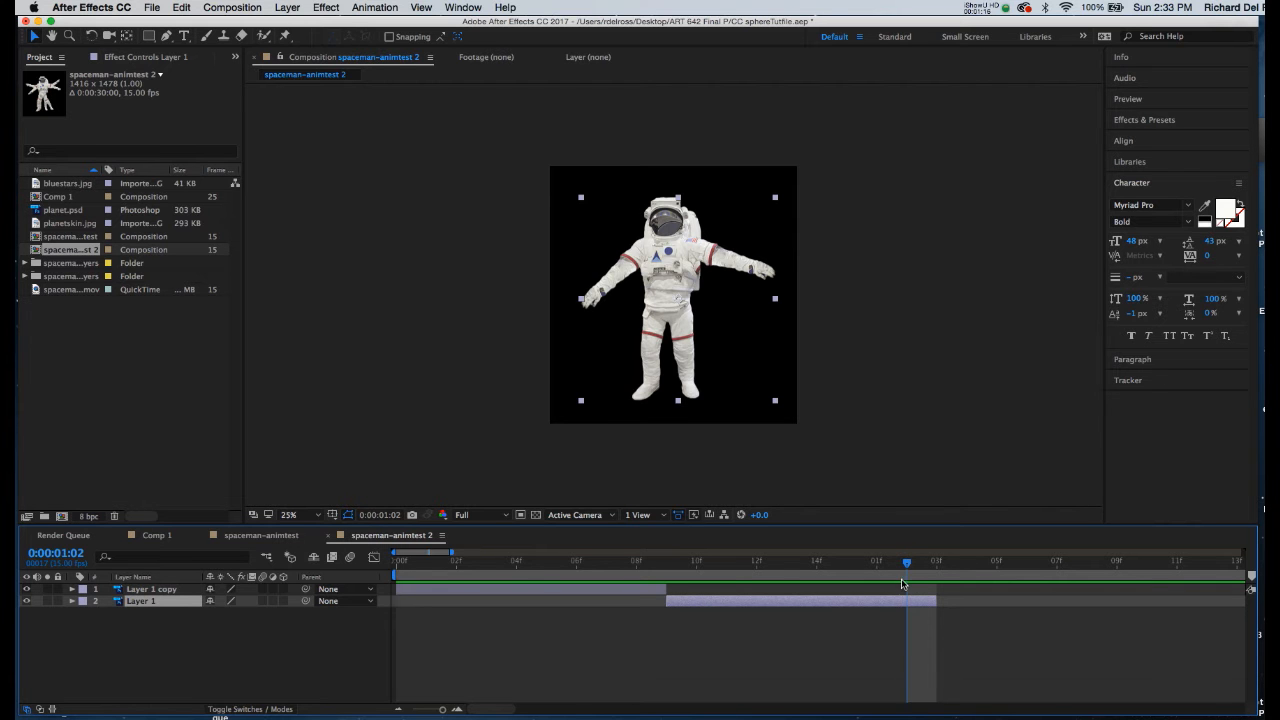
mouse_move(906, 580)
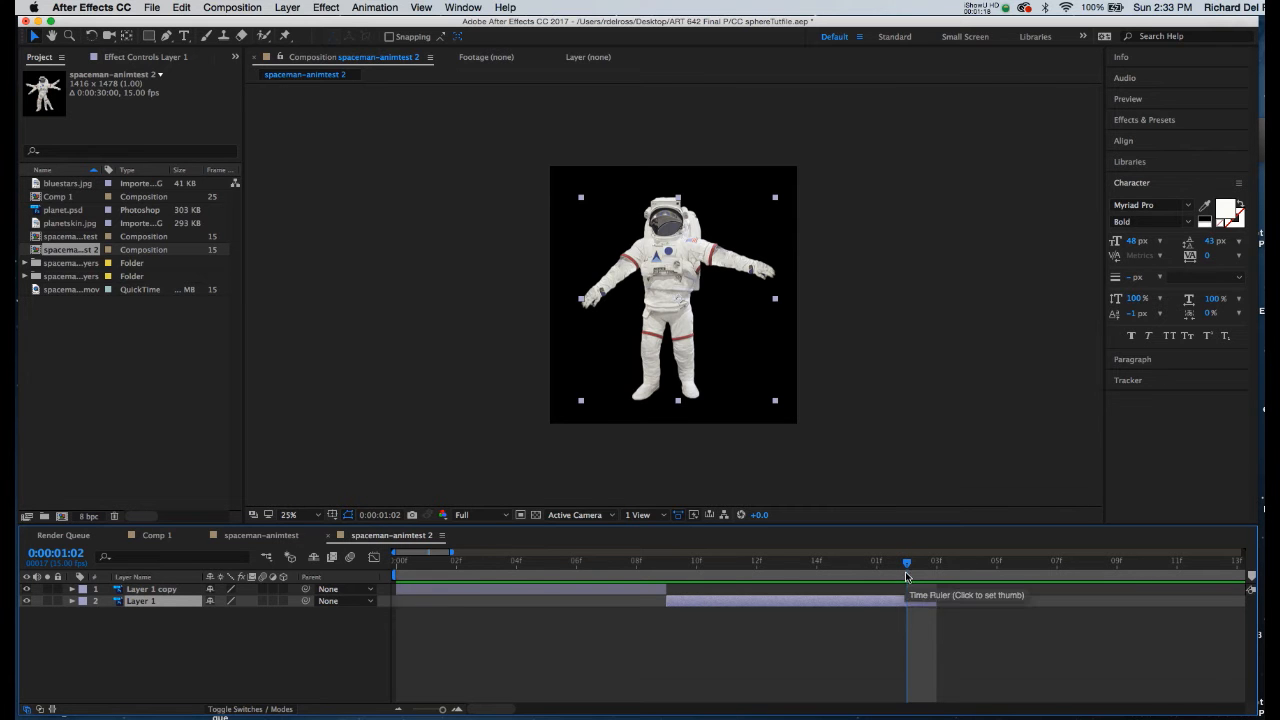
mouse_move(920, 577)
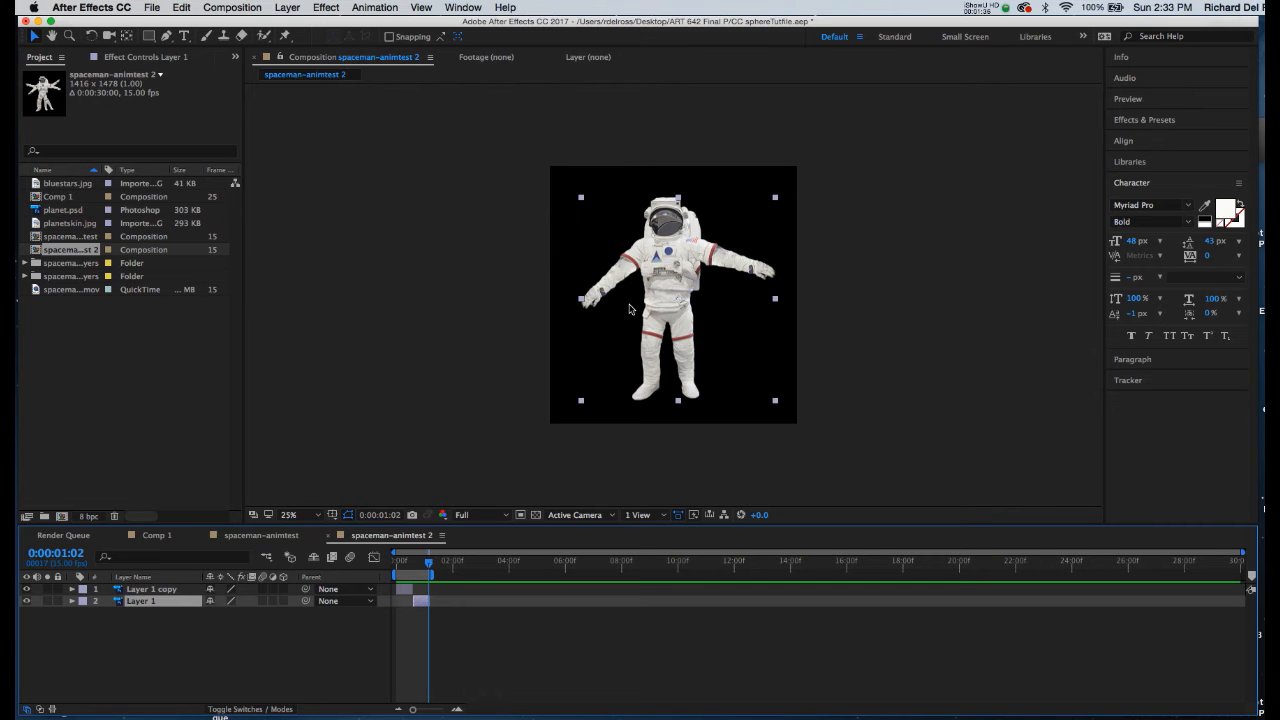
mouse_move(549, 483)
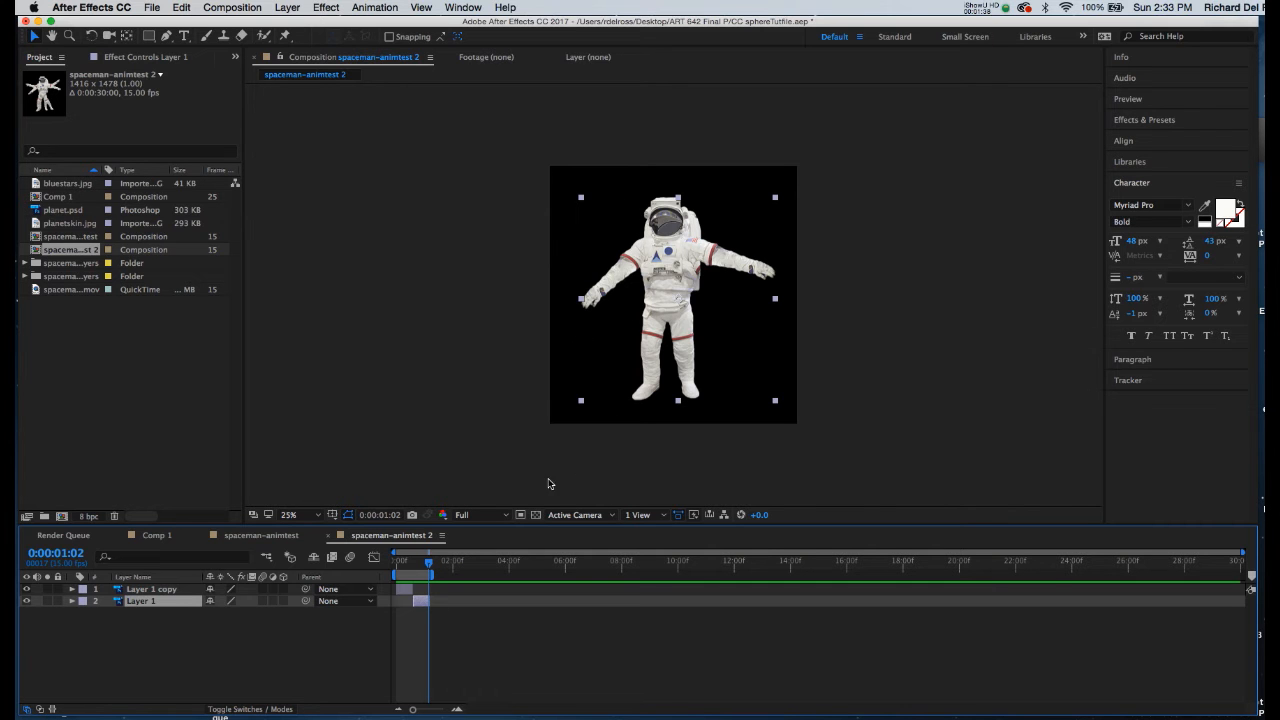
mouse_move(592, 535)
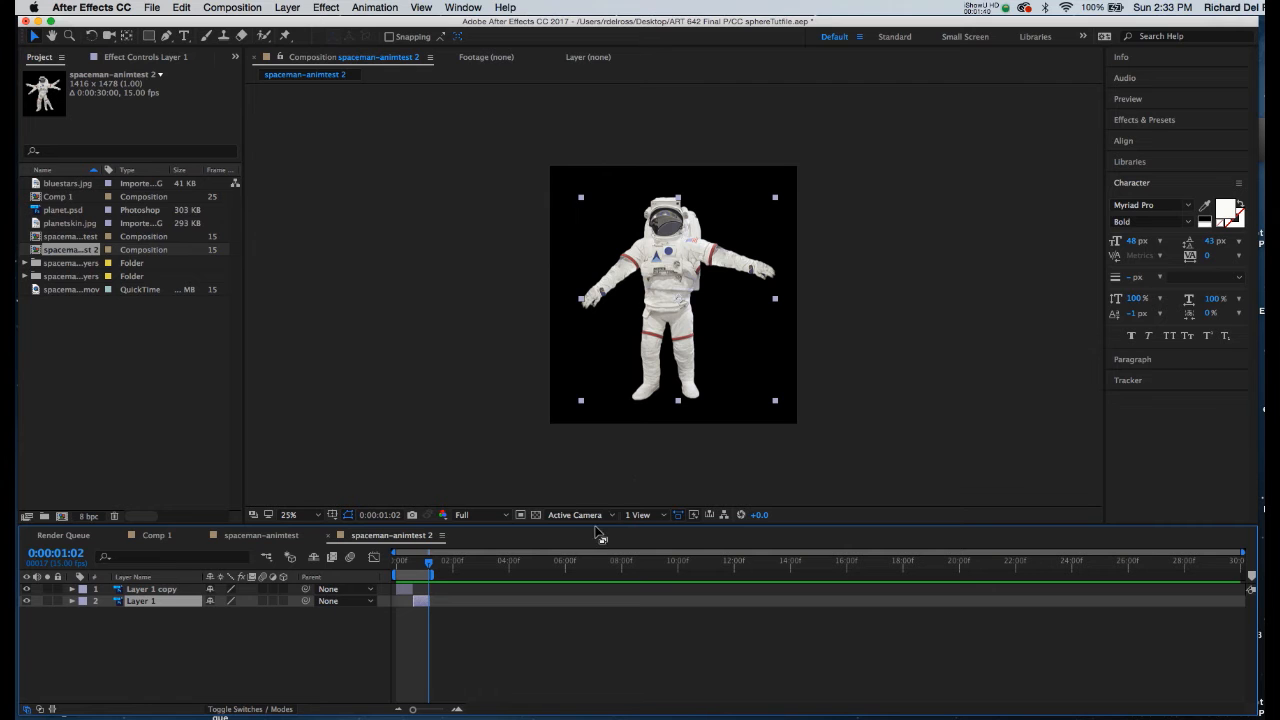
mouse_move(565, 484)
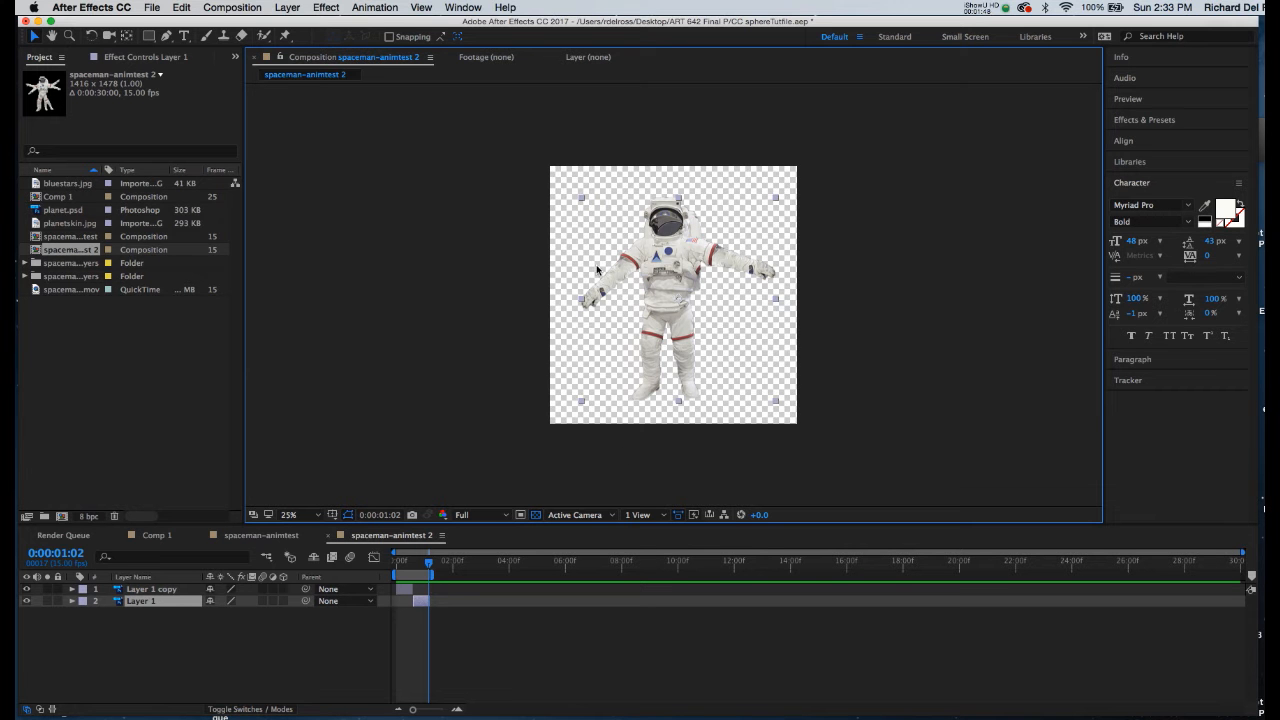
mouse_move(739, 349)
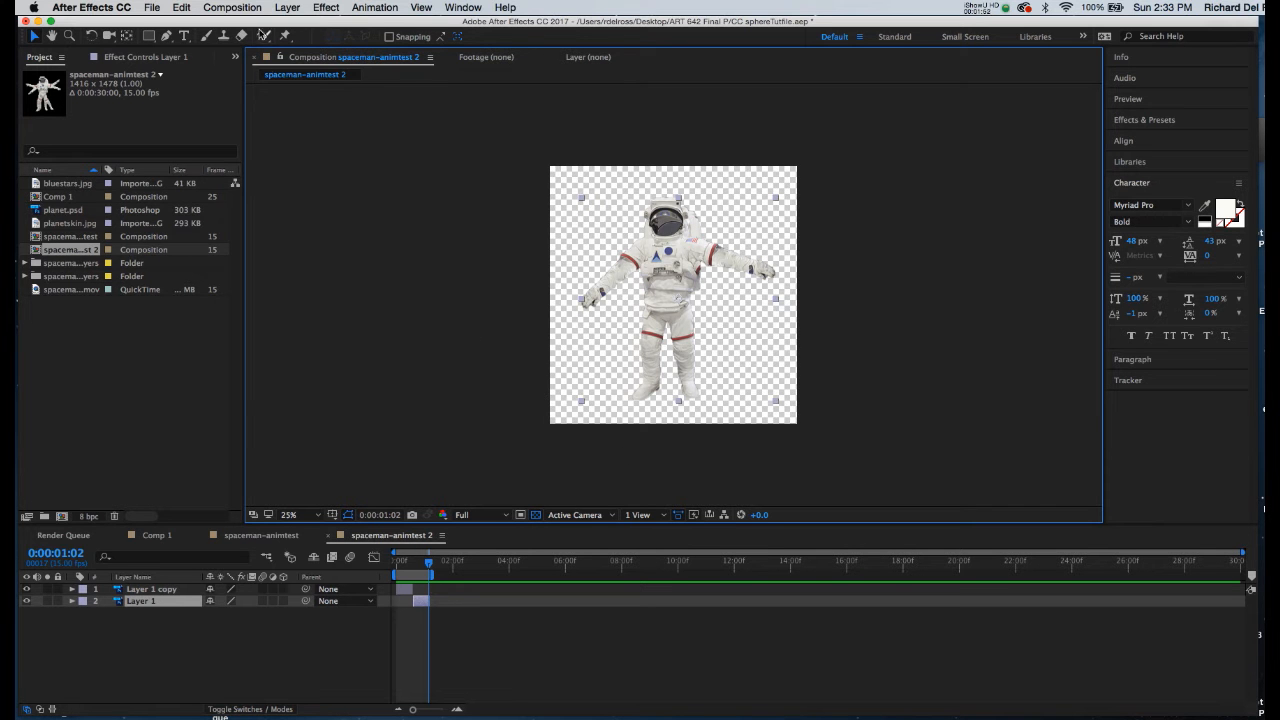
Trim the comp to its work area and render to spaceman-animtestM3.mov
click(233, 10)
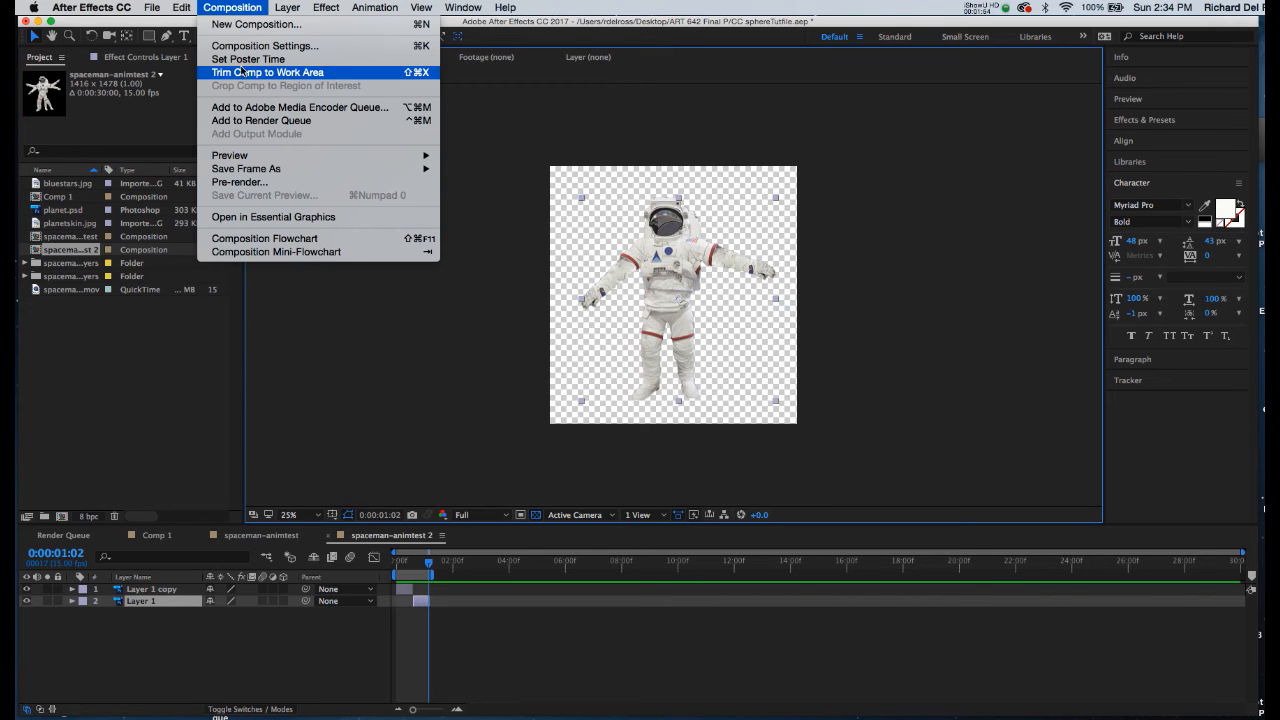
click(261, 120)
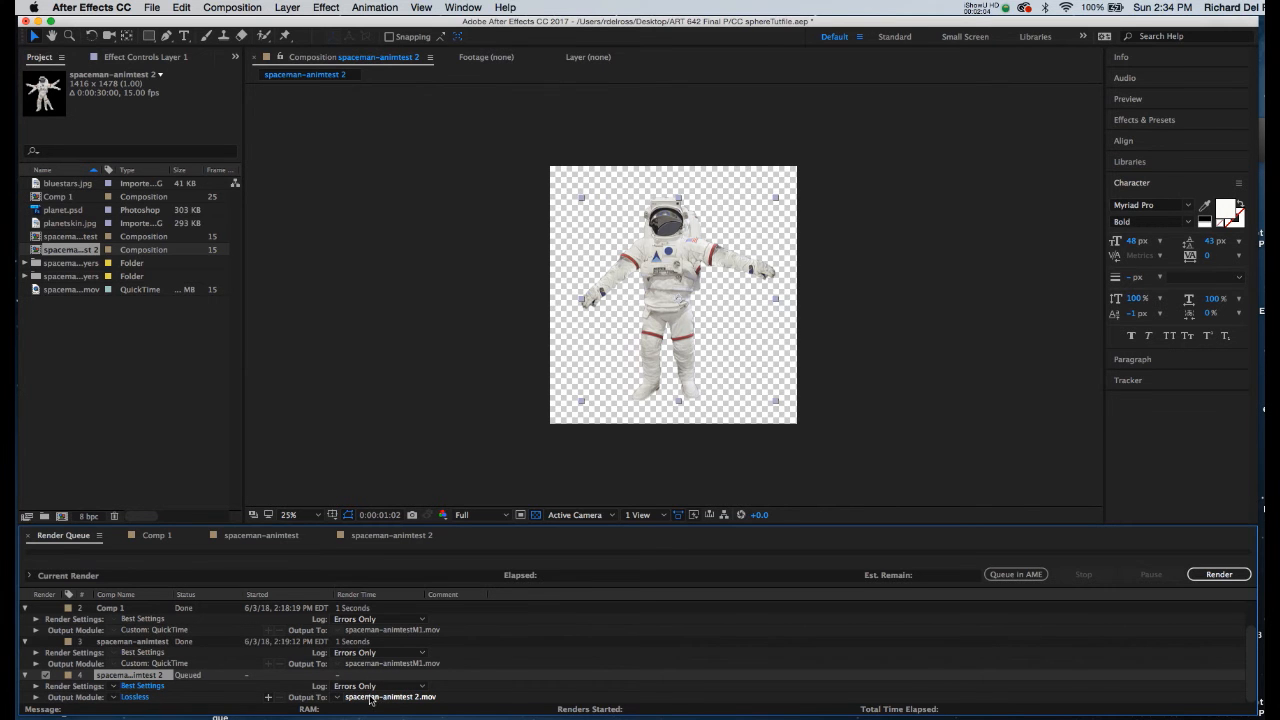
click(391, 699)
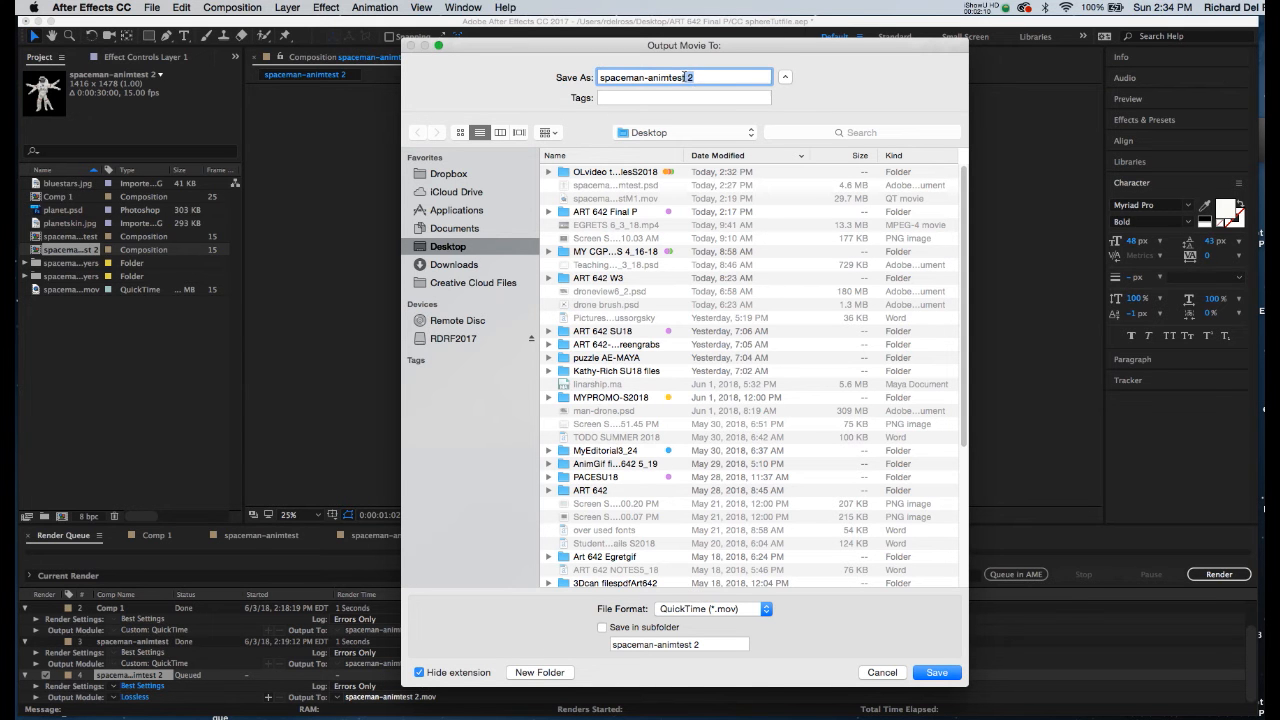
click(943, 672)
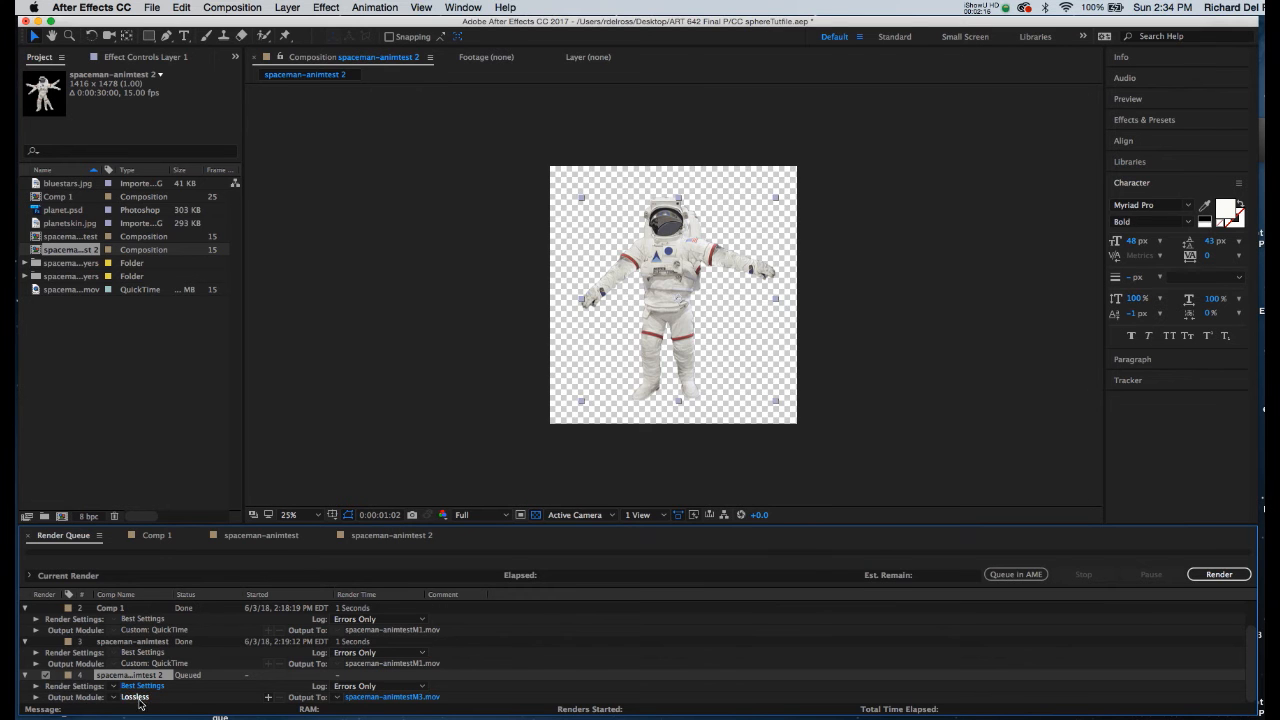
Set the output module to QuickTime Animation codec with RGB + Alpha channels
click(136, 698)
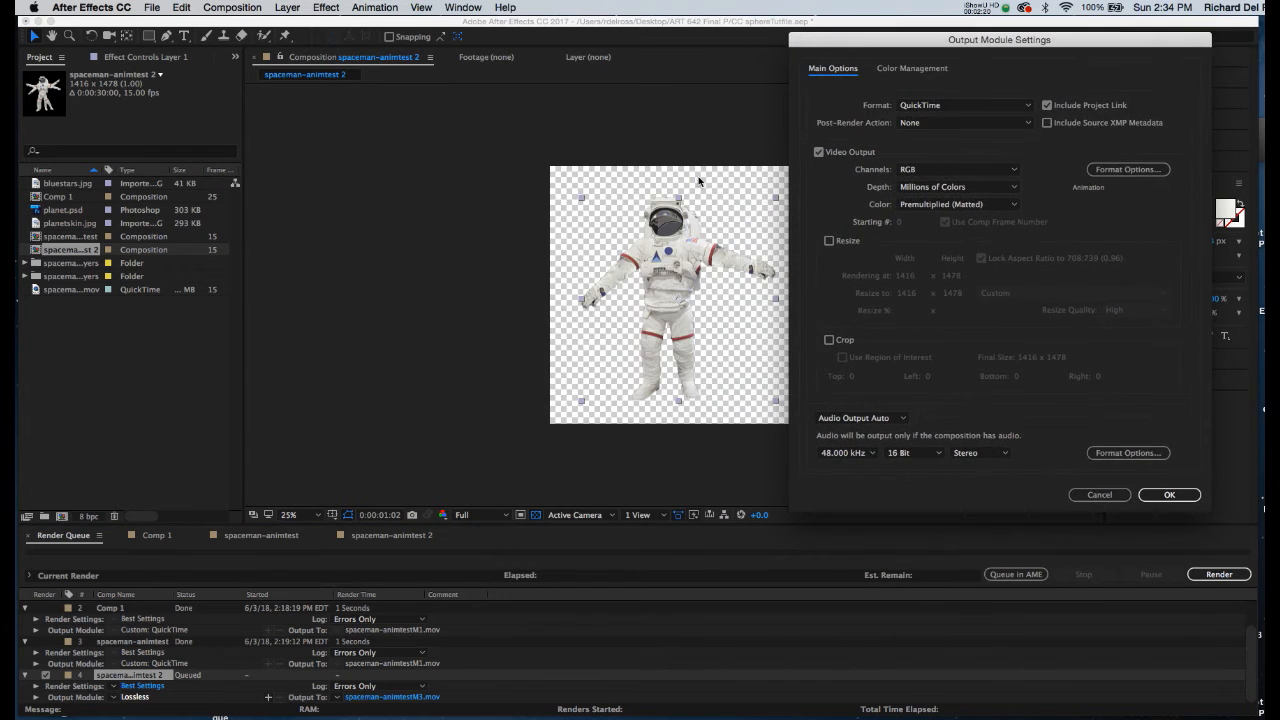
mouse_move(864, 151)
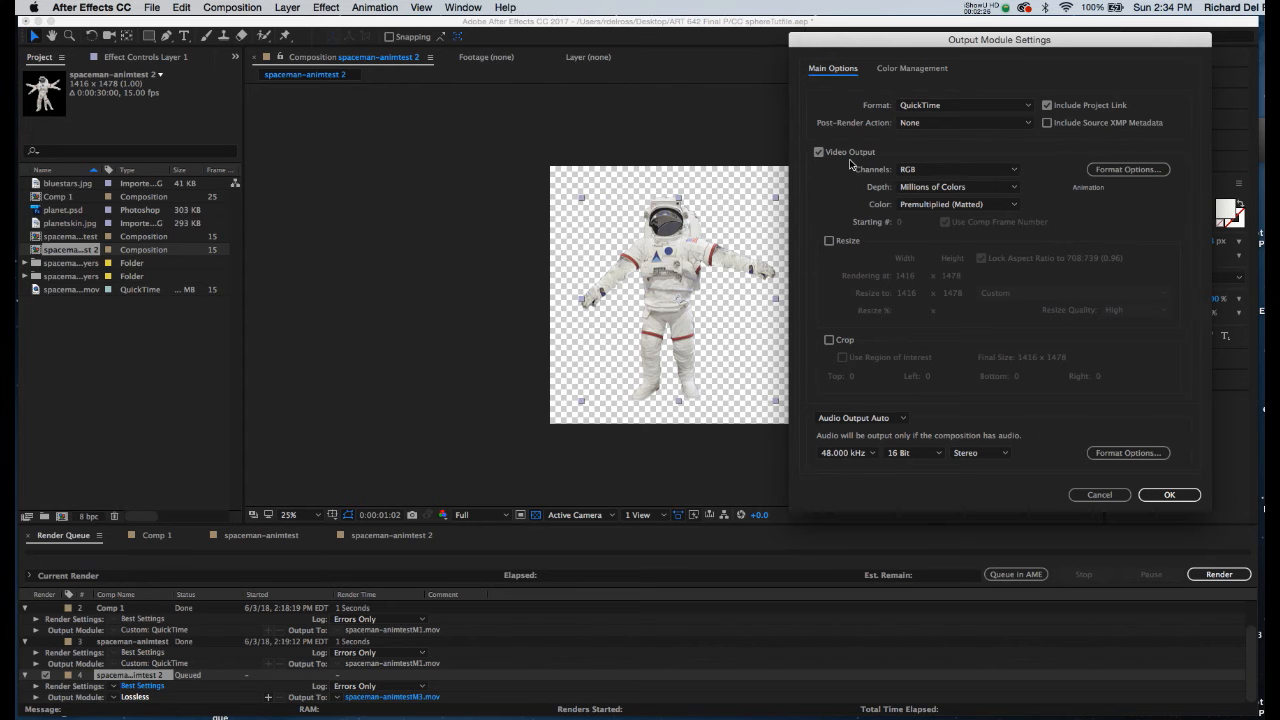
mouse_move(896, 176)
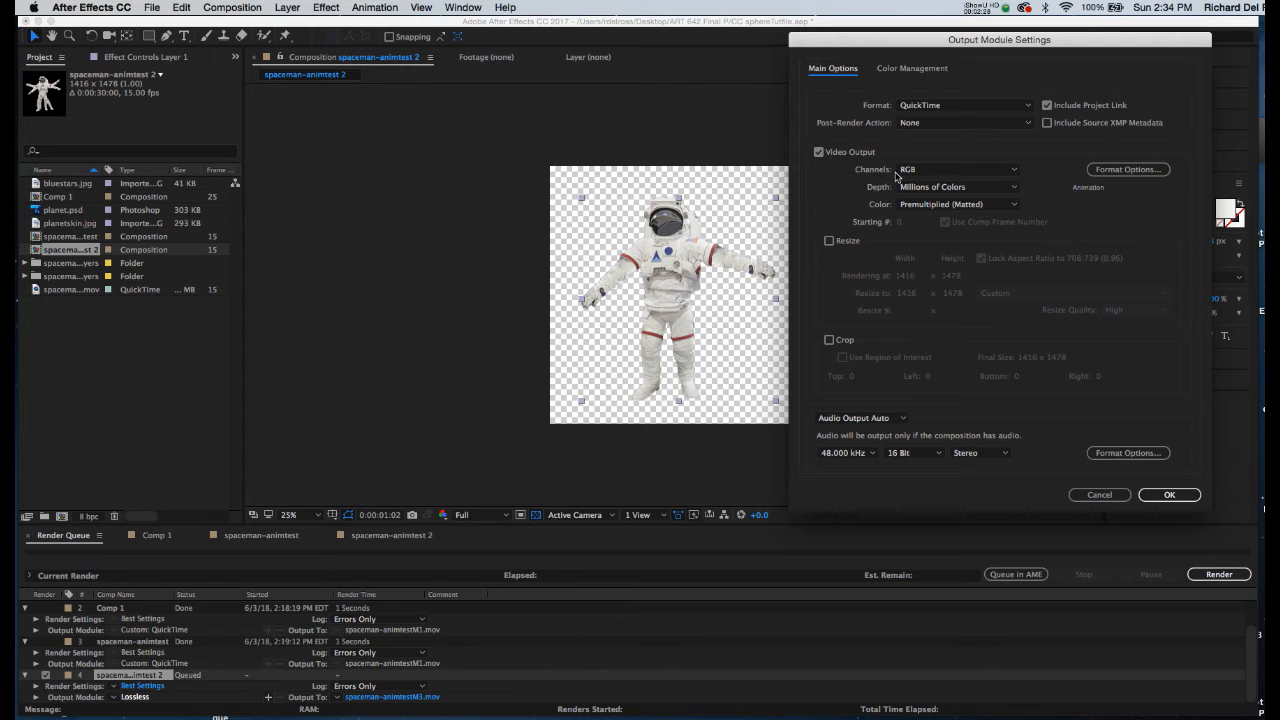
click(957, 168)
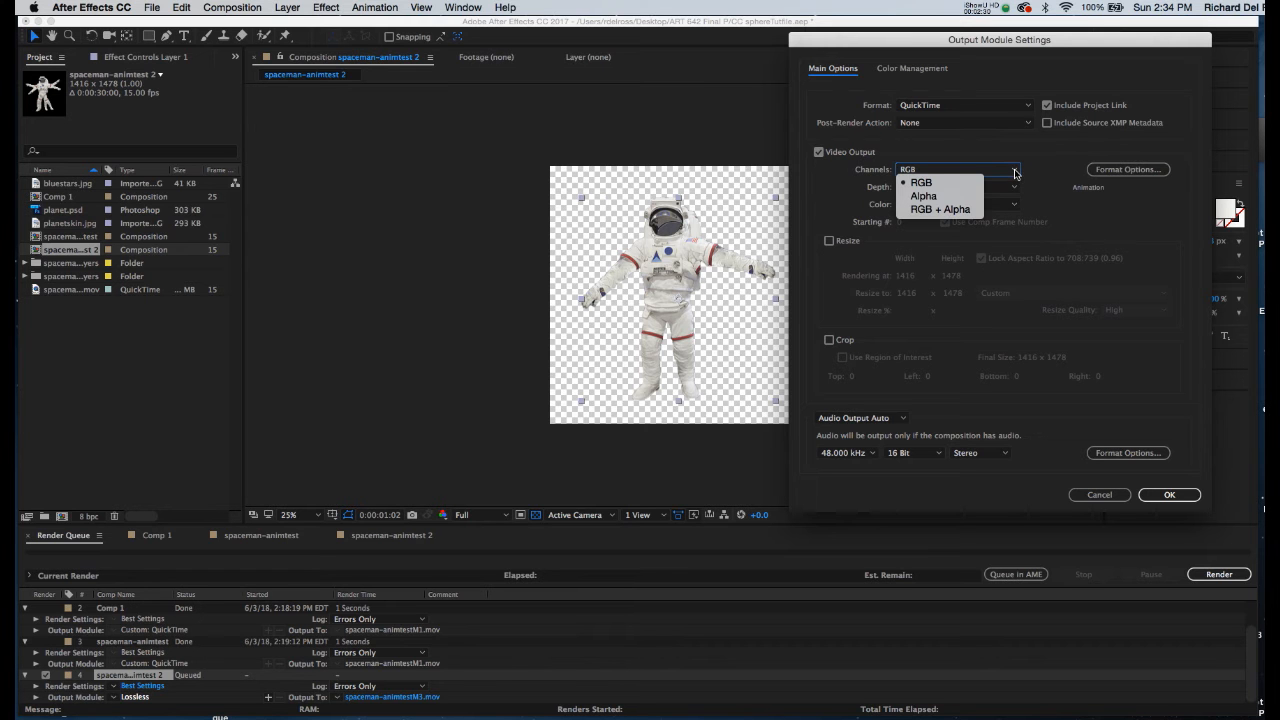
click(939, 208)
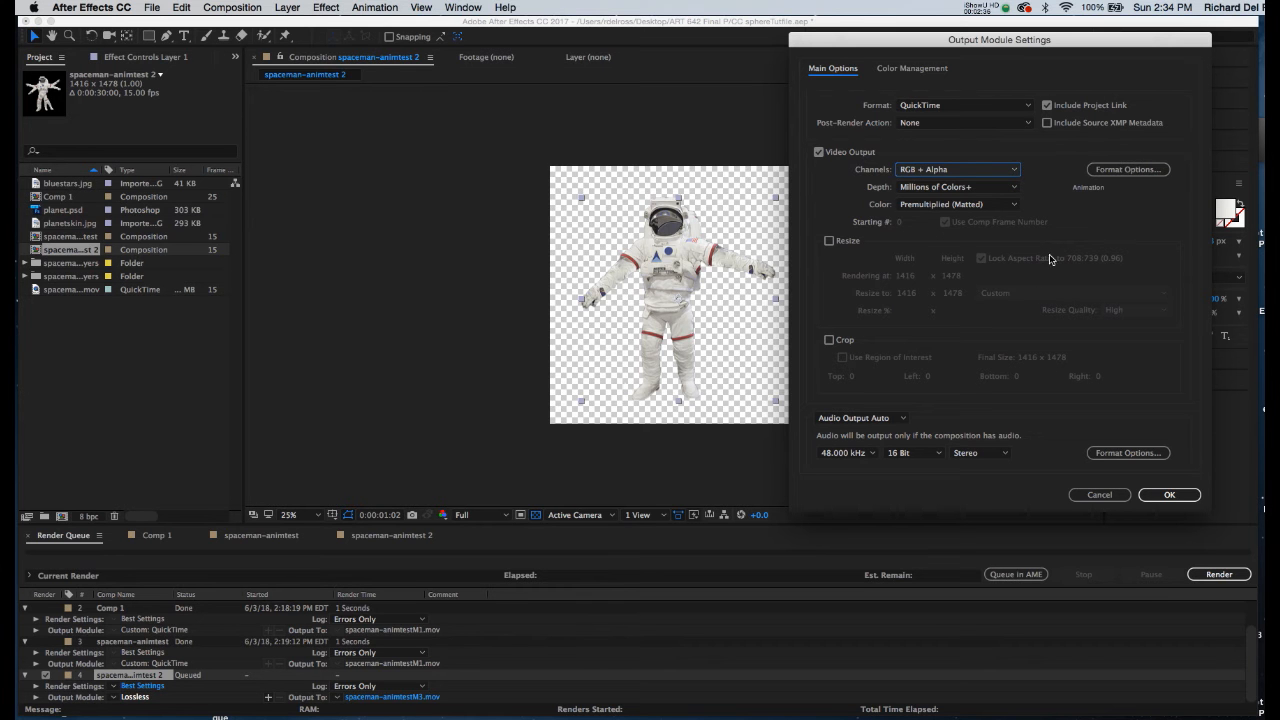
click(1128, 169)
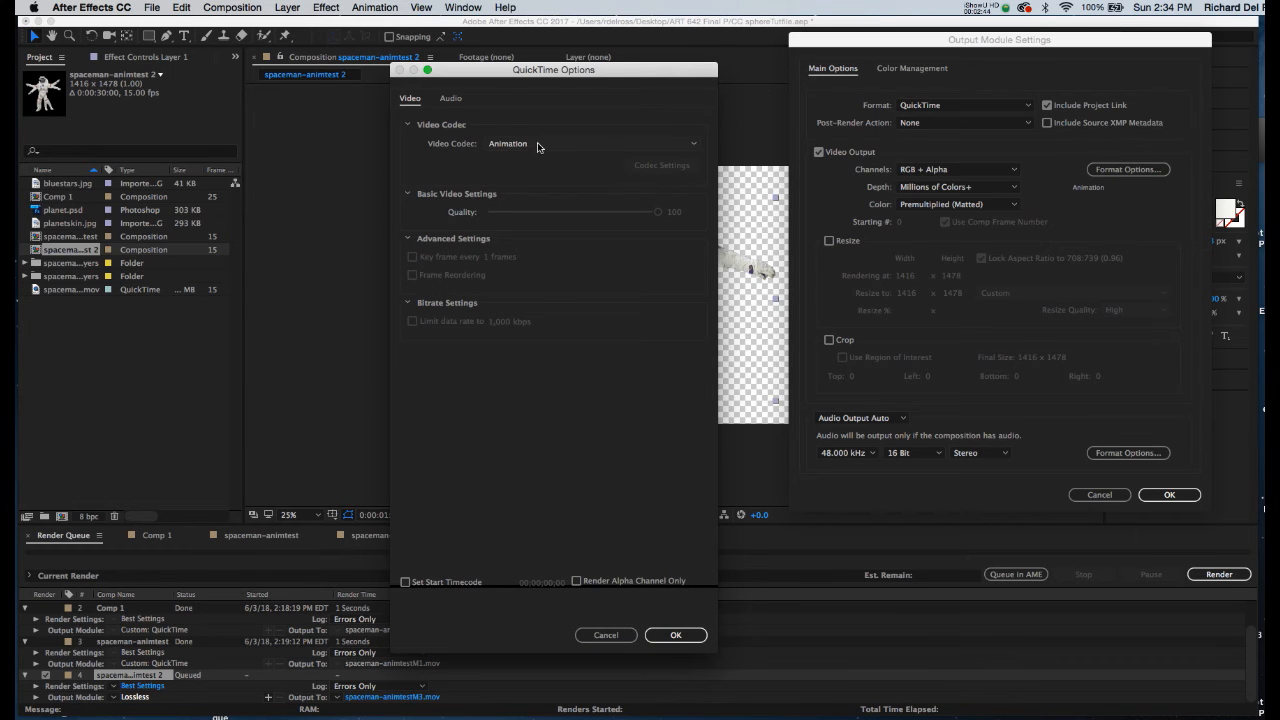
mouse_move(544, 147)
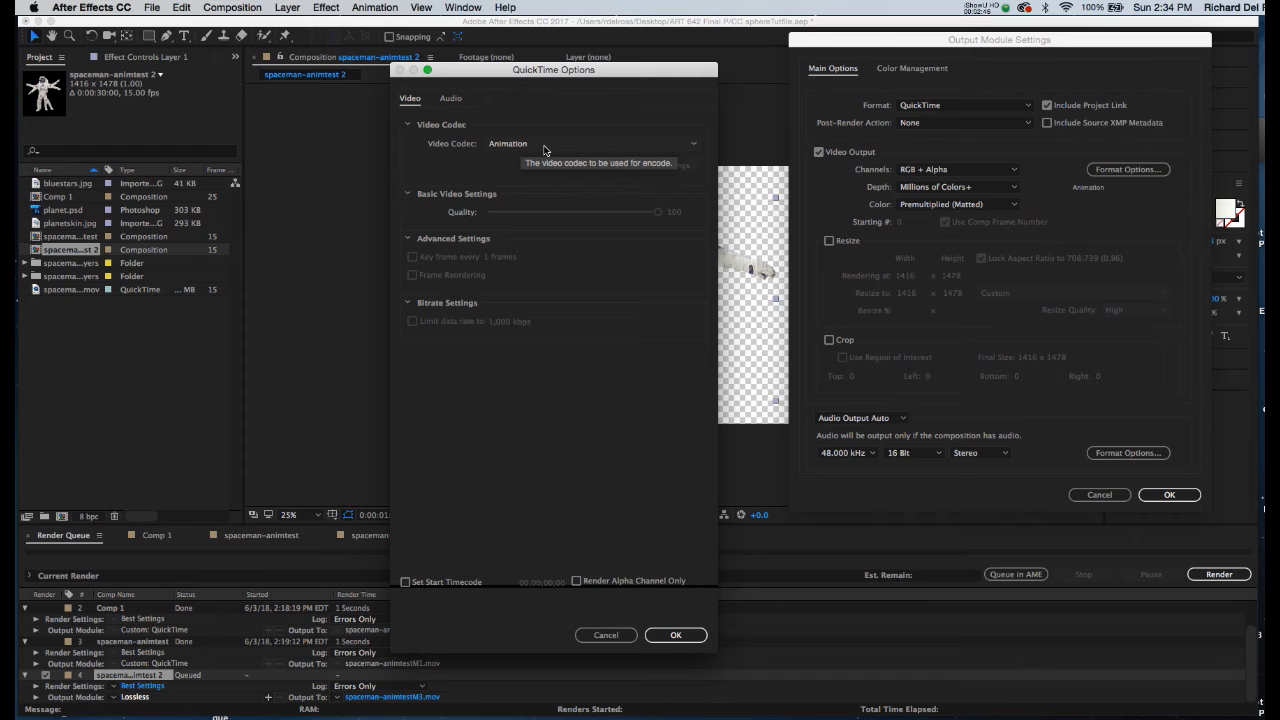
mouse_move(551, 152)
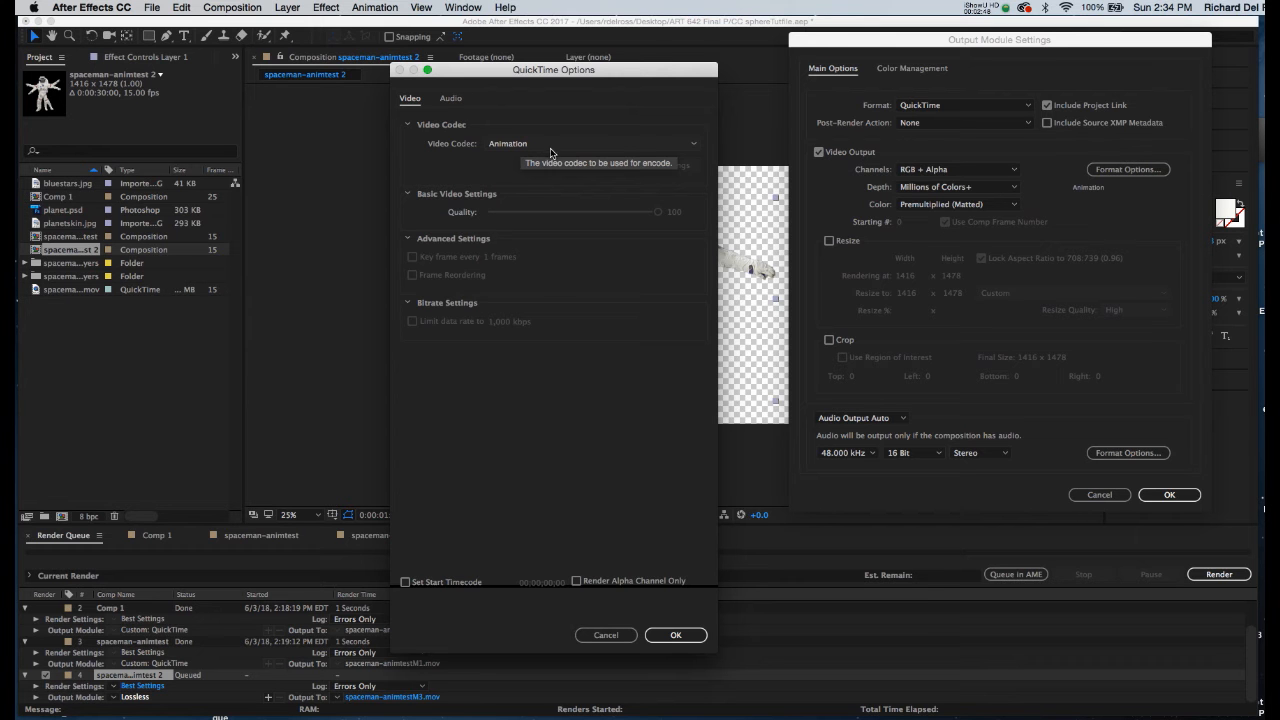
mouse_move(743, 227)
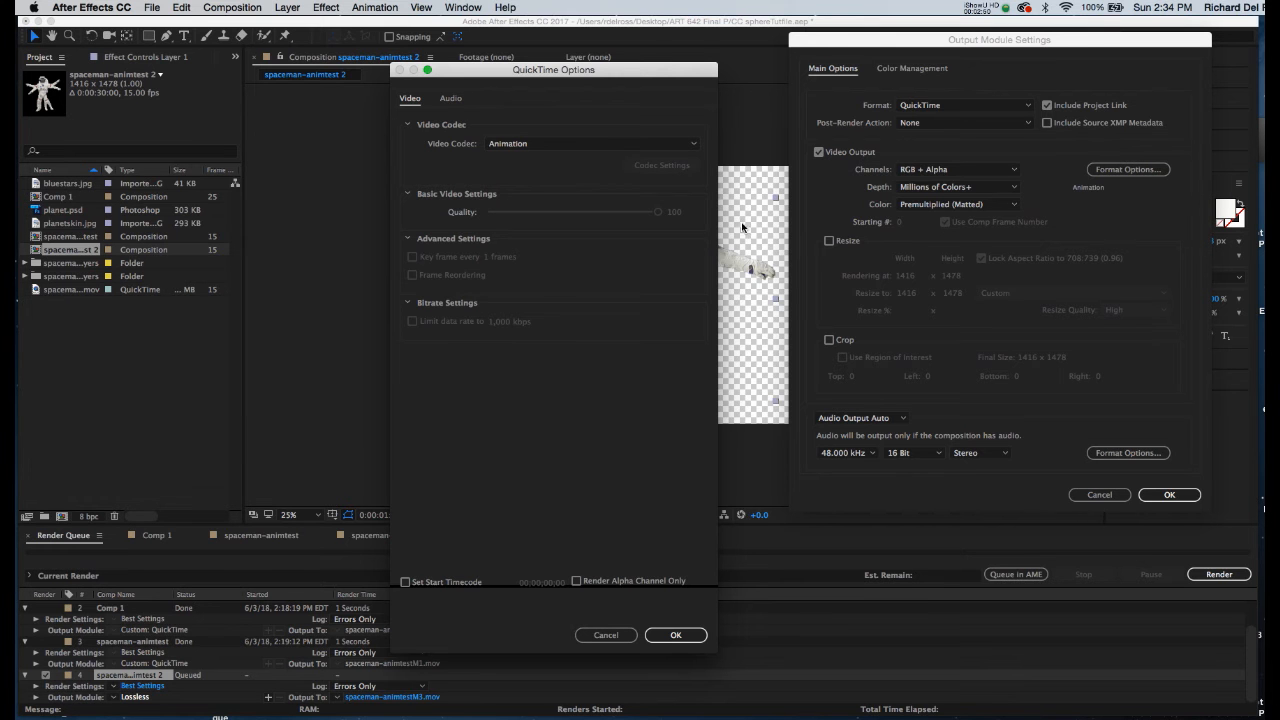
click(678, 635)
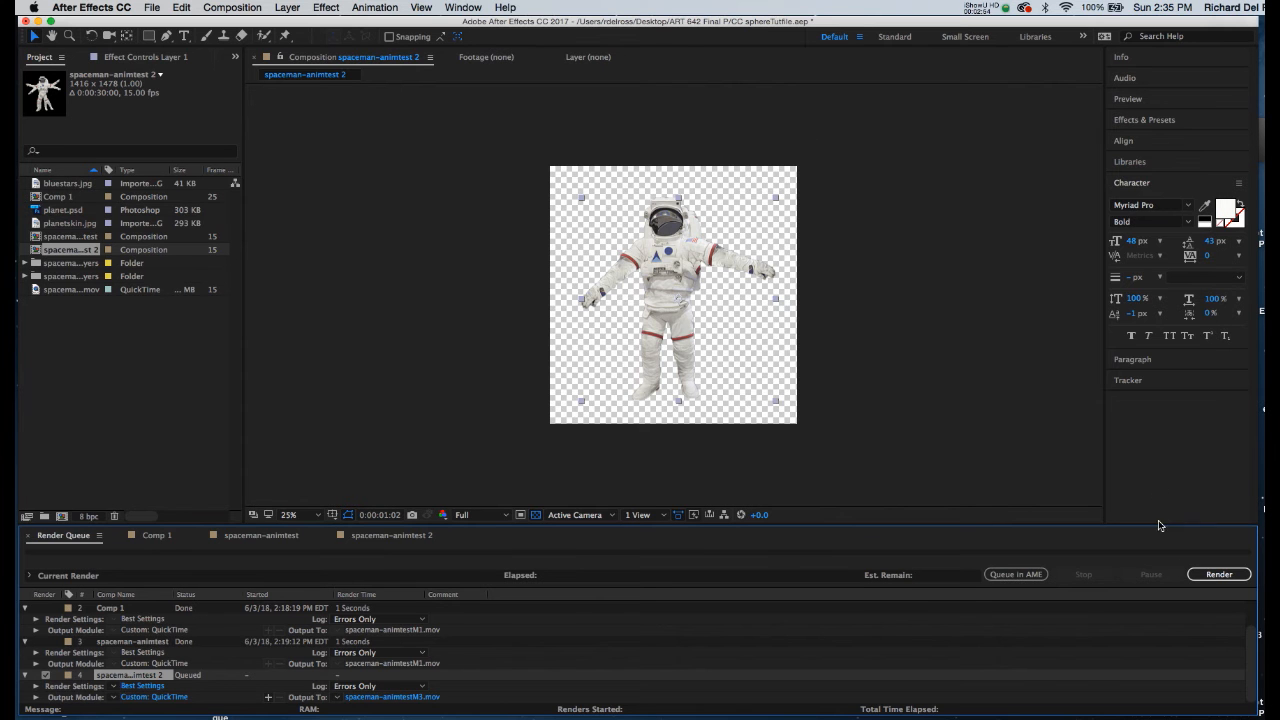
Render spaceman-animtest 2 with alpha to spaceman-animtestM3.mov from the Render Queue
click(1219, 574)
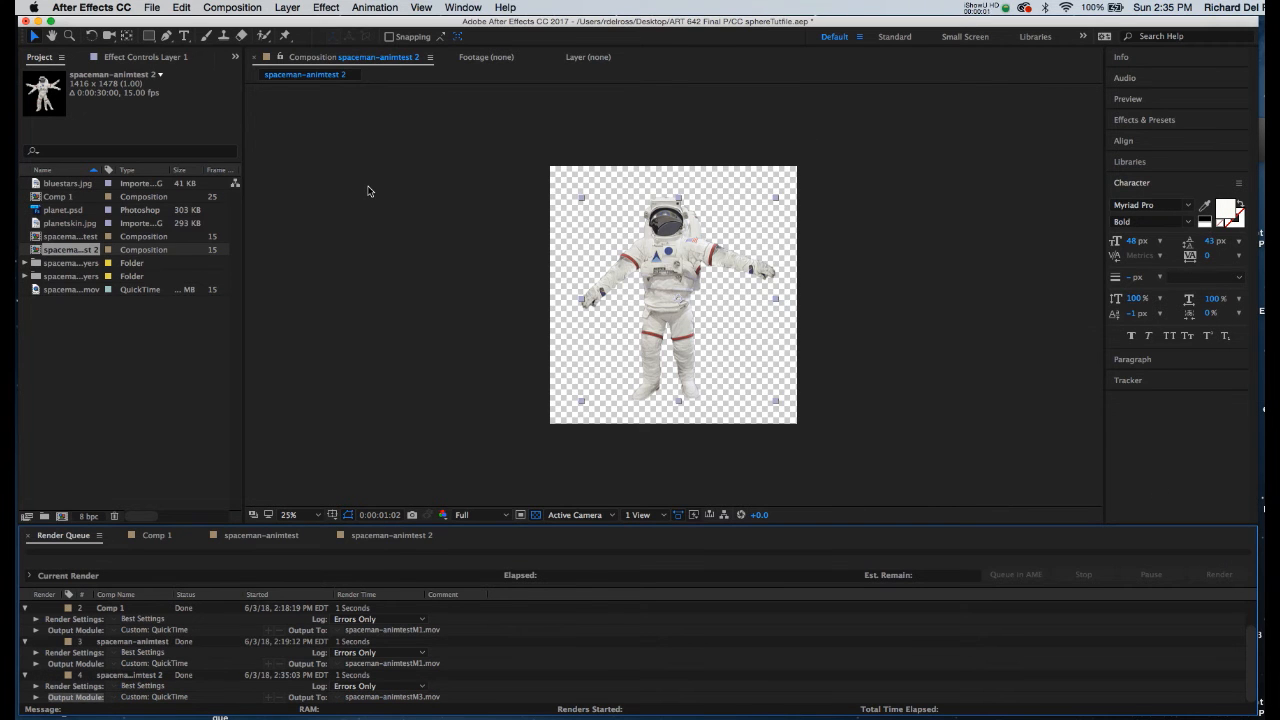
mouse_move(350, 196)
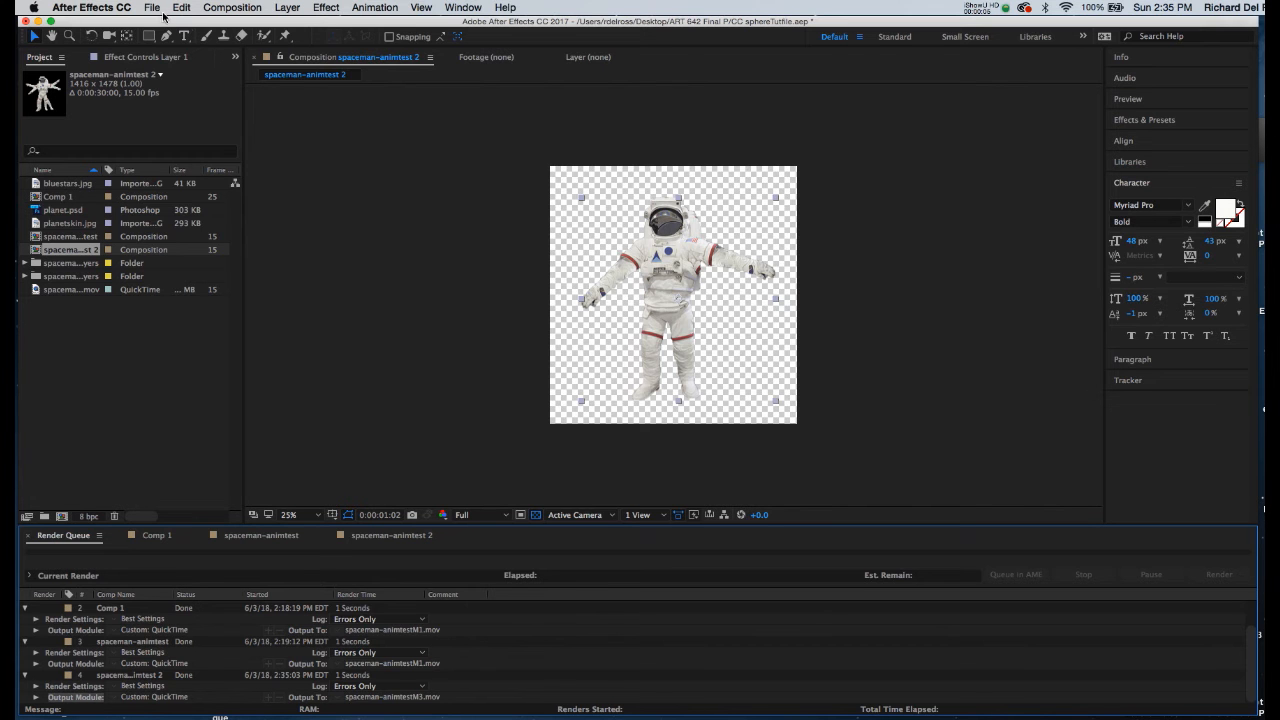
Import spaceman-animtestM3.mov into the project and switch to the Comp 1 timeline
click(151, 10)
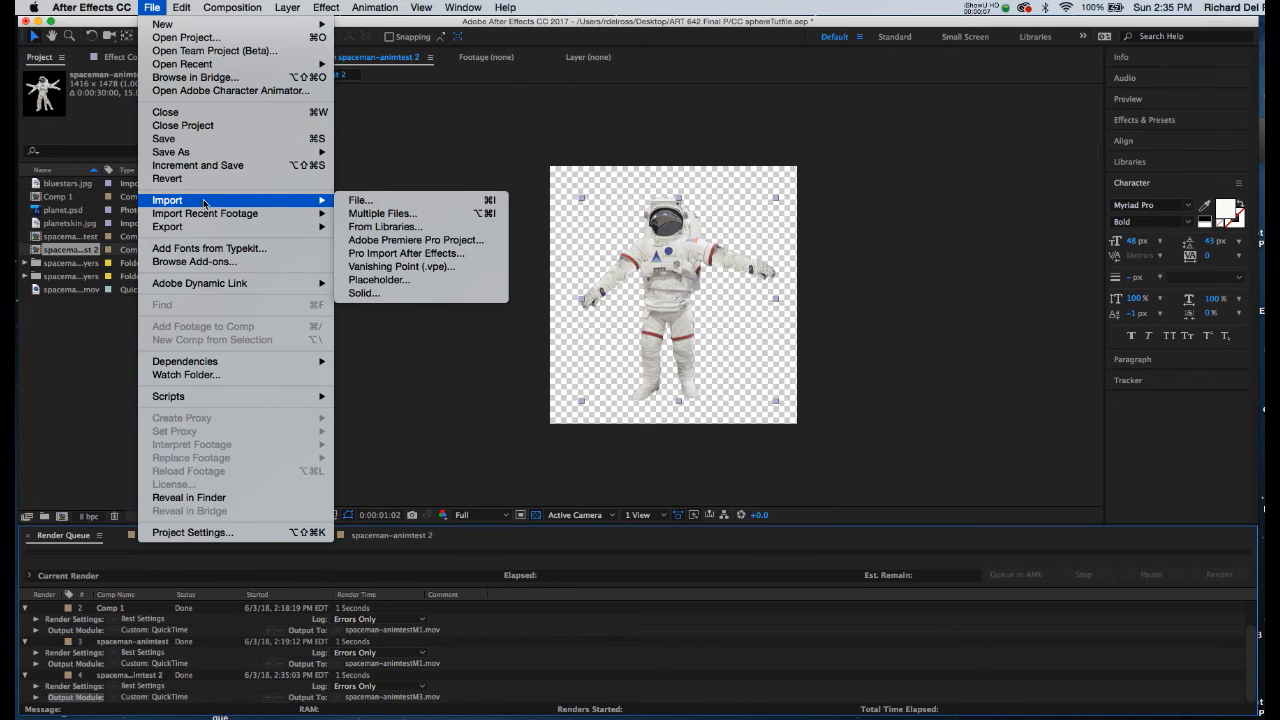
click(360, 199)
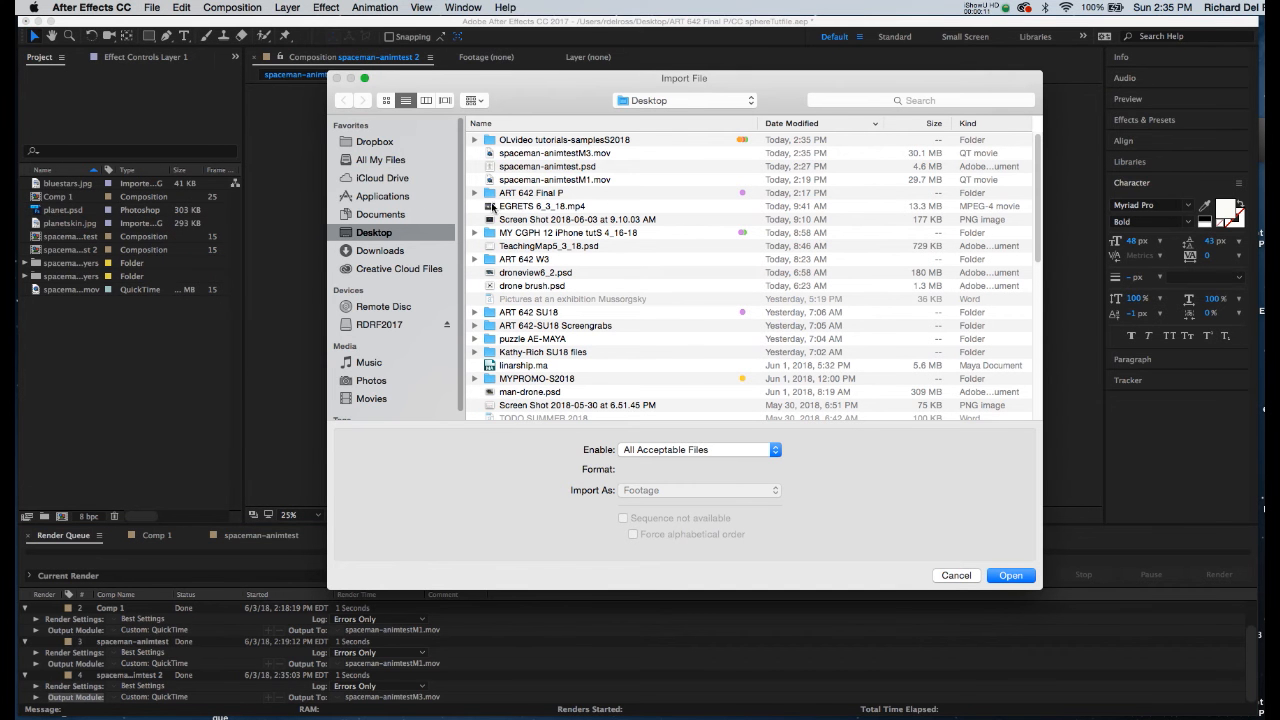
click(555, 153)
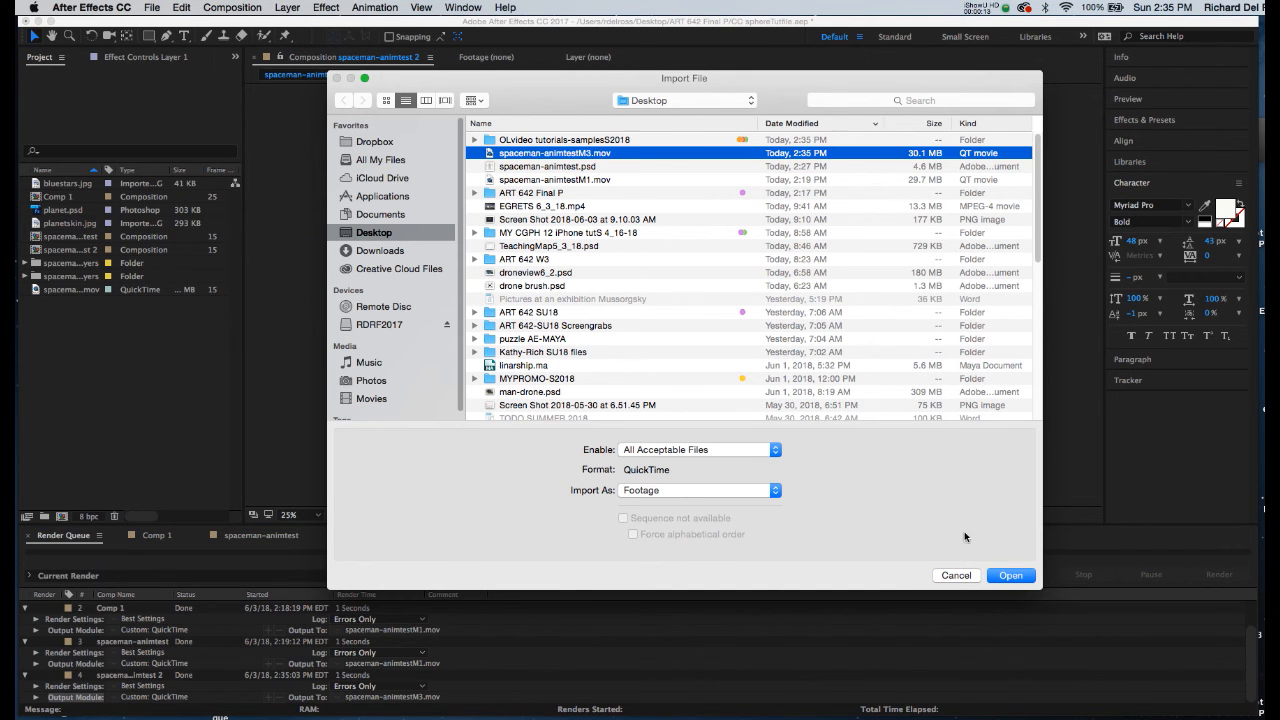
click(1011, 575)
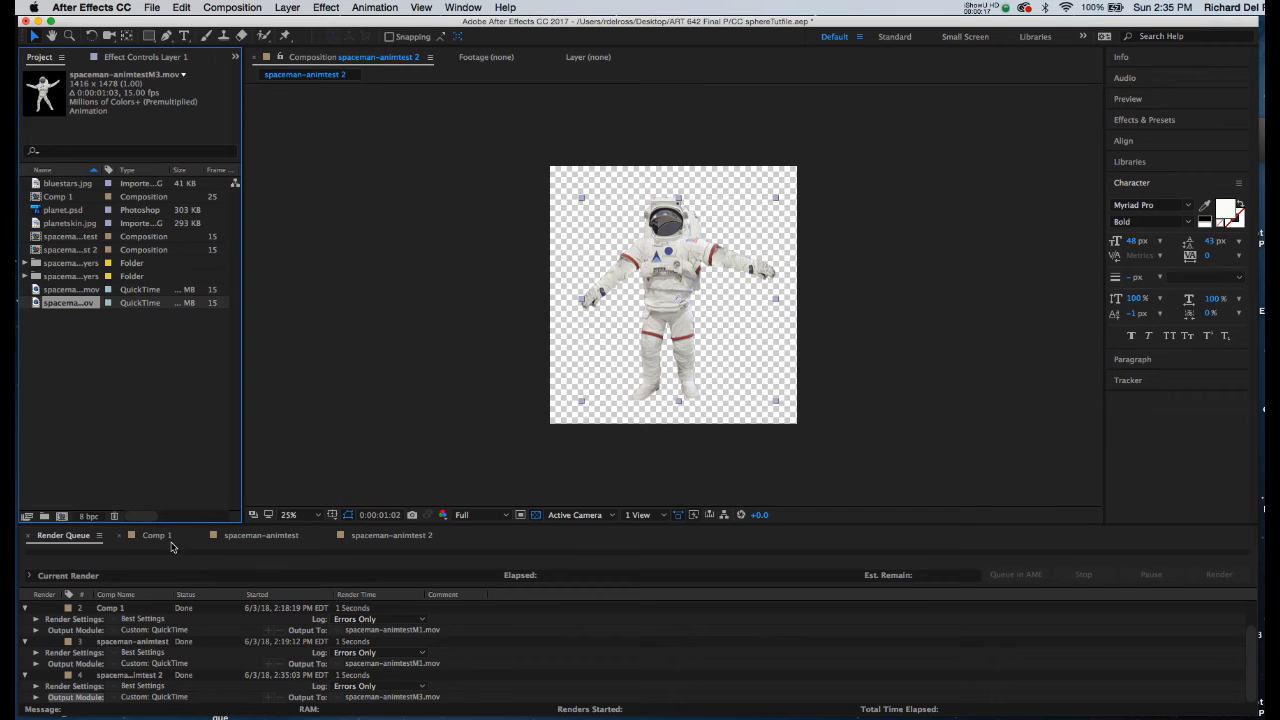
click(152, 536)
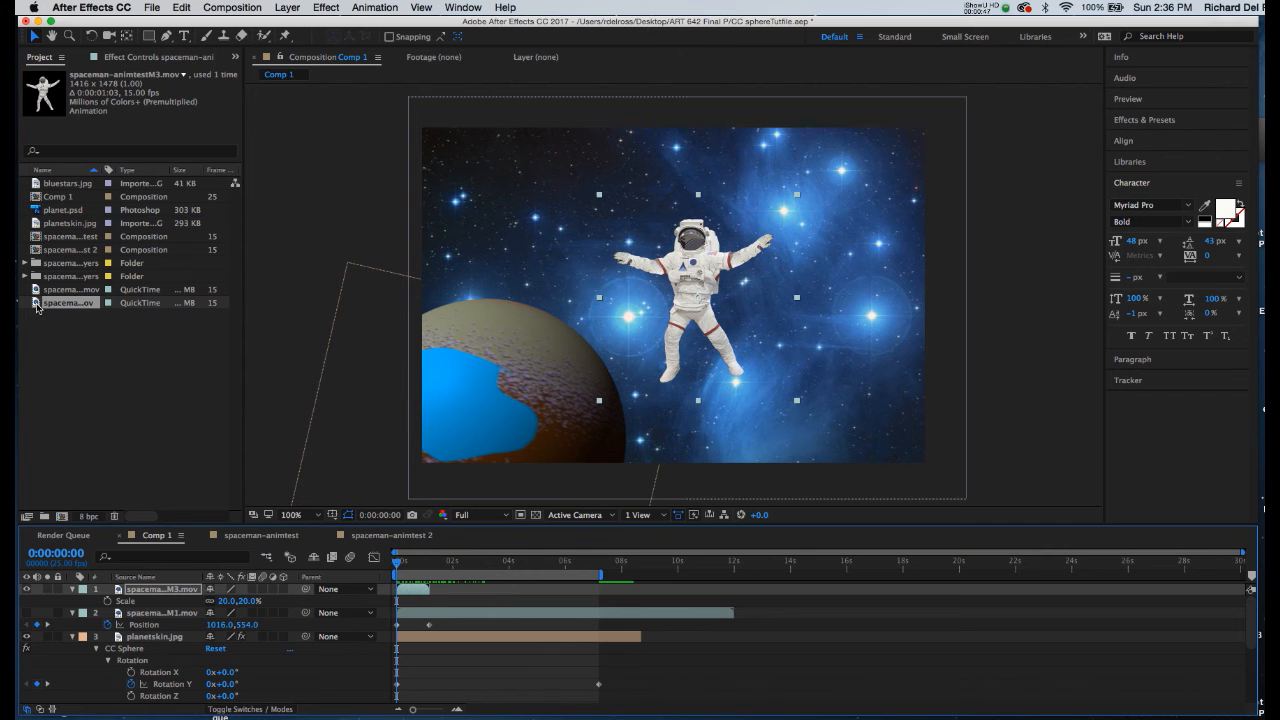
Interpret the spaceman-animtestM3.mov footage to loop 40 times, lasting 48 seconds
right_click(68, 303)
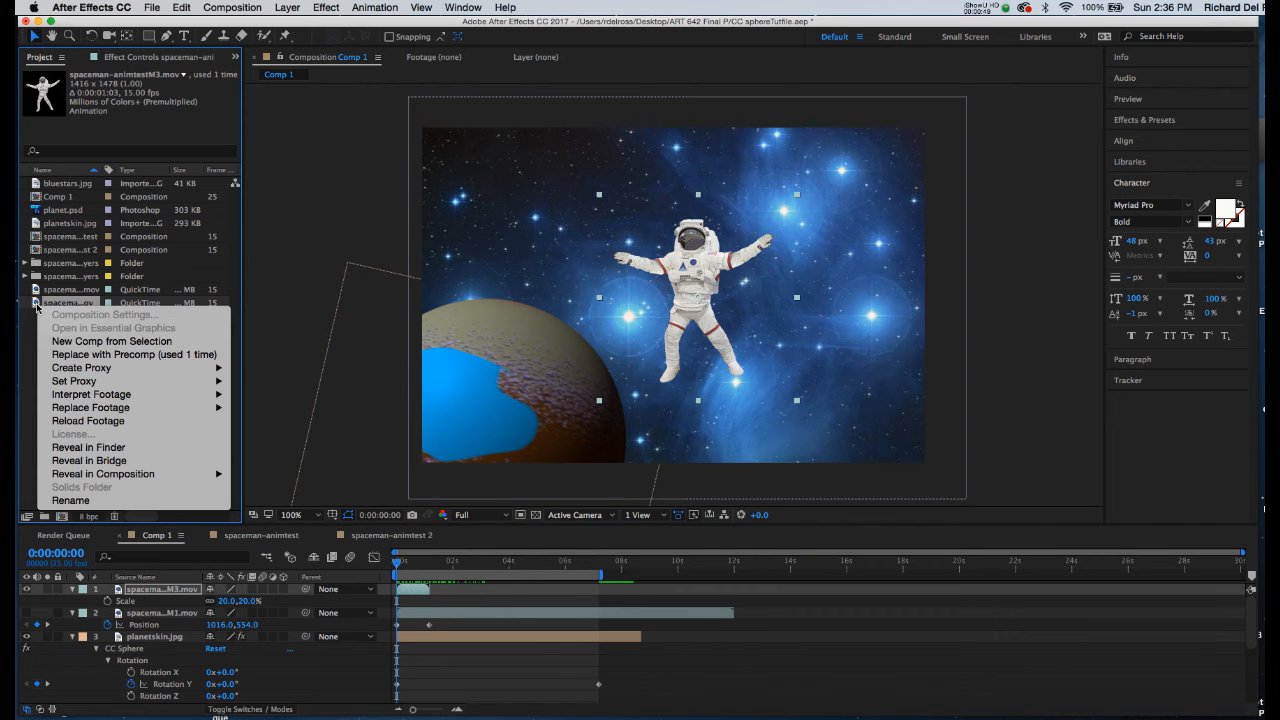
mouse_move(90, 388)
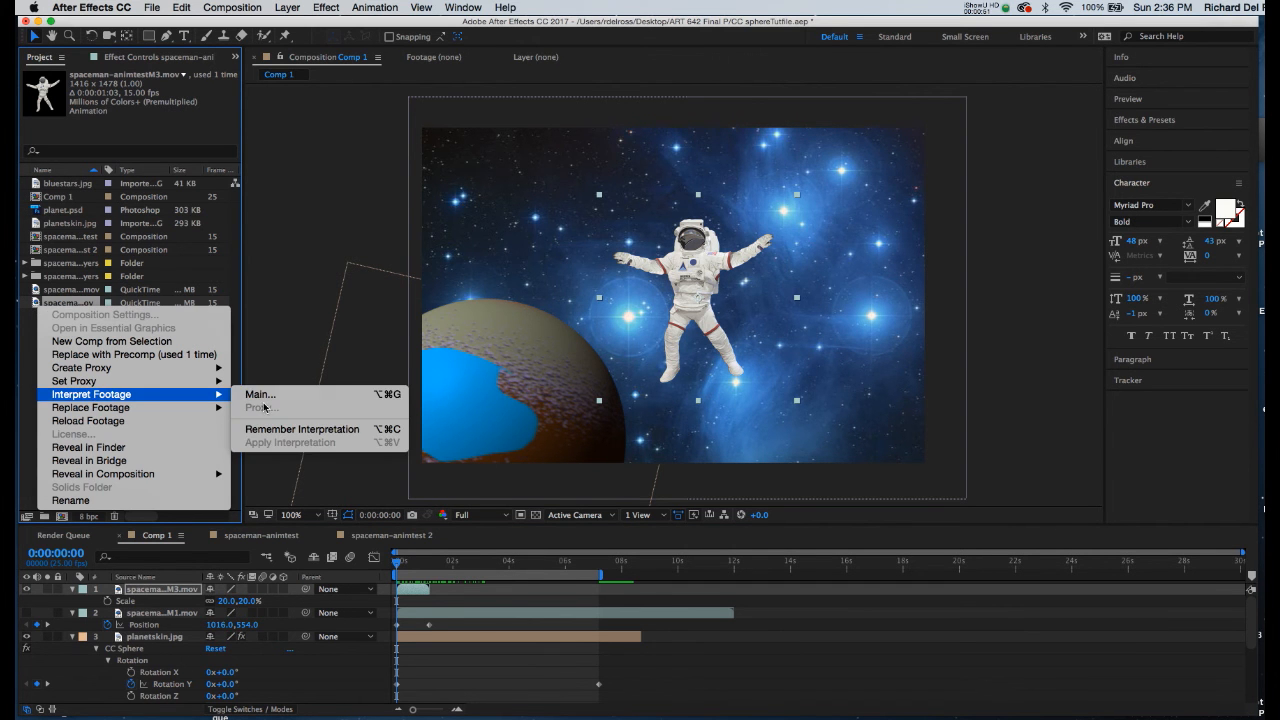
click(260, 394)
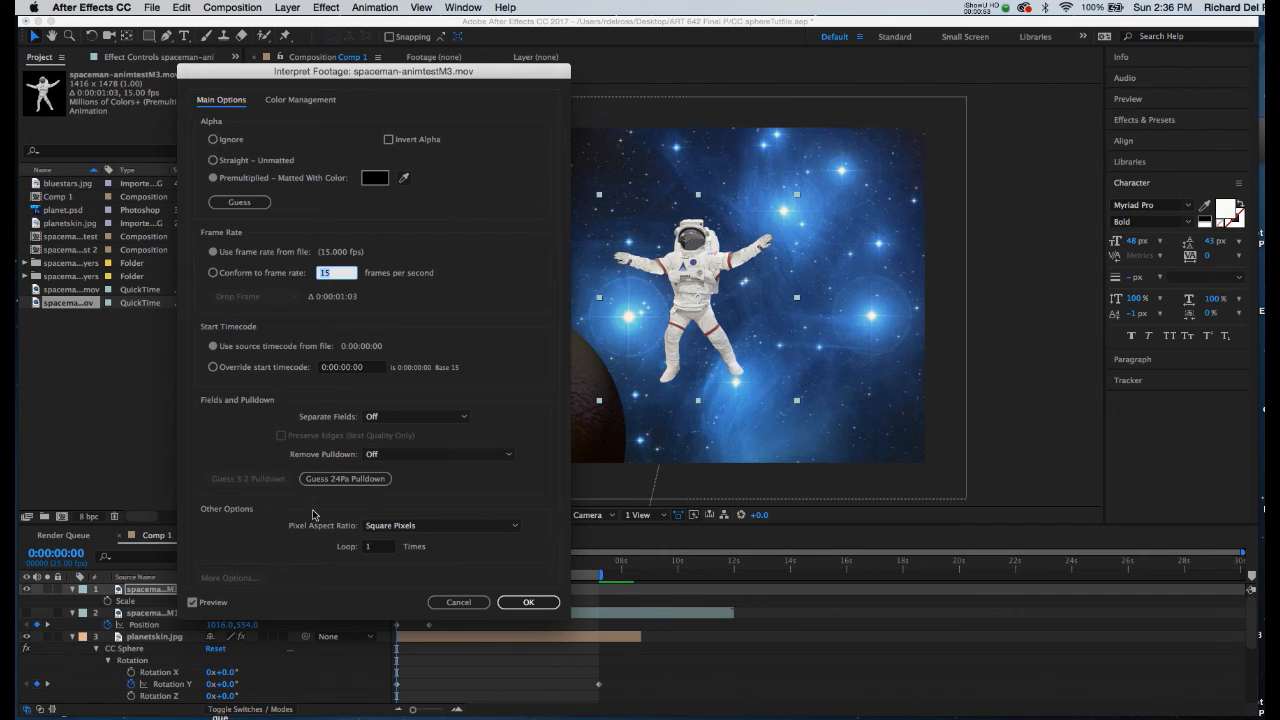
mouse_move(341, 552)
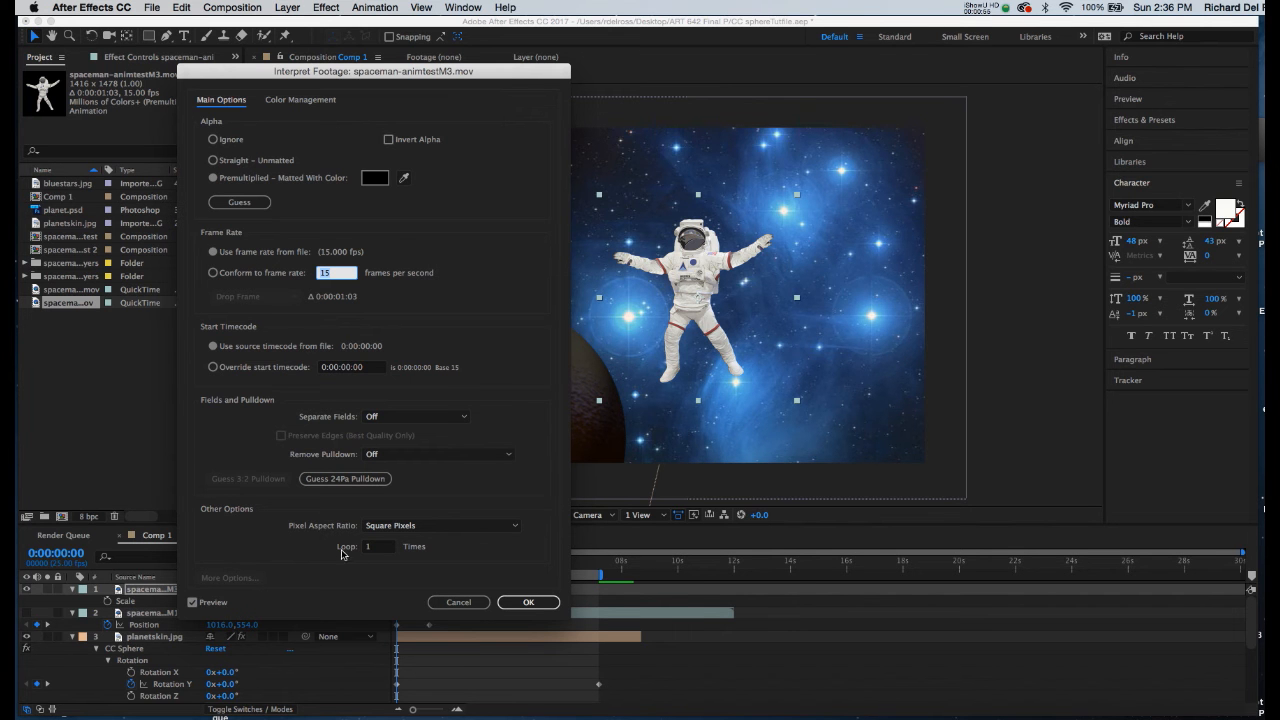
click(378, 546)
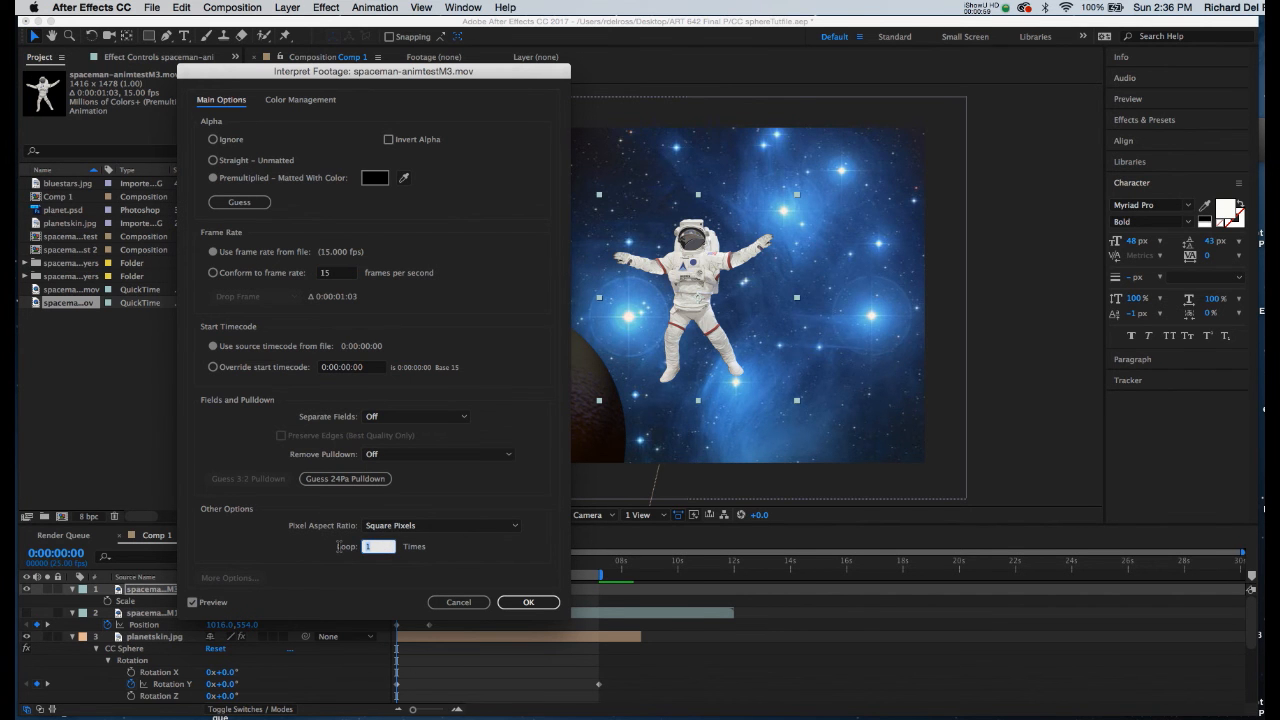
text(40)
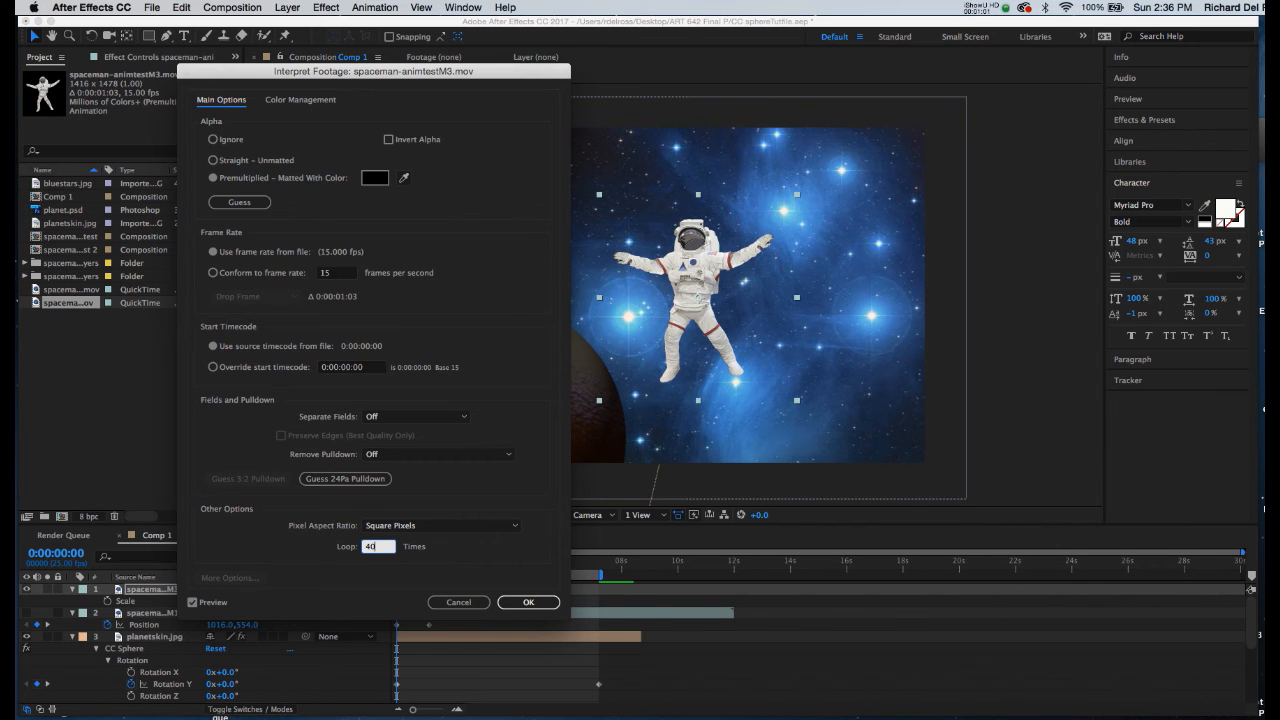
click(528, 602)
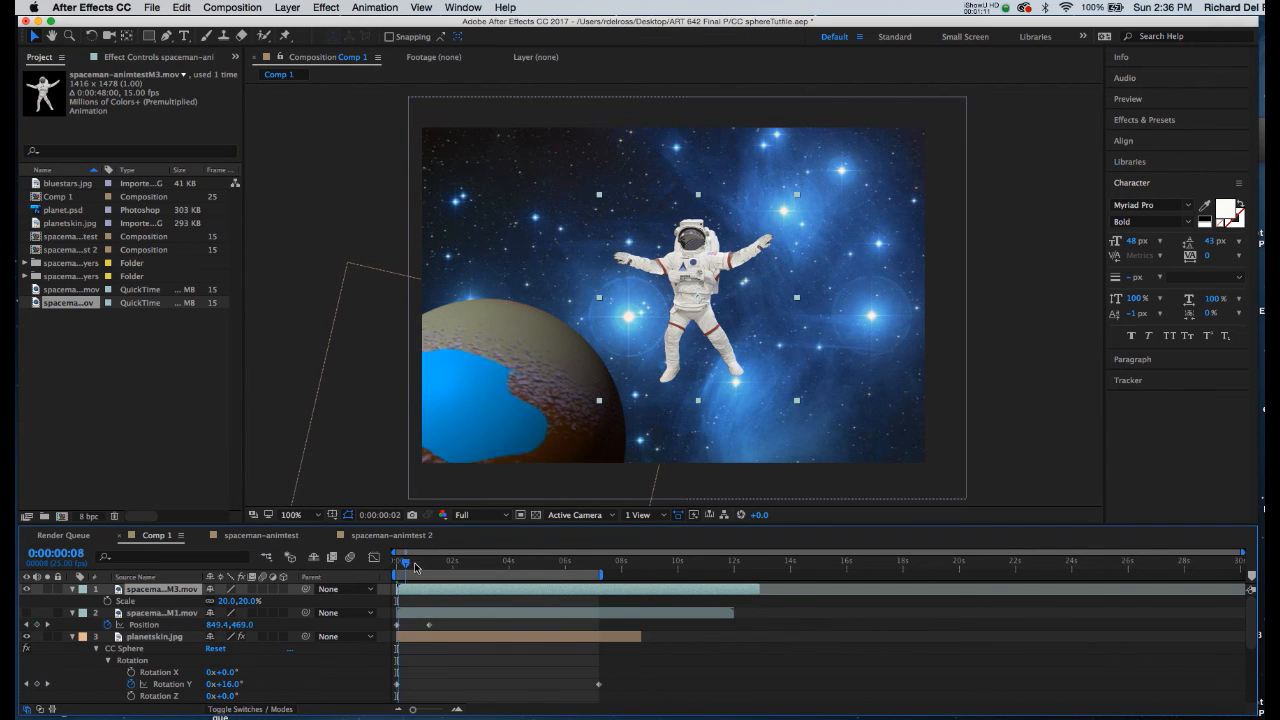
Scrub Comp 1 to preview the looping spaceman, then return to the start
drag(403, 560, 540, 560)
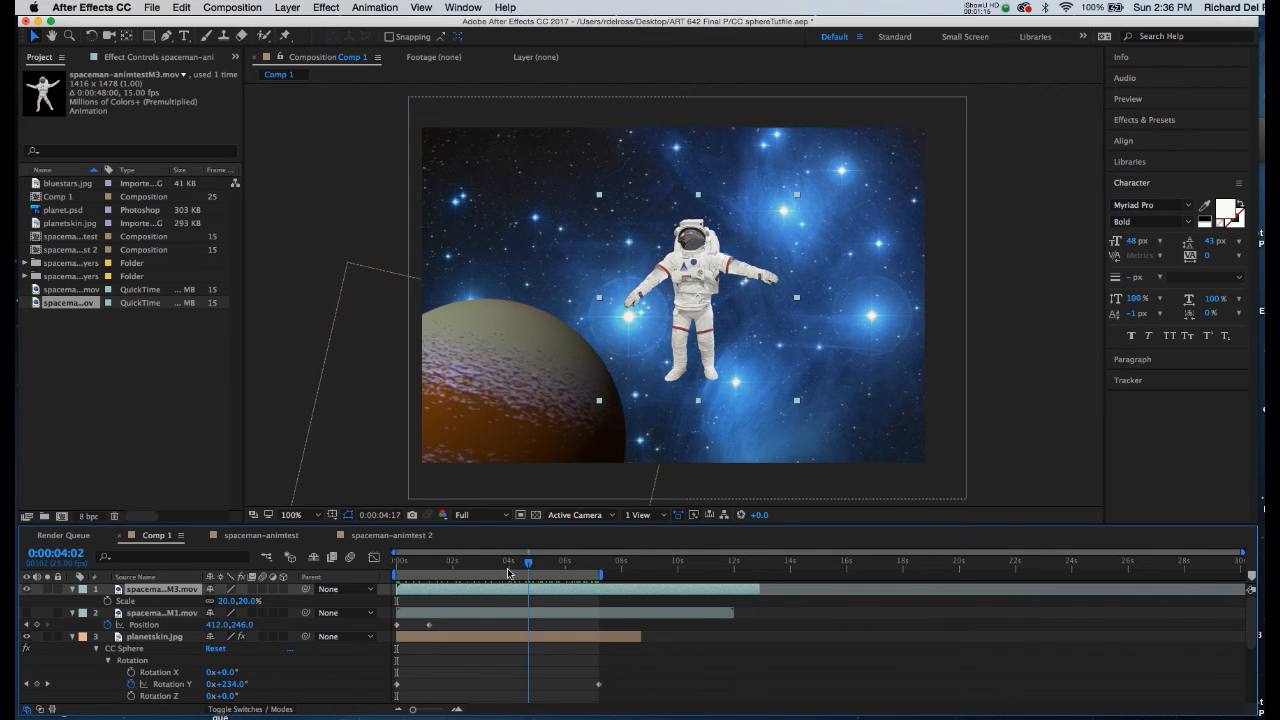
click(392, 575)
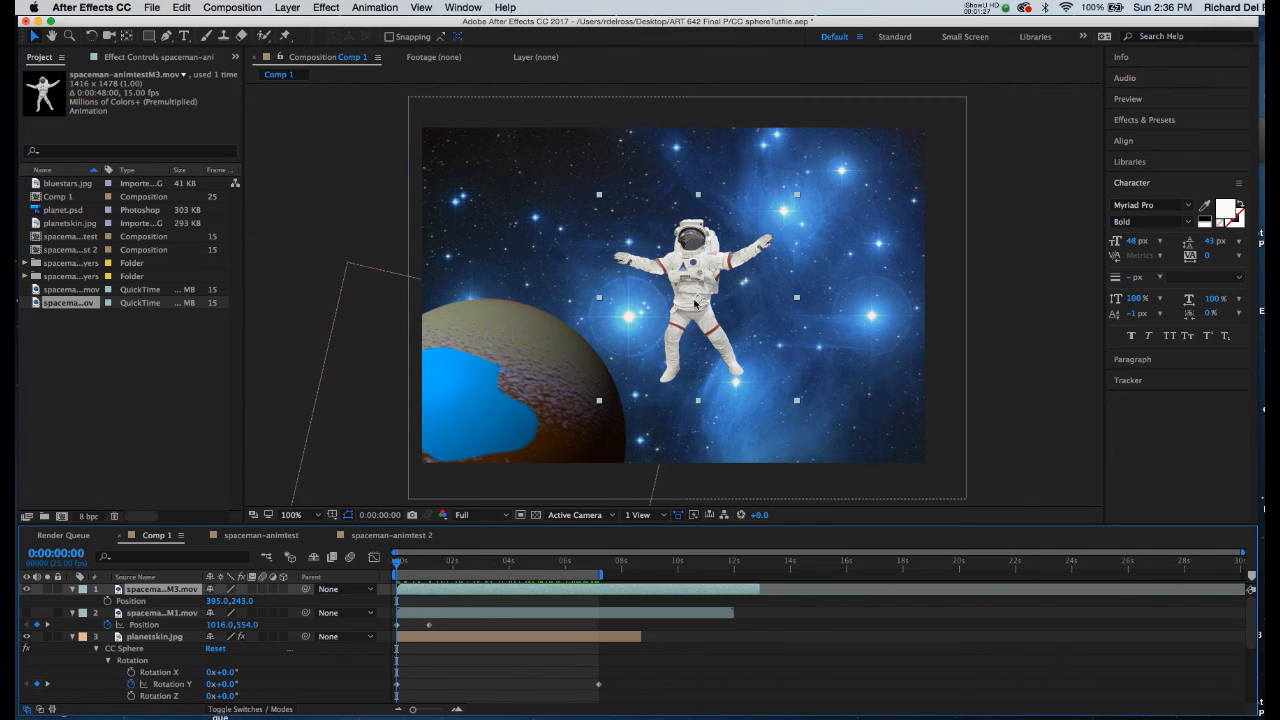
Keyframe the spaceman on the right at 0s, then drag it leftward at 10s
drag(697, 290, 838, 290)
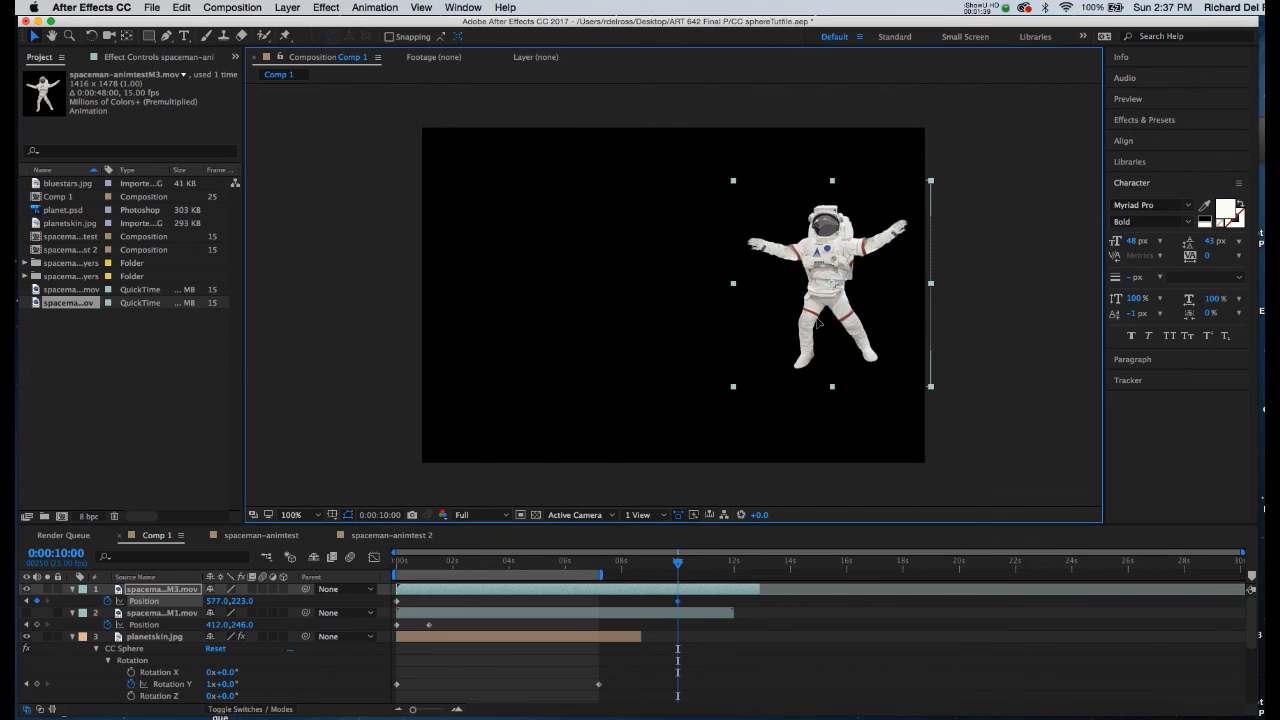
drag(820, 290, 520, 285)
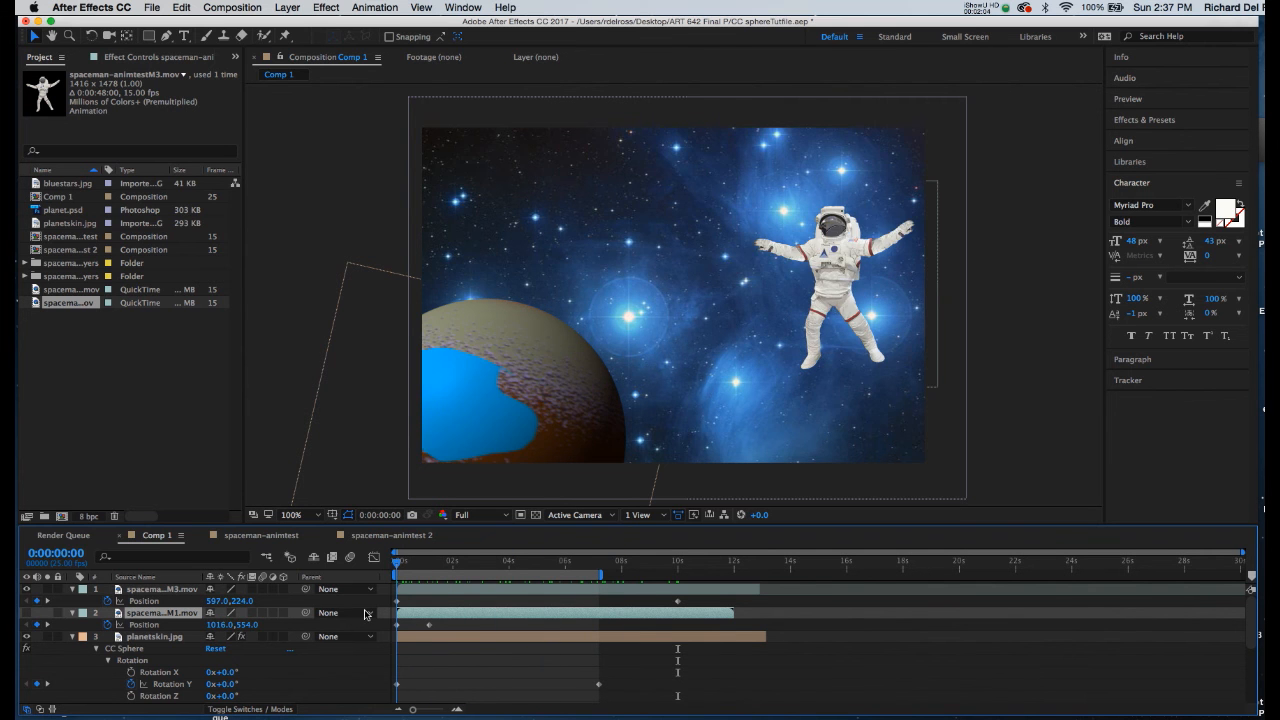
click(602, 560)
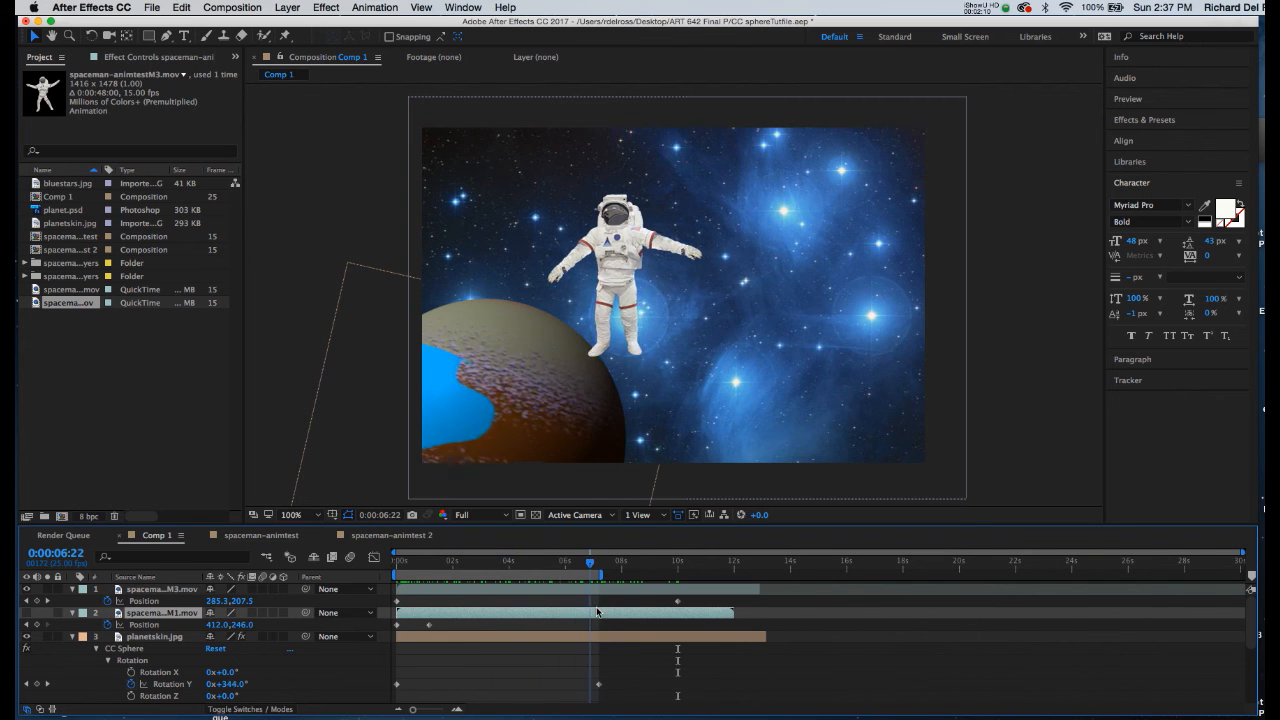
click(396, 575)
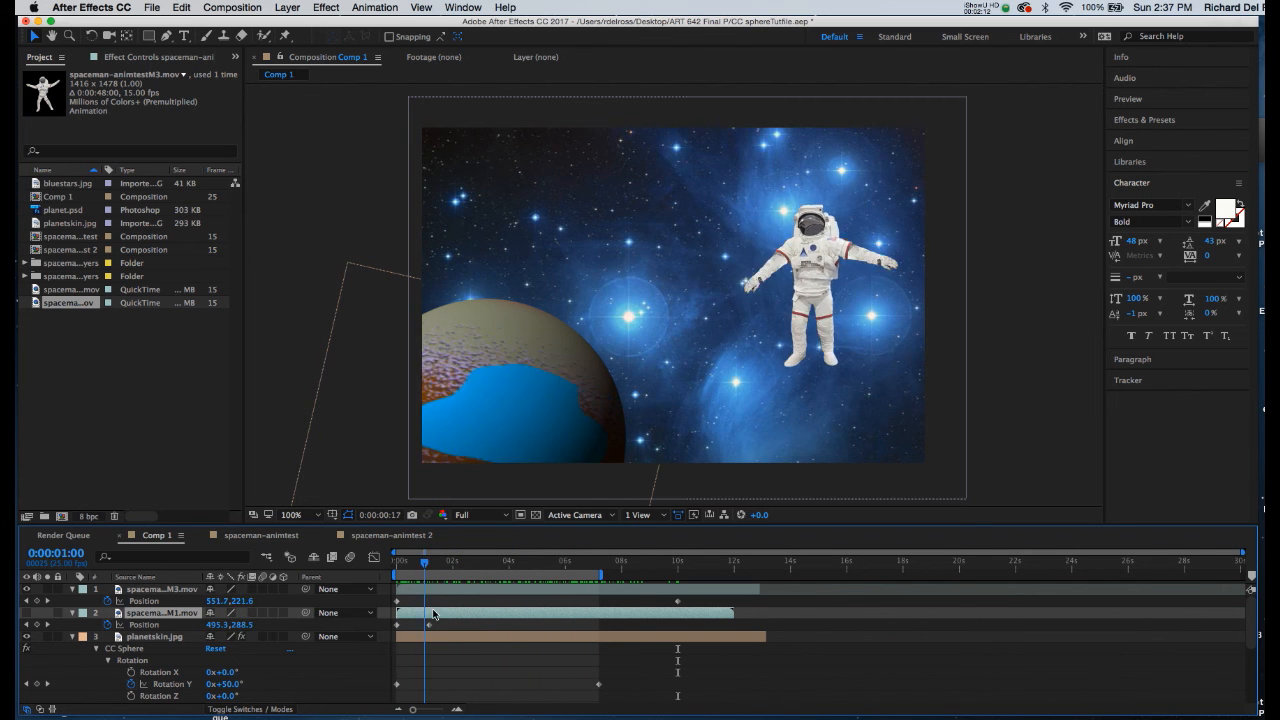
click(585, 570)
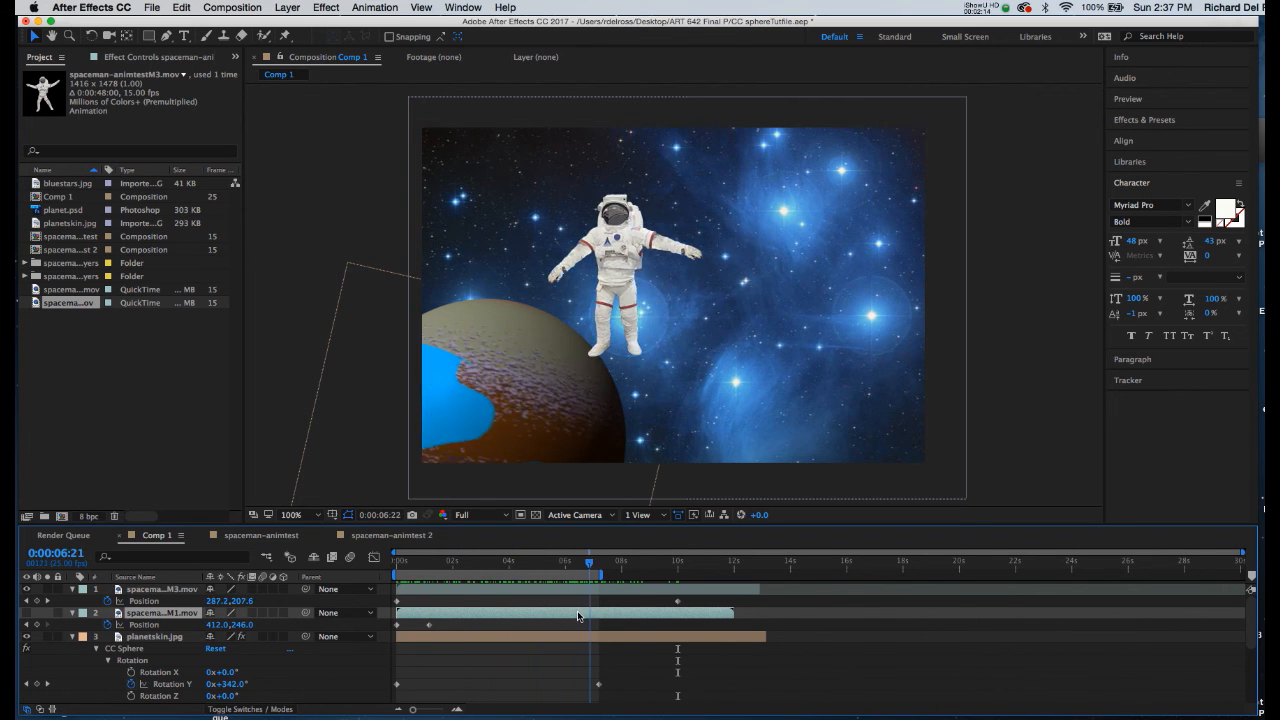
drag(588, 567, 530, 567)
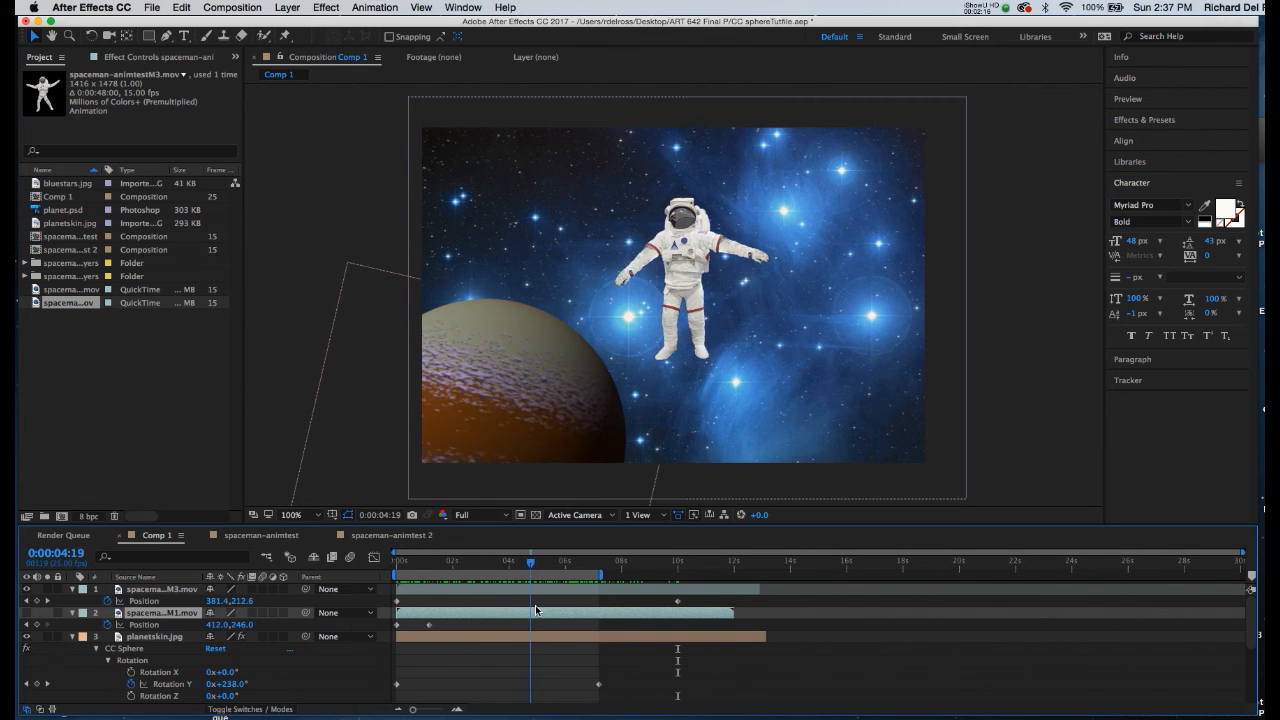